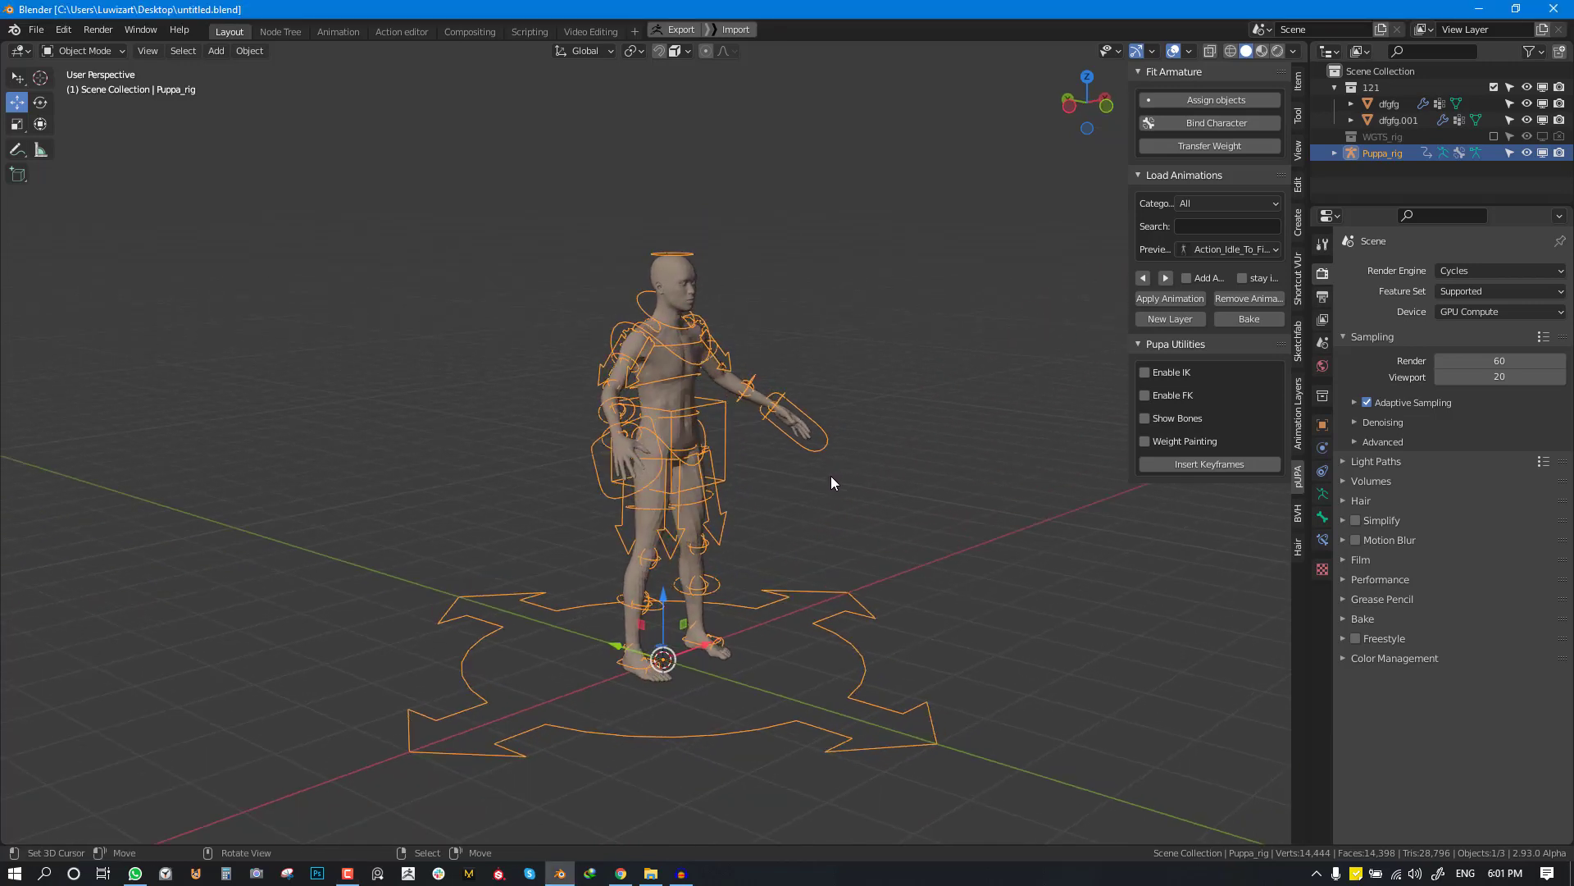
- Switch to the browser tab with the Pupa Addon store page on Blender Market
click(590, 872)
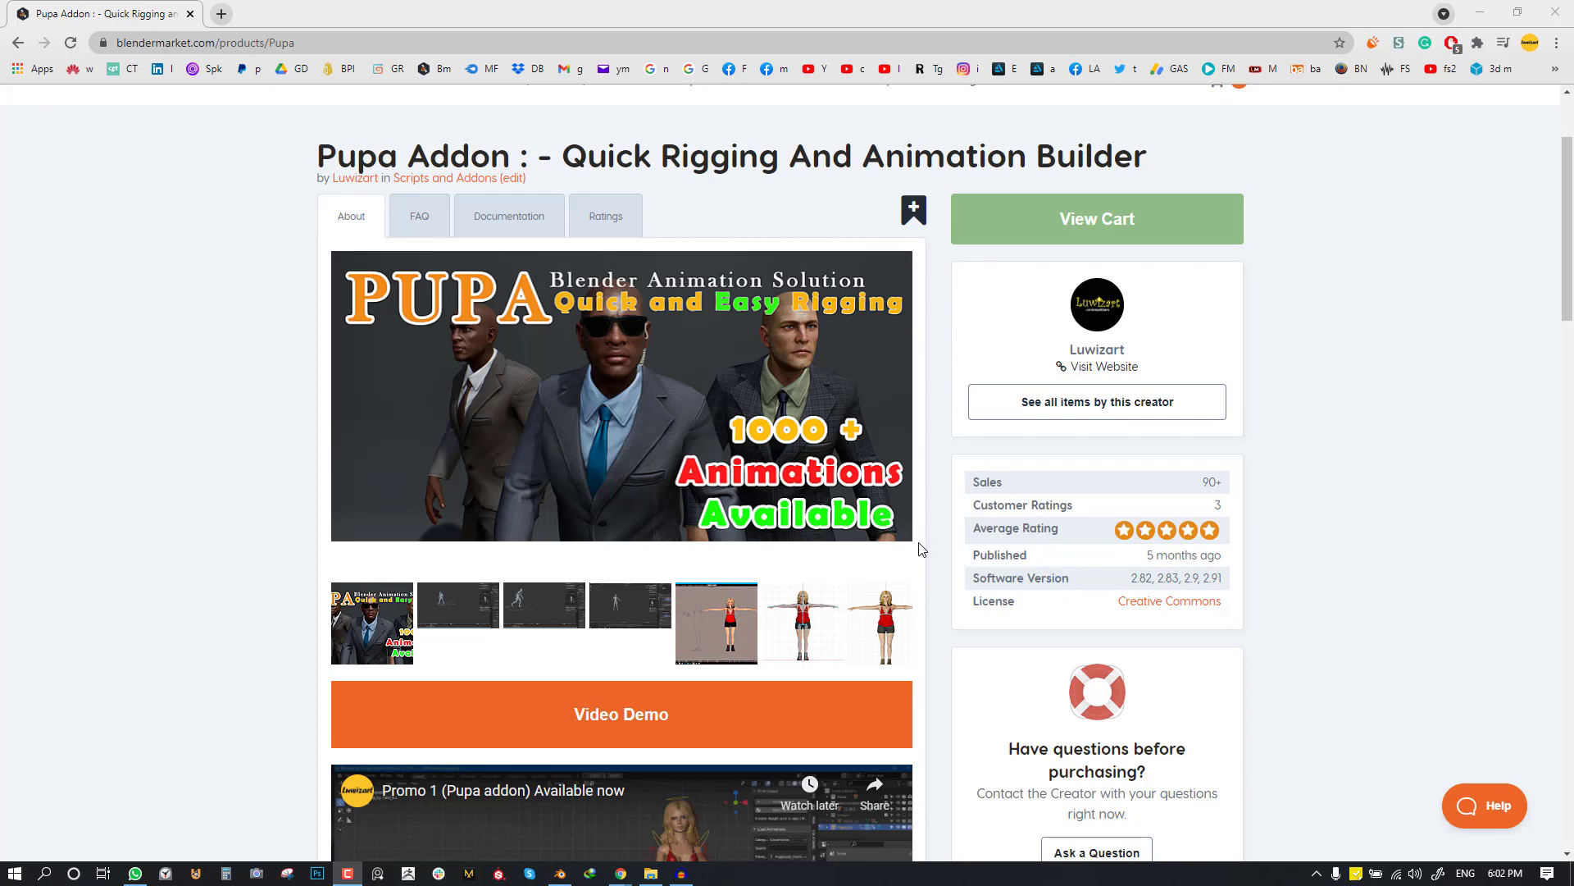
- Scroll the Pupa Addon page down to the 'What is Pupa Addon?' section
scroll(down, 3)
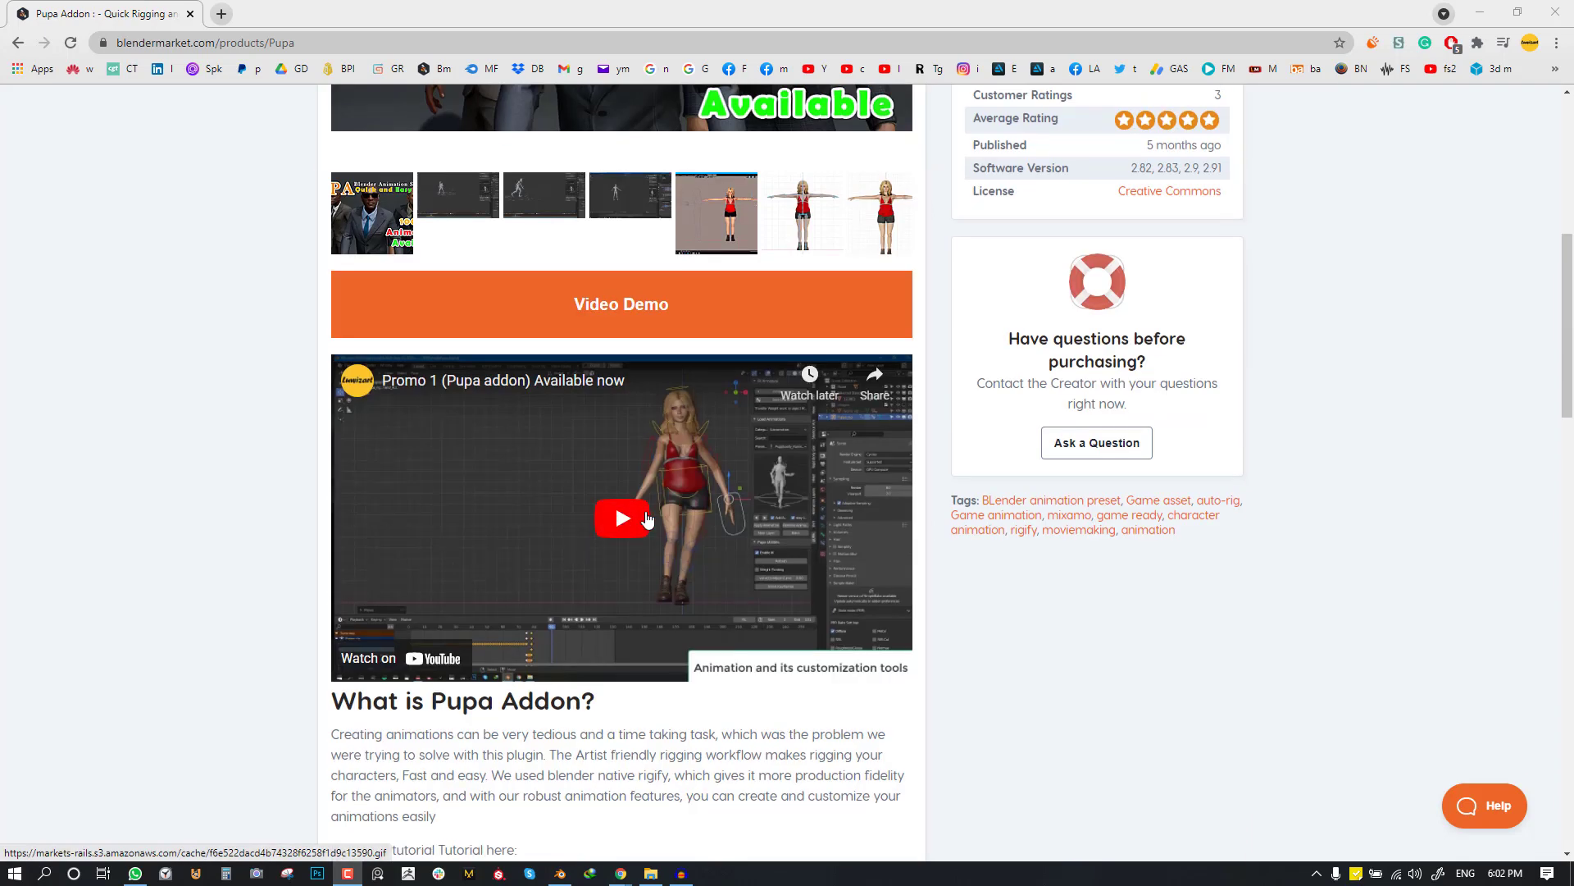
mouse_move(708, 475)
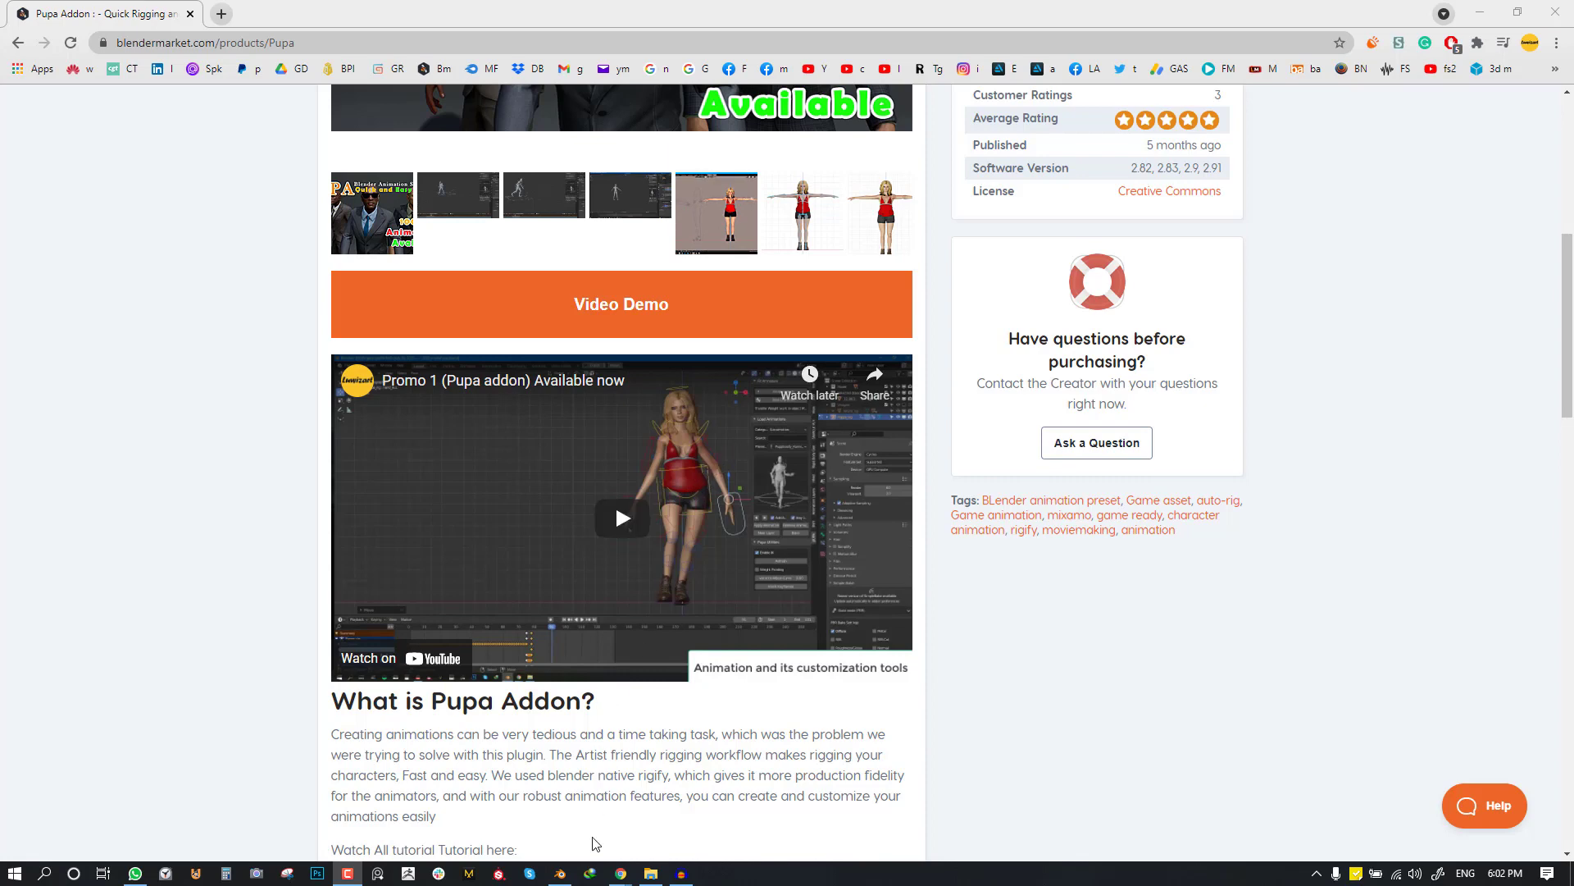
scroll(down, 3)
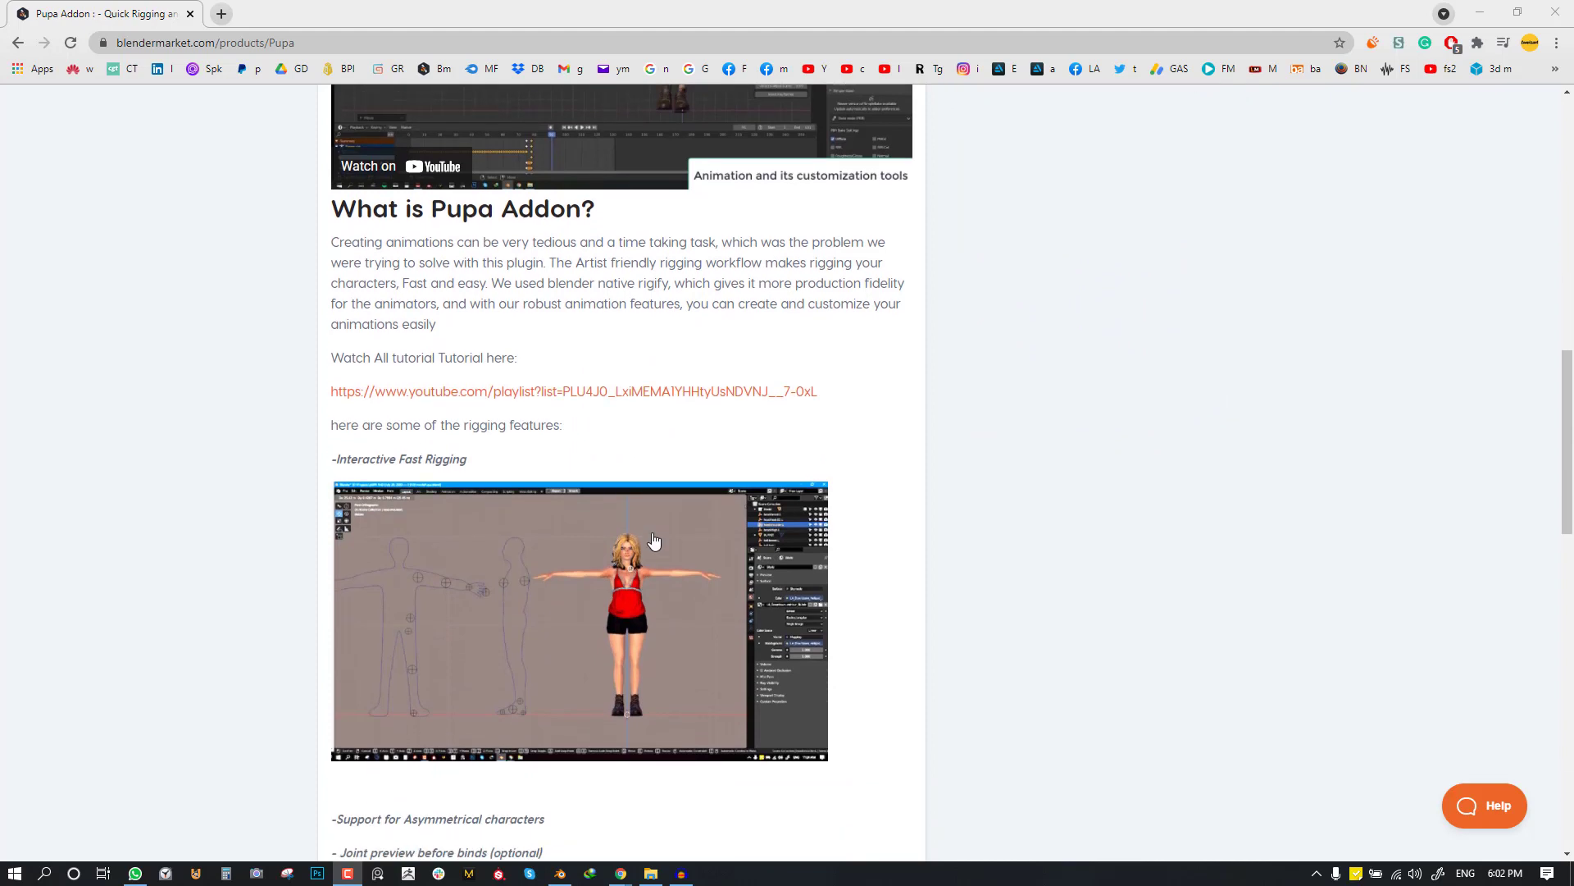
mouse_move(679, 402)
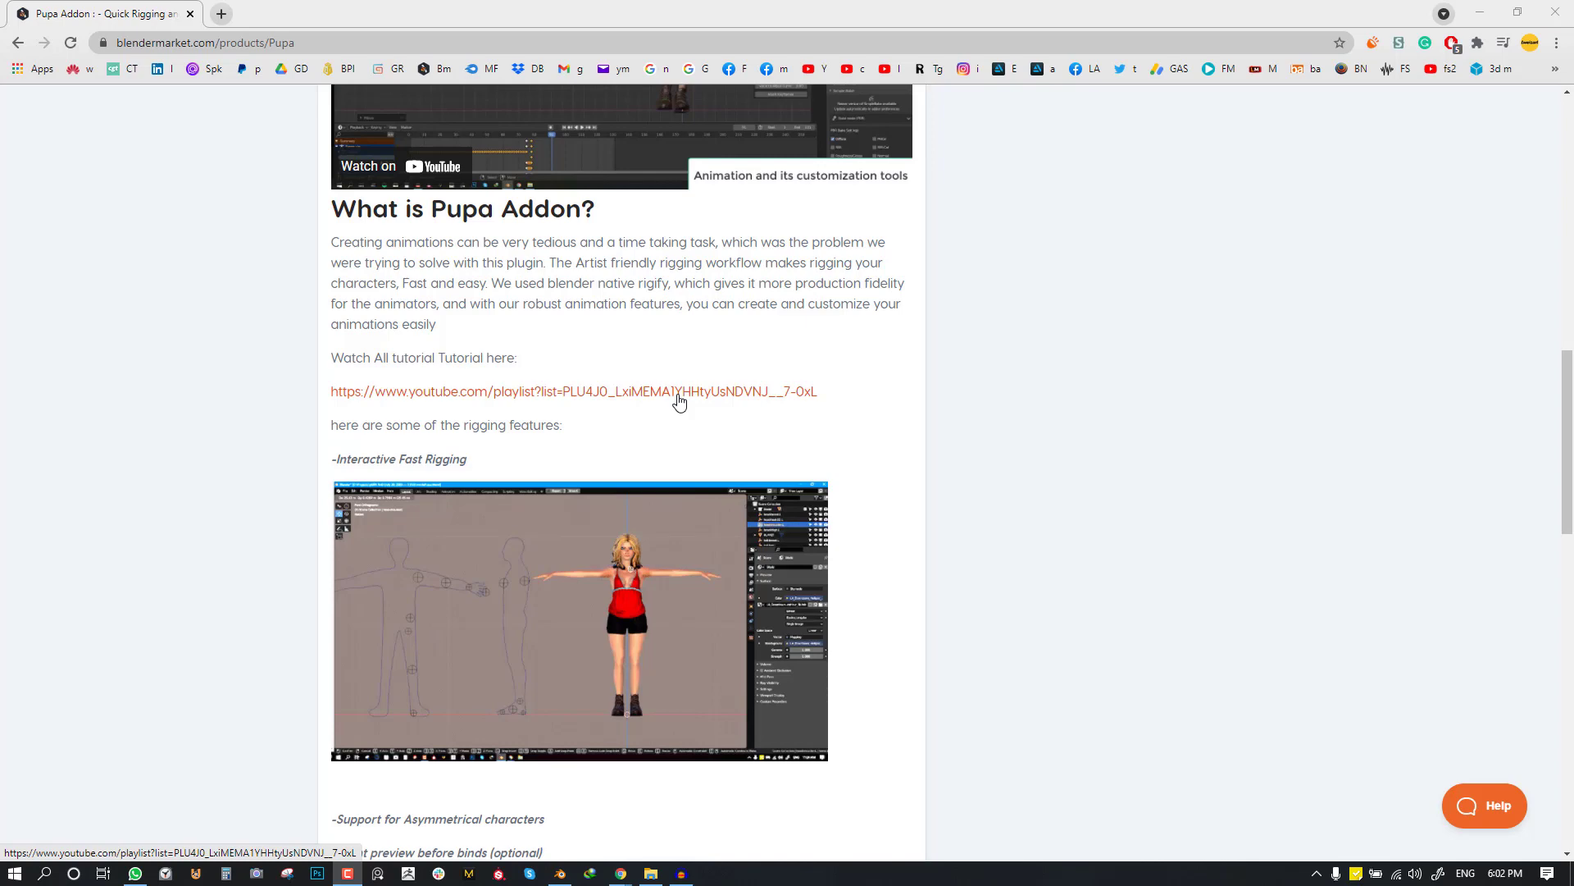
scroll(down, 3)
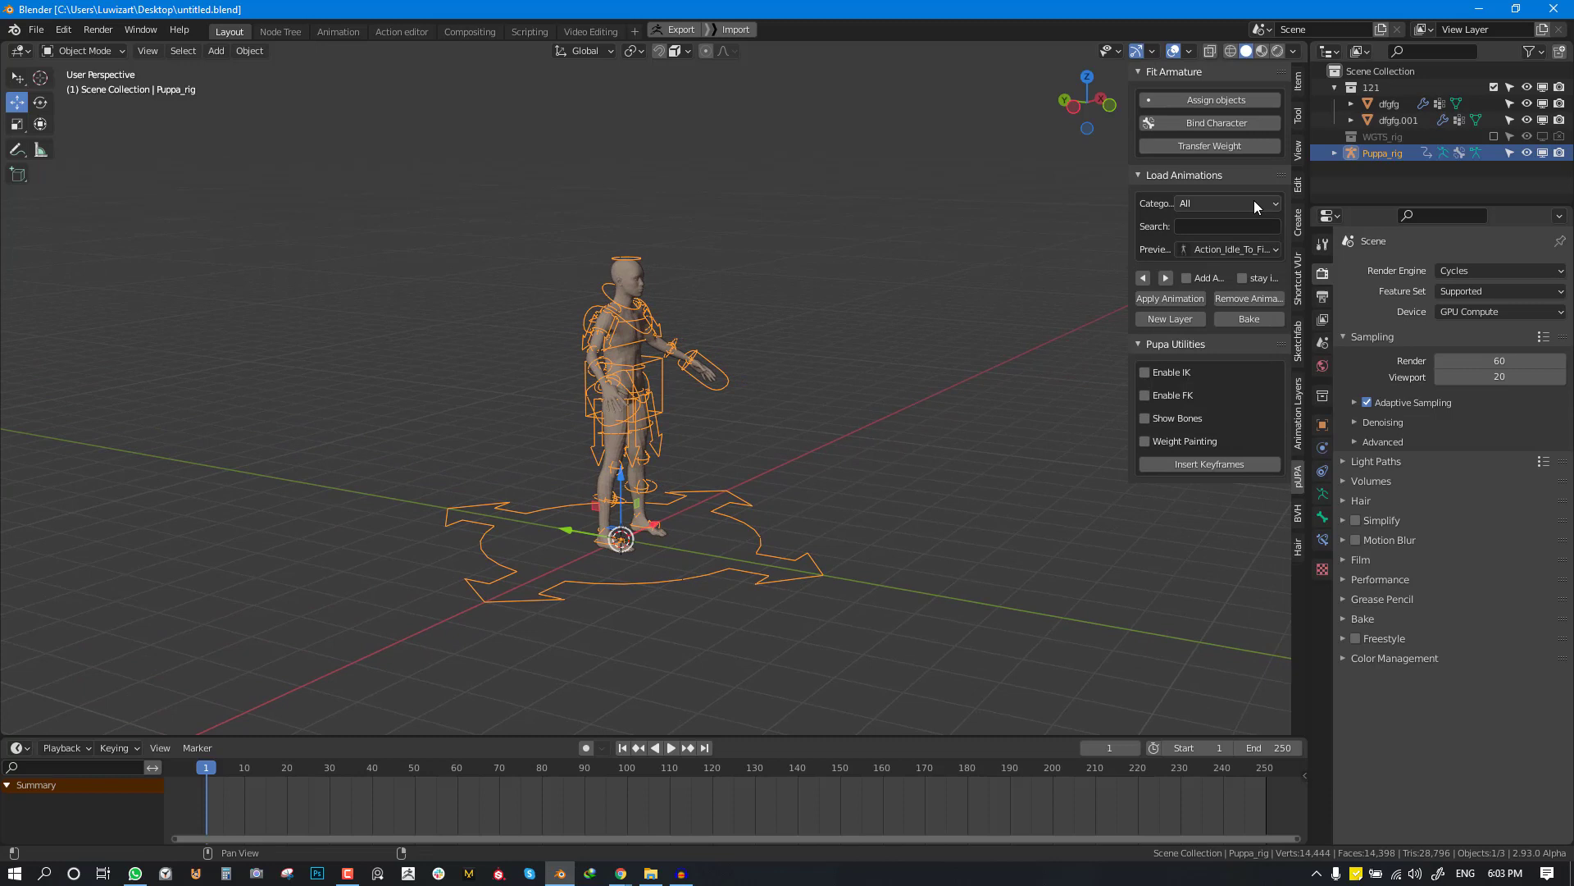
- Filter the Pupa library to Locomotion and pick the PuppToHappyWalking preview
click(1226, 203)
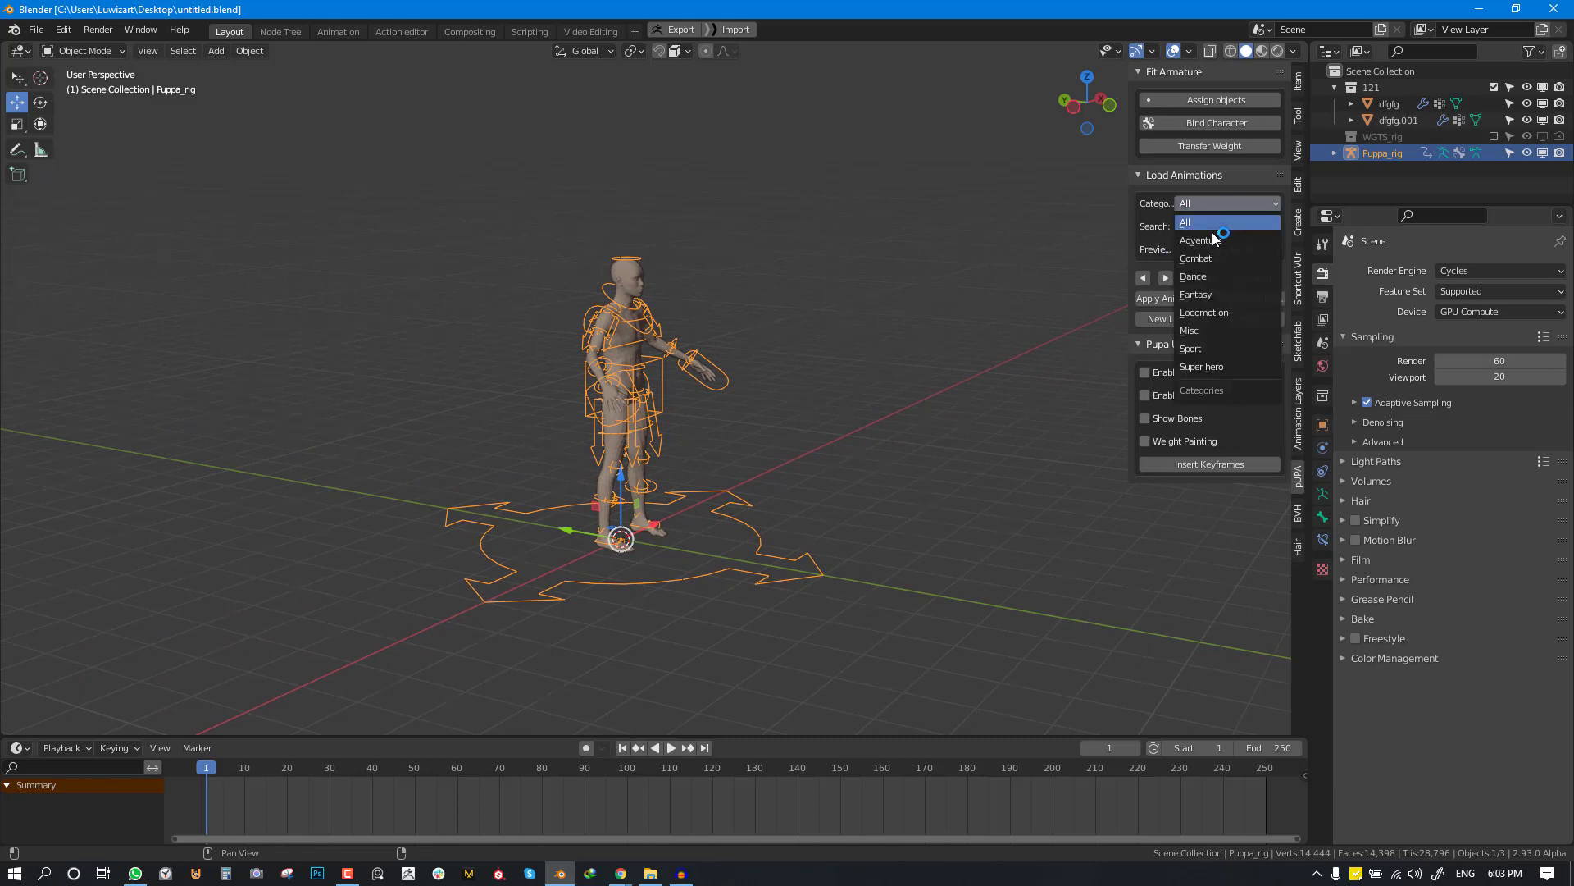
click(1203, 312)
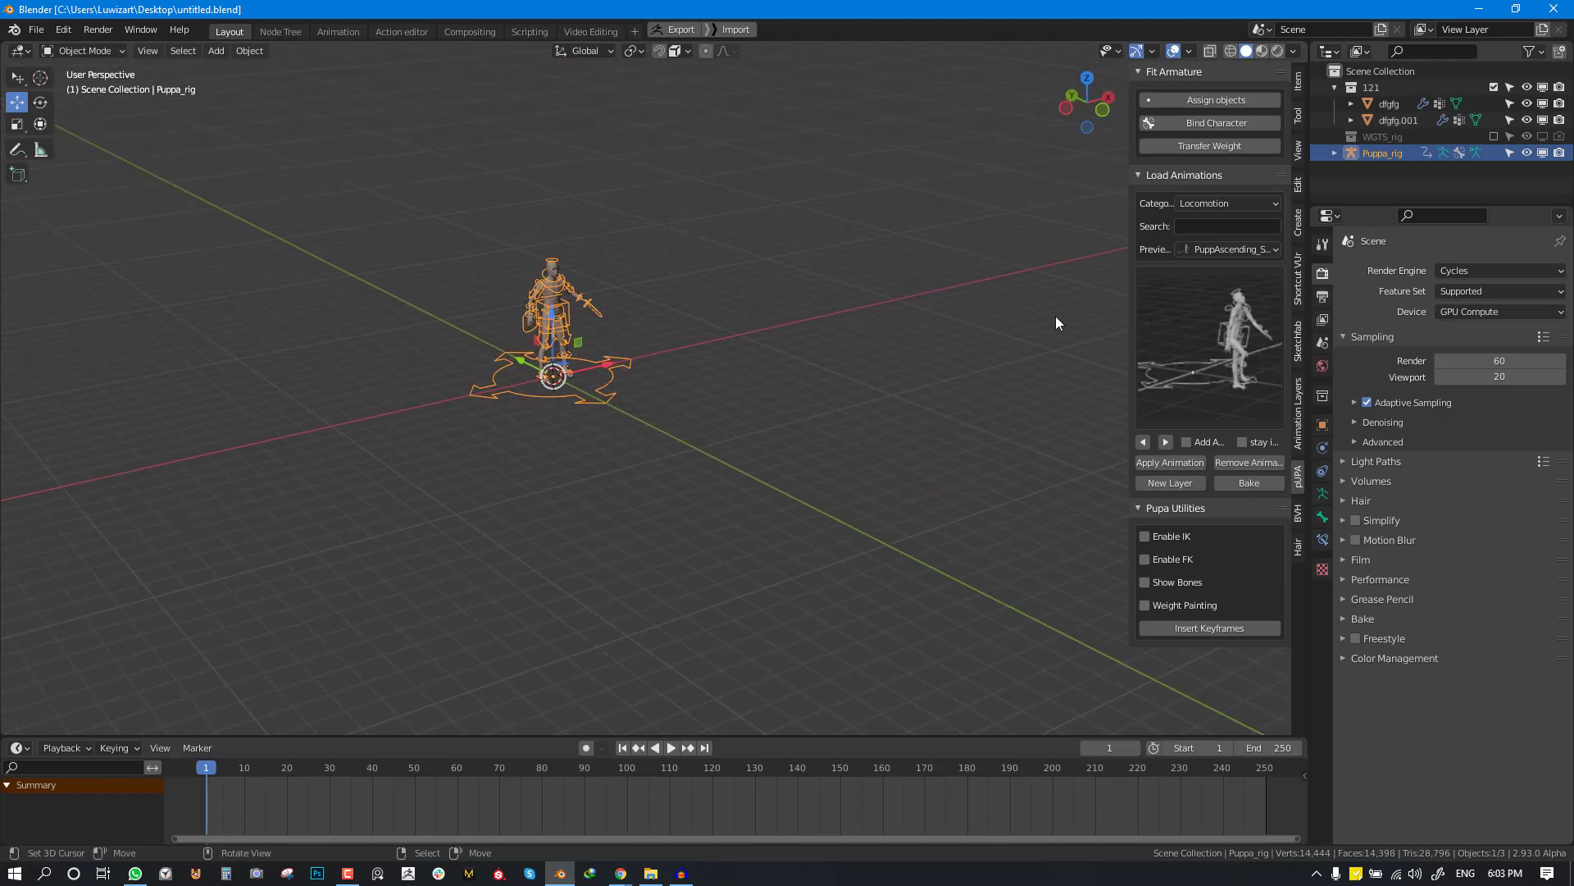
click(1226, 250)
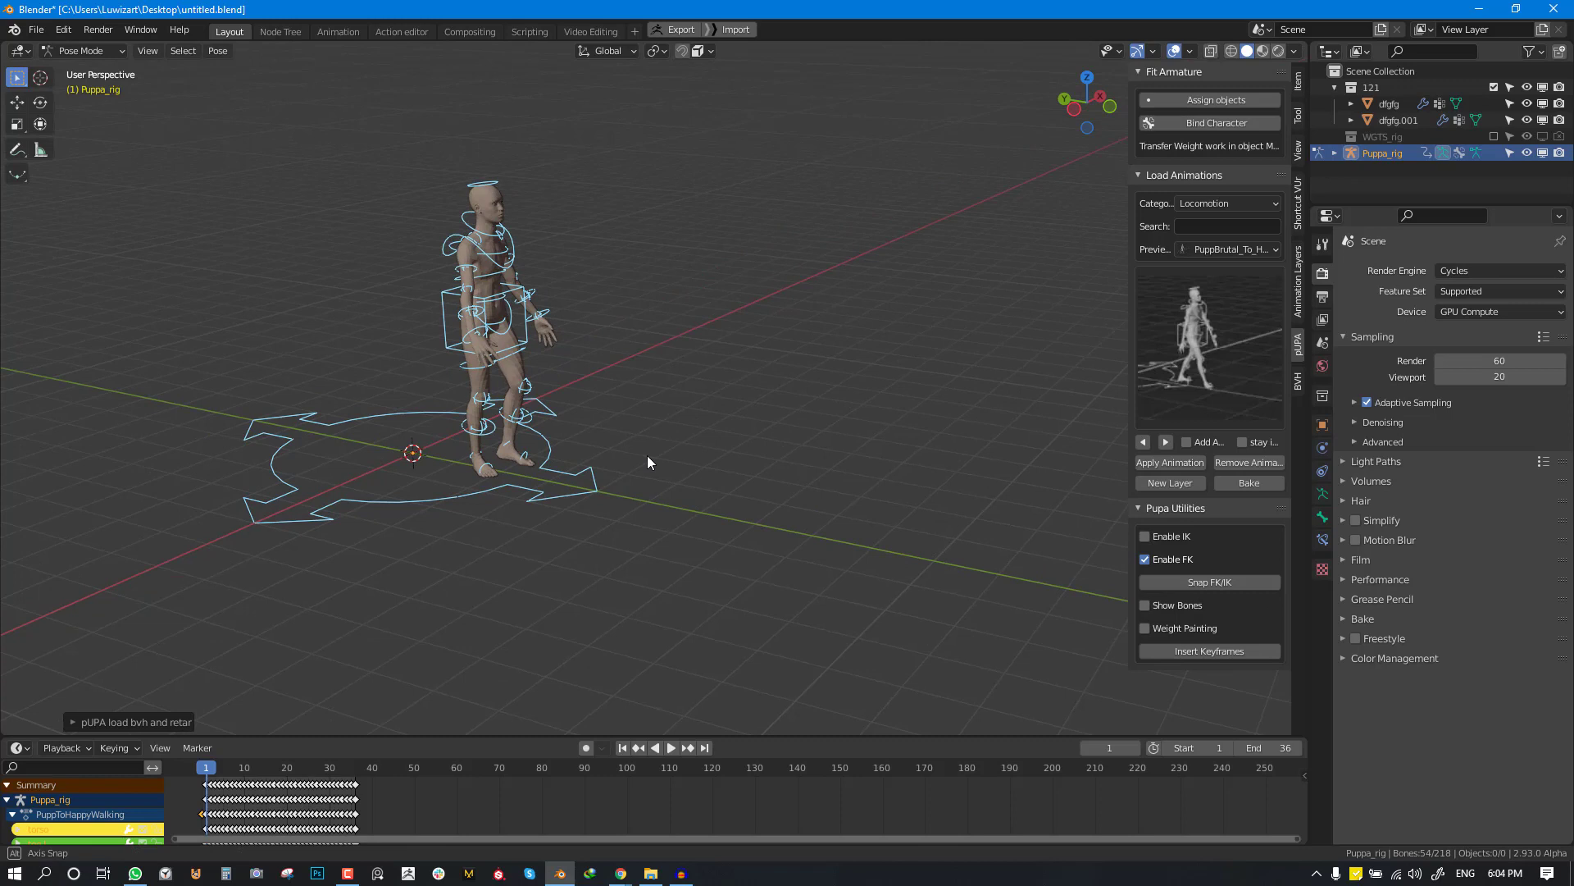
- Pick the forward run preview and apply it to the rig
click(670, 747)
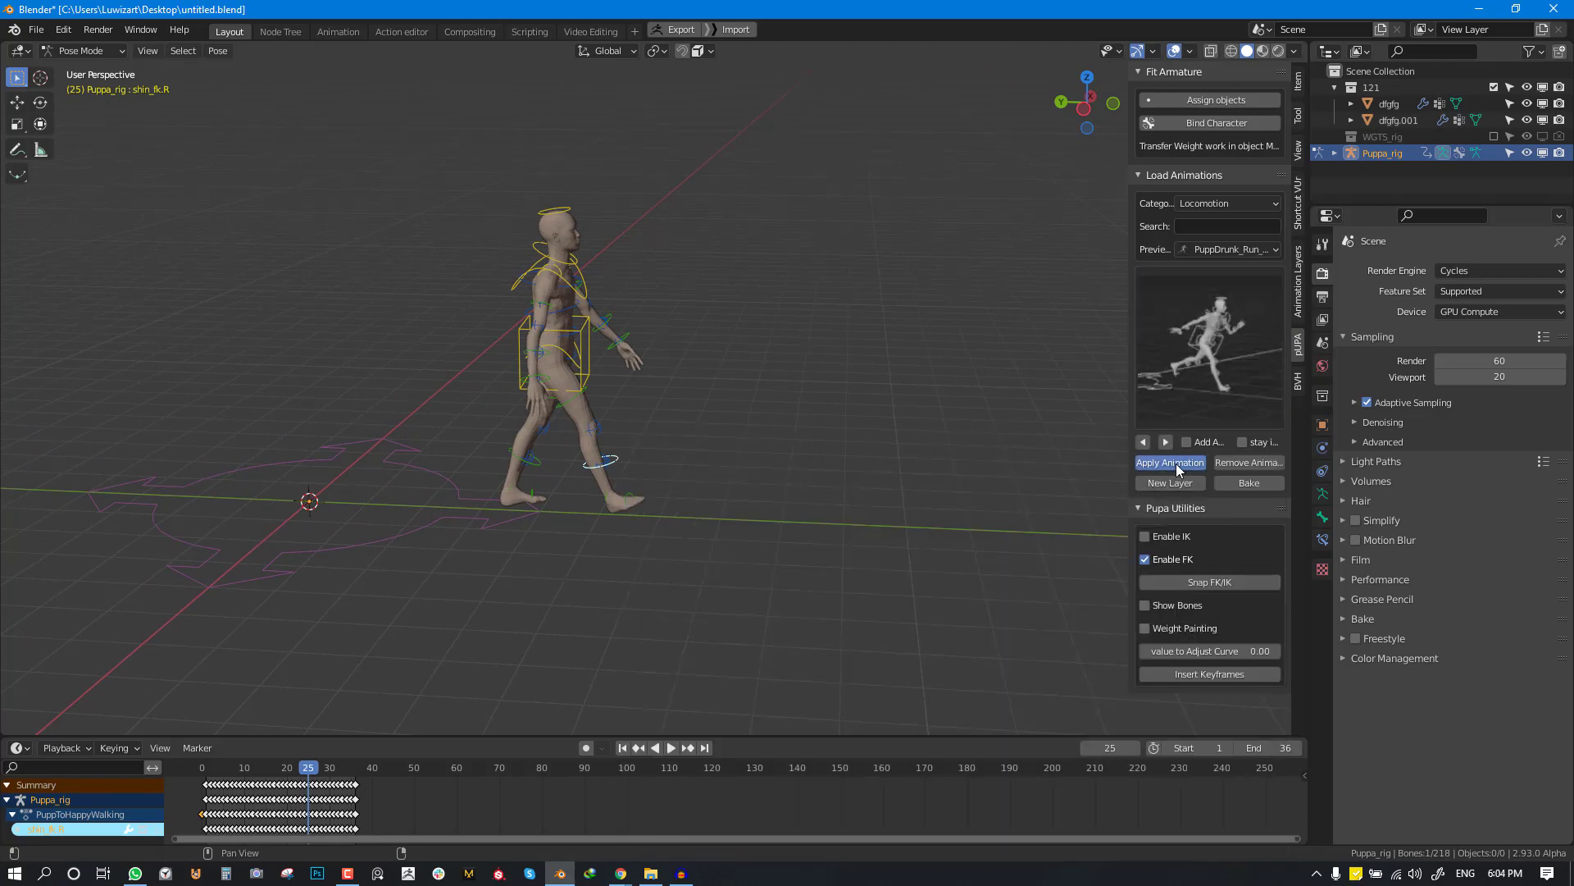
click(1169, 462)
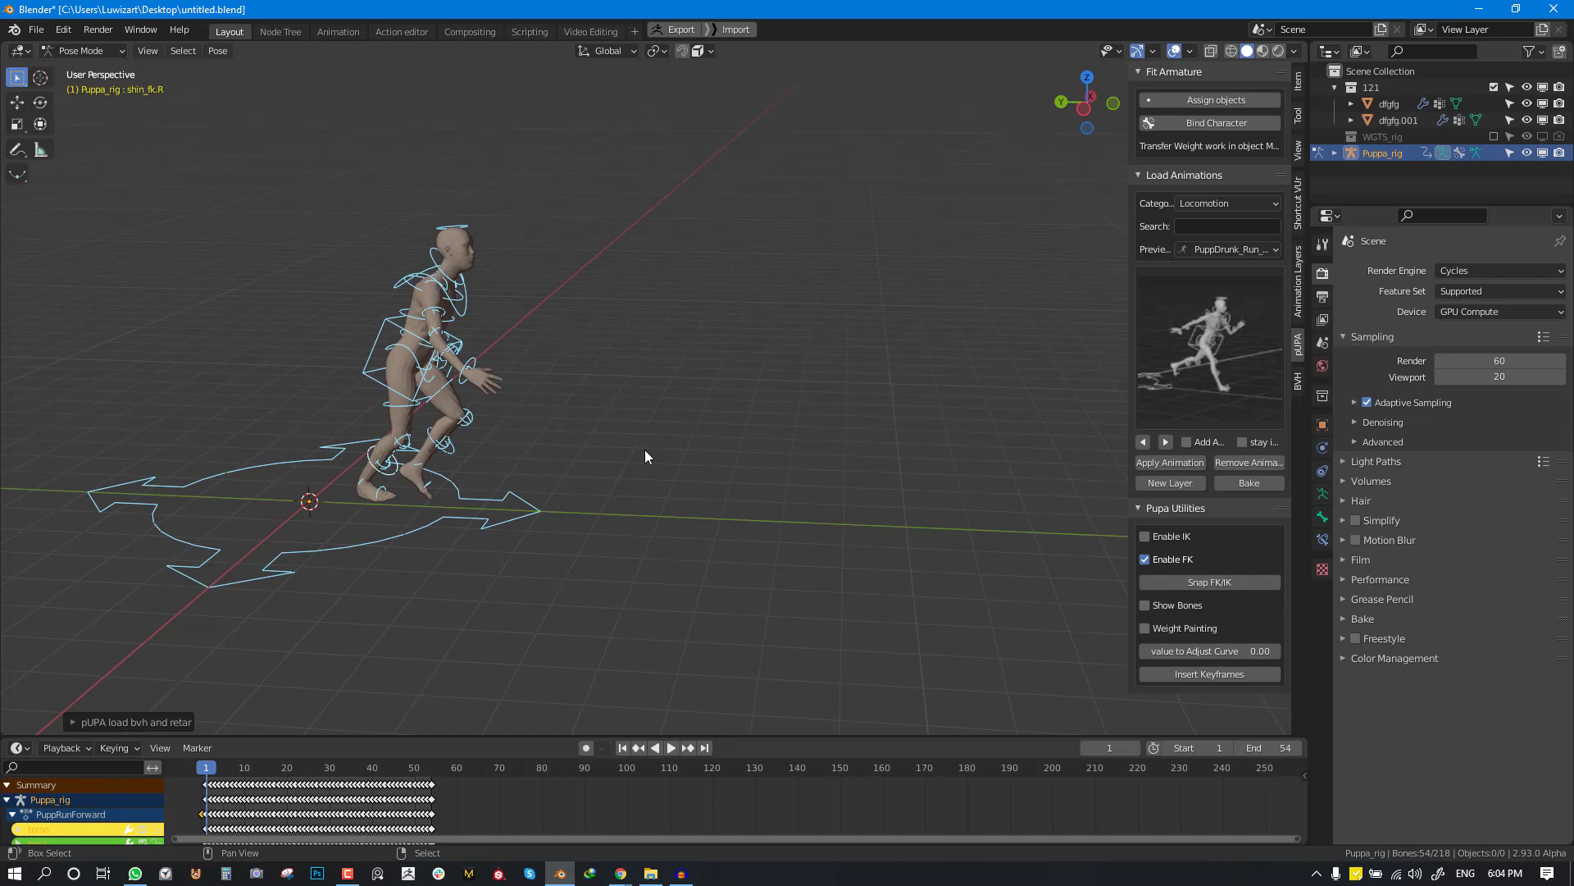
click(670, 747)
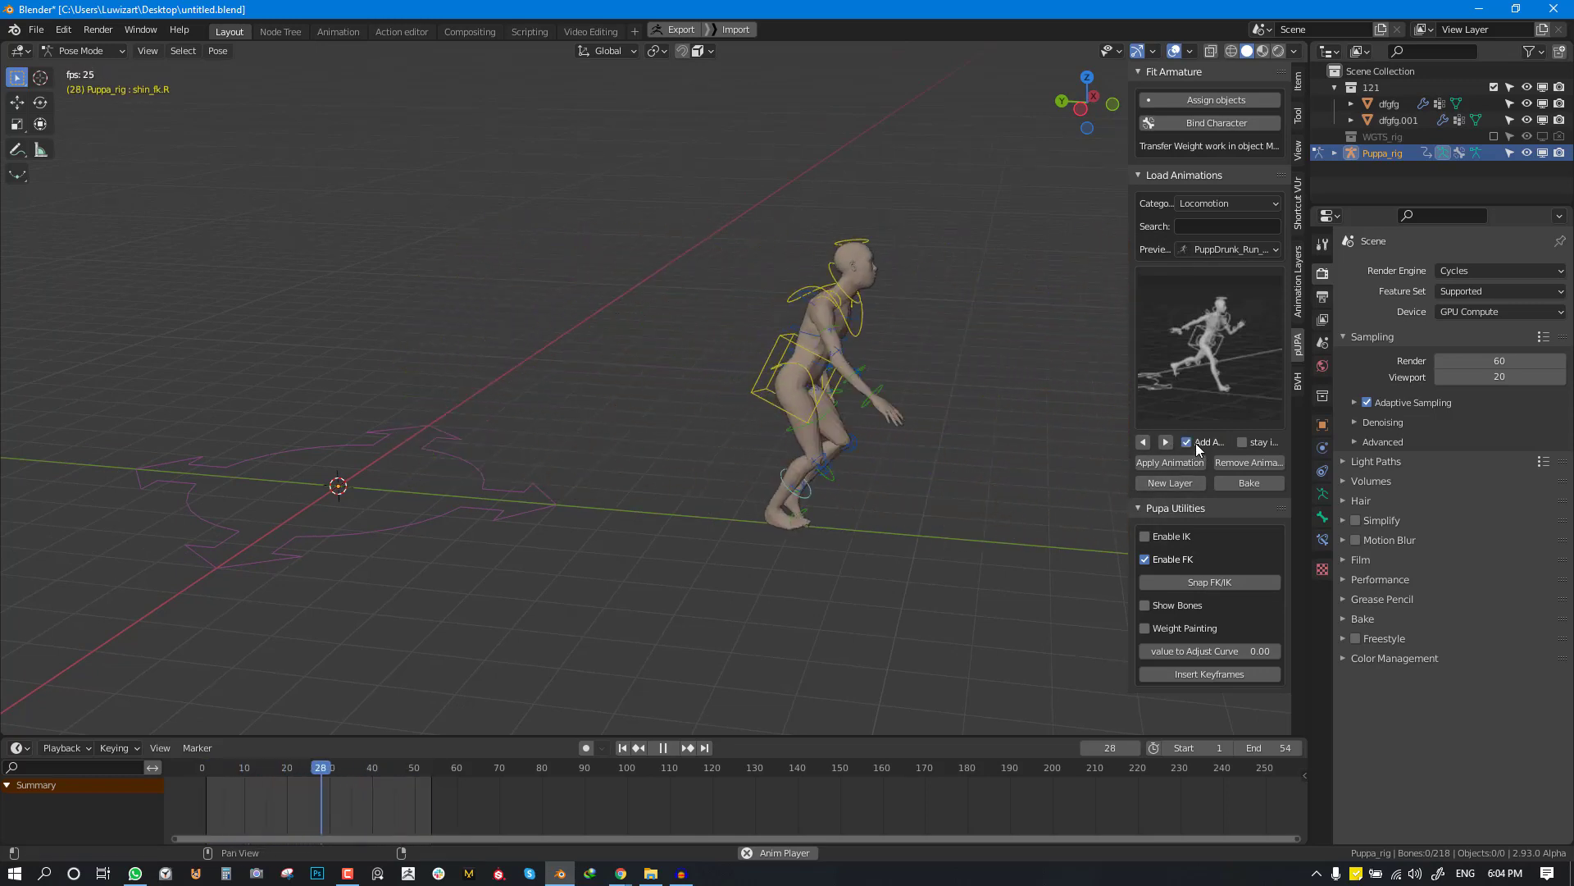
- Append a second run cycle and scrub the timeline through frames 60 to 109
click(1169, 462)
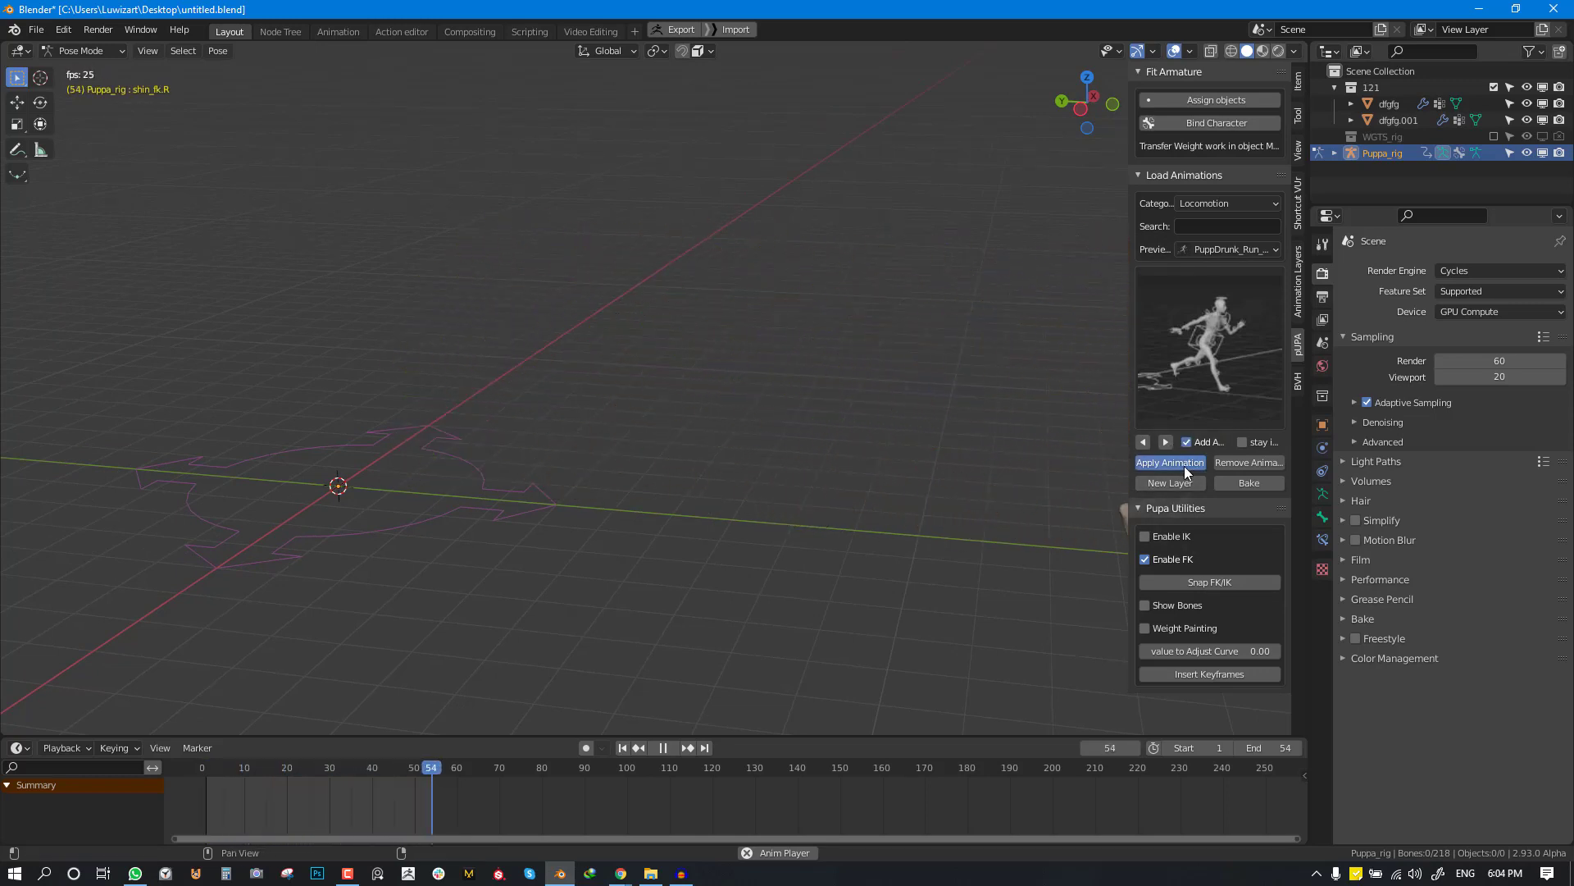
click(1169, 461)
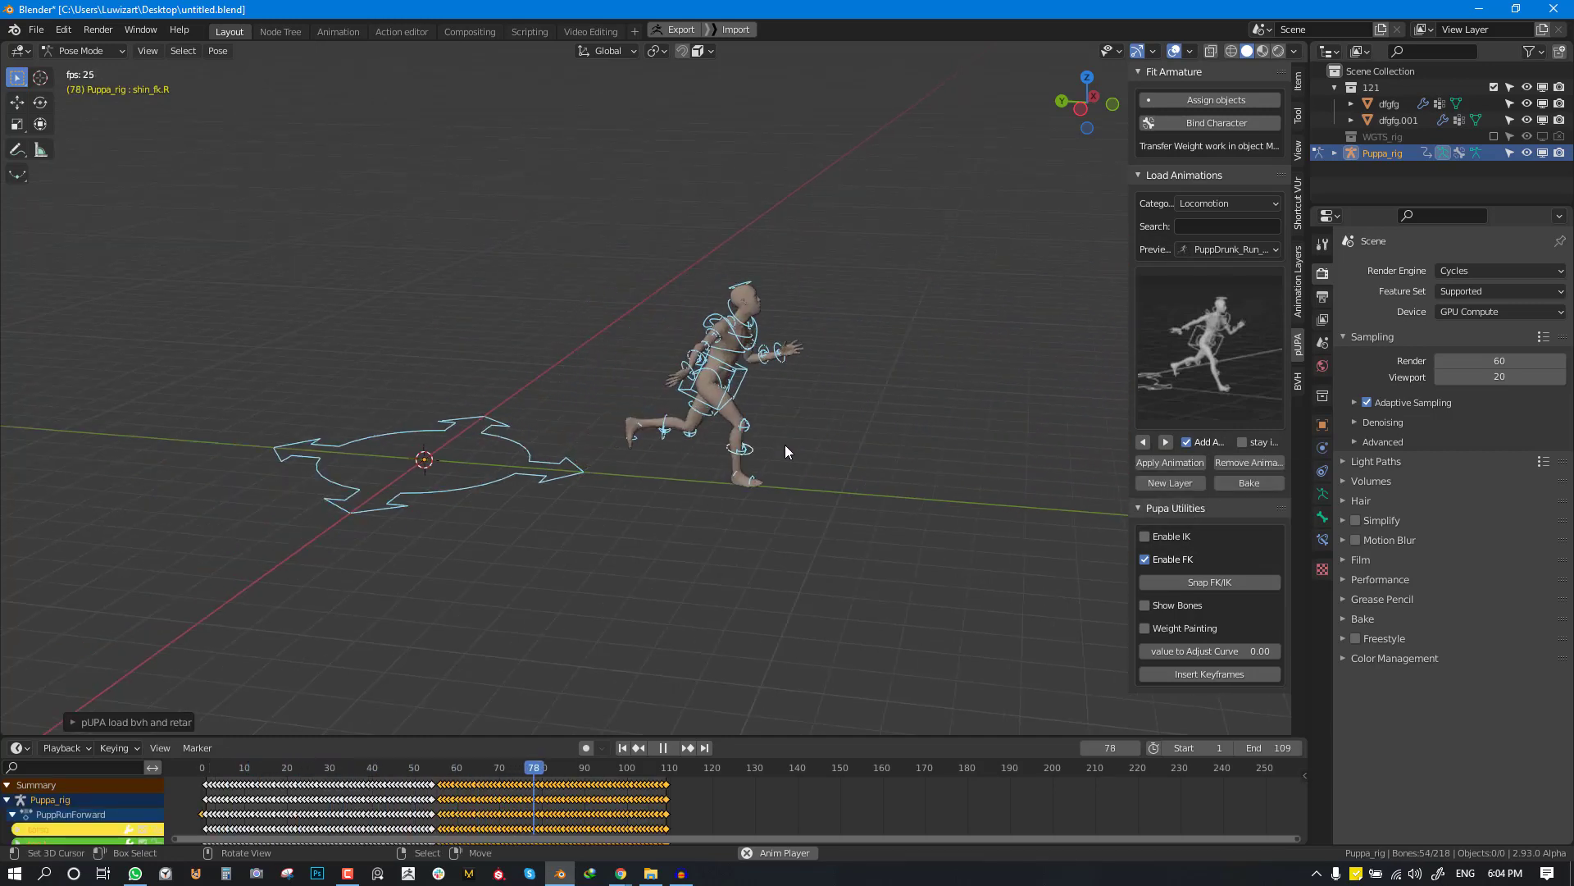
click(456, 768)
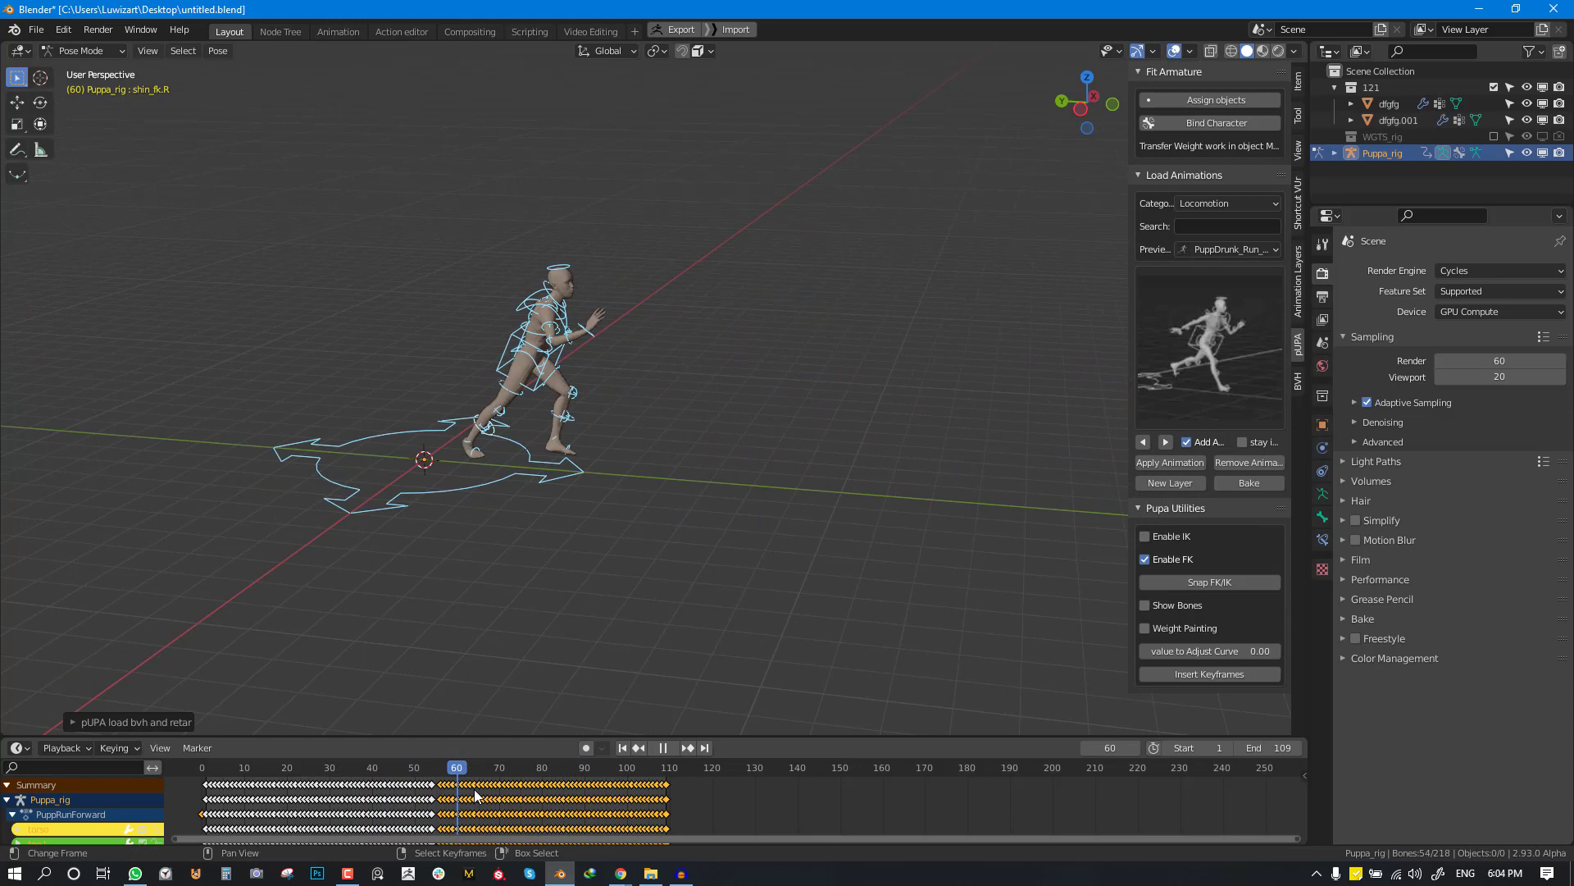
click(631, 767)
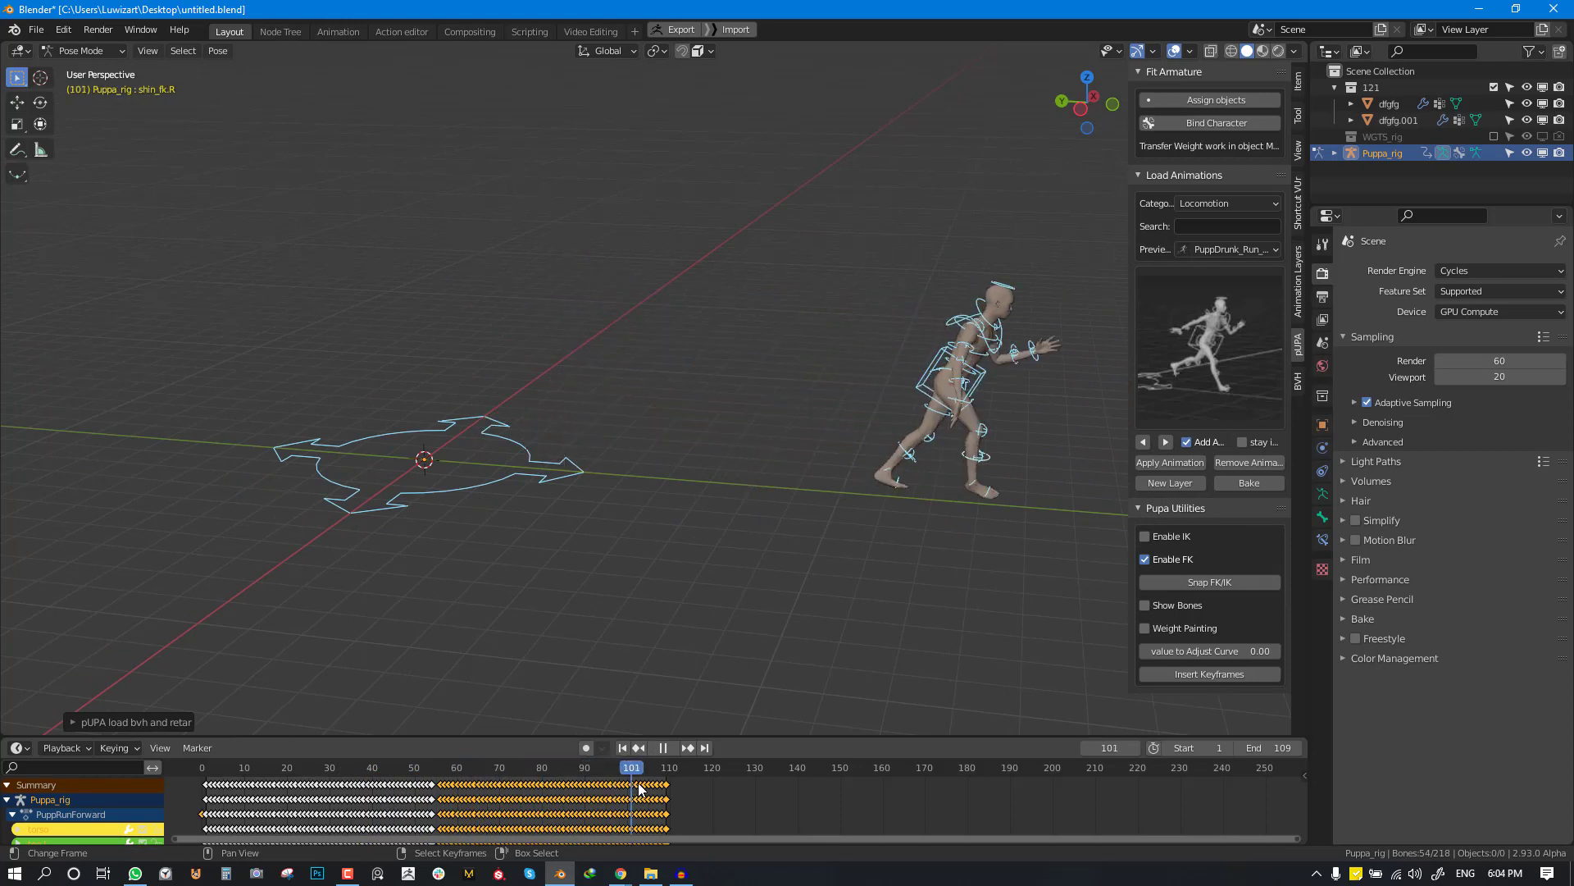
click(217, 767)
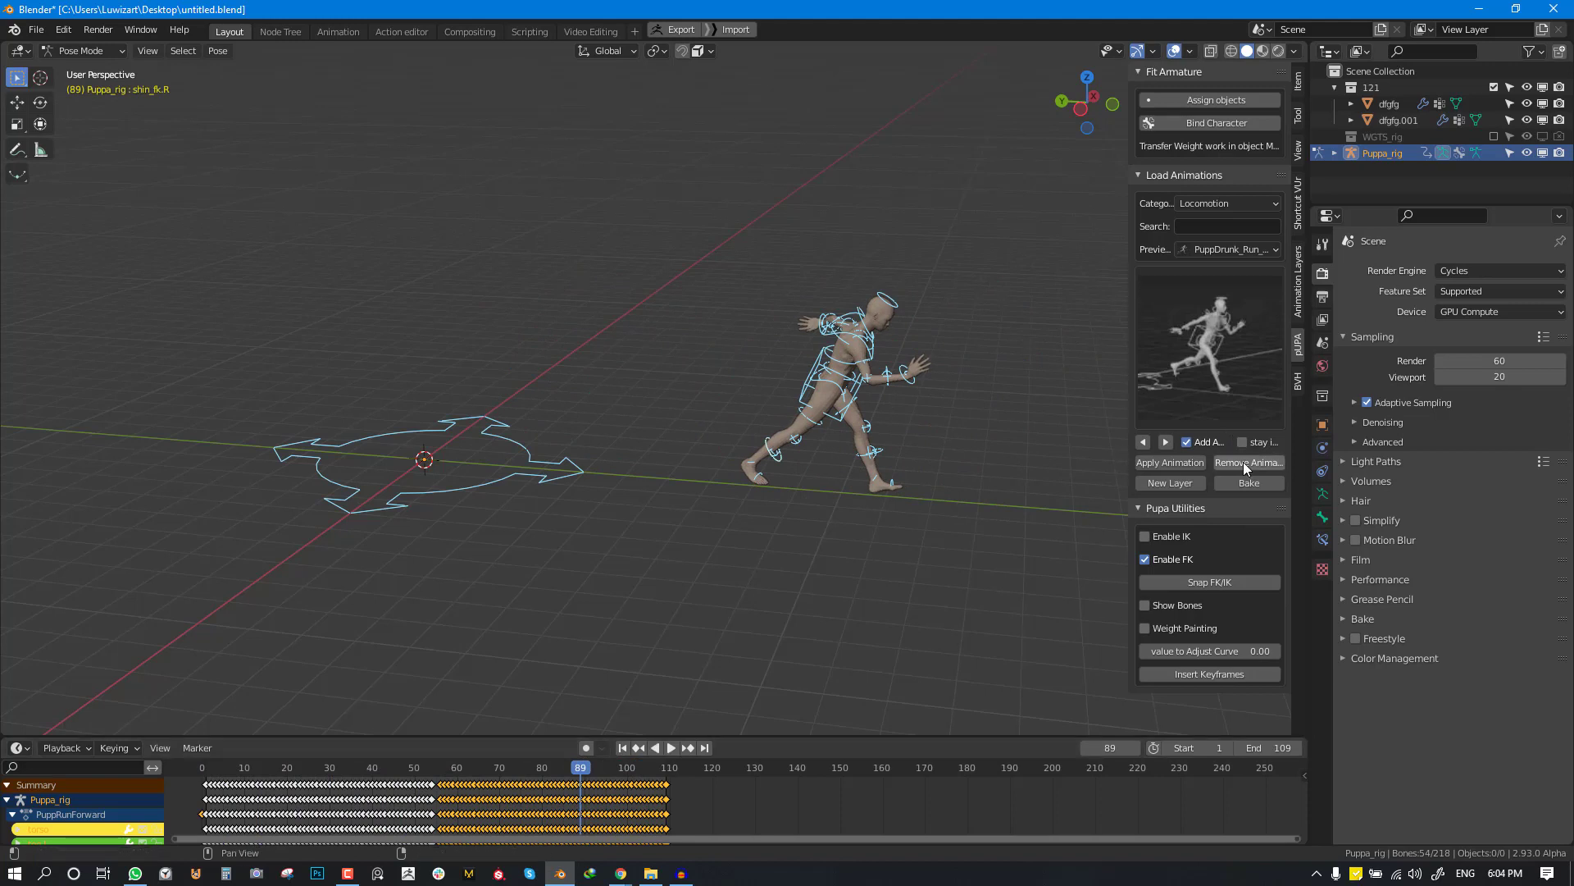
- Remove the animations, enable in-place mode, and apply two in-place run cycles
click(1246, 462)
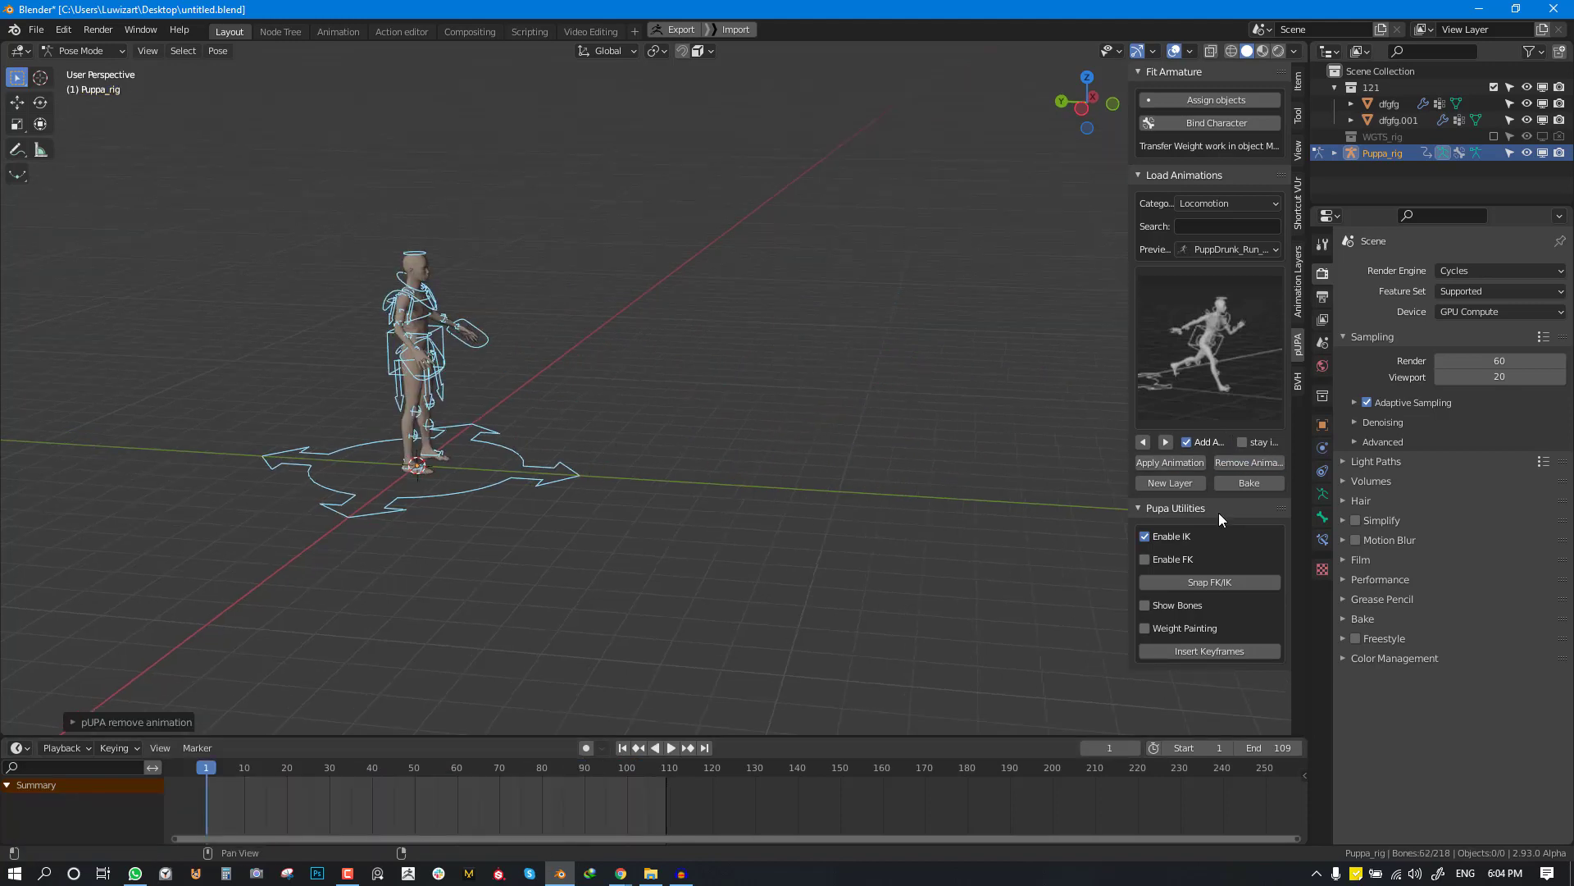
click(1242, 442)
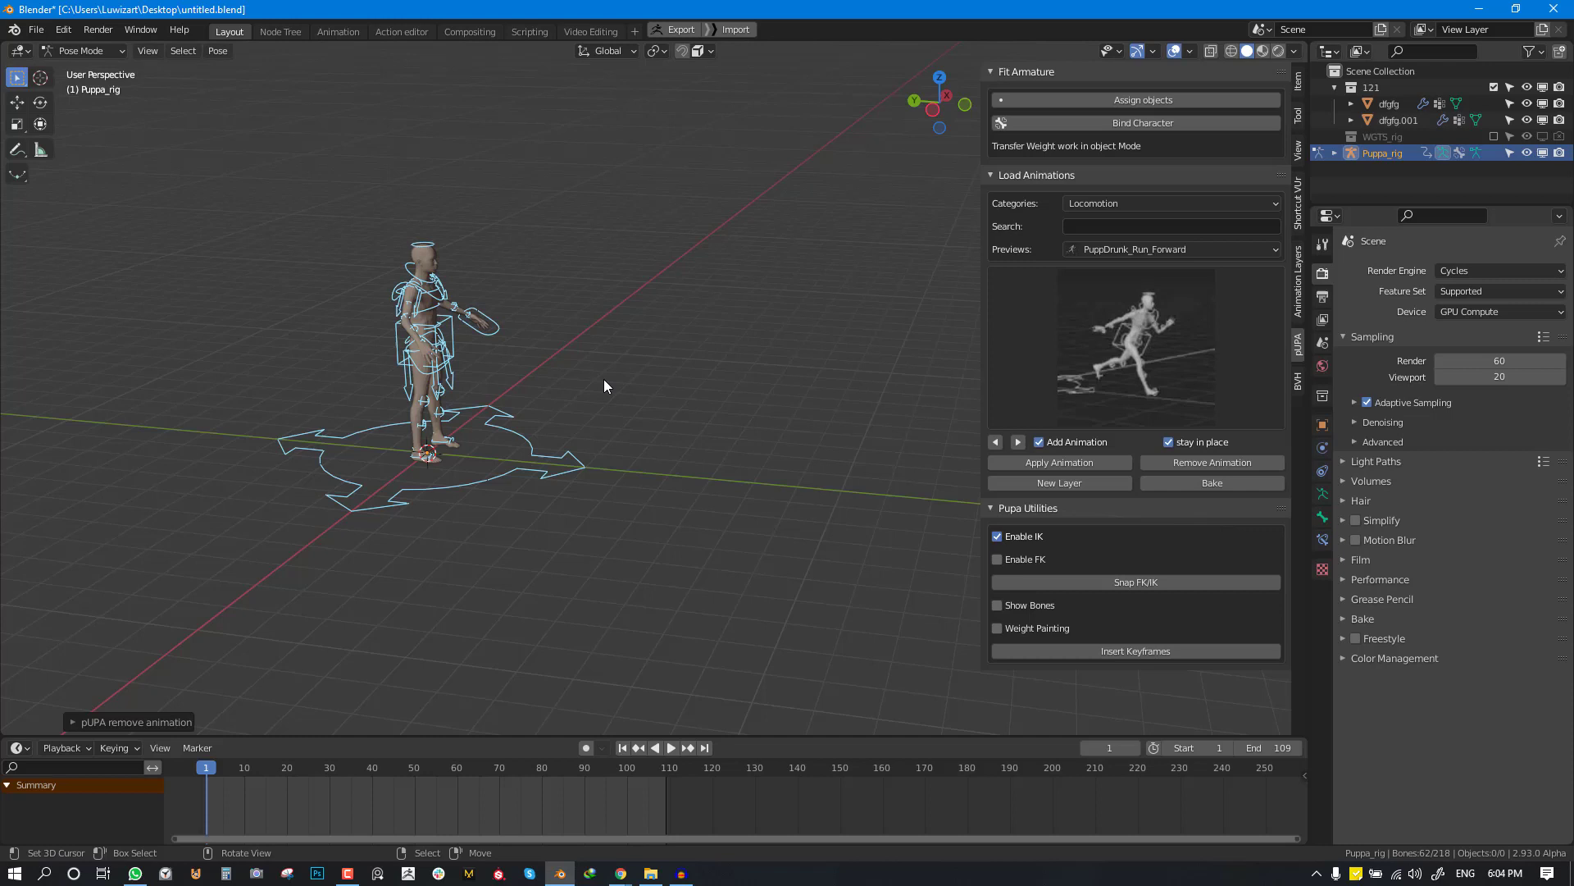
mouse_move(1026, 370)
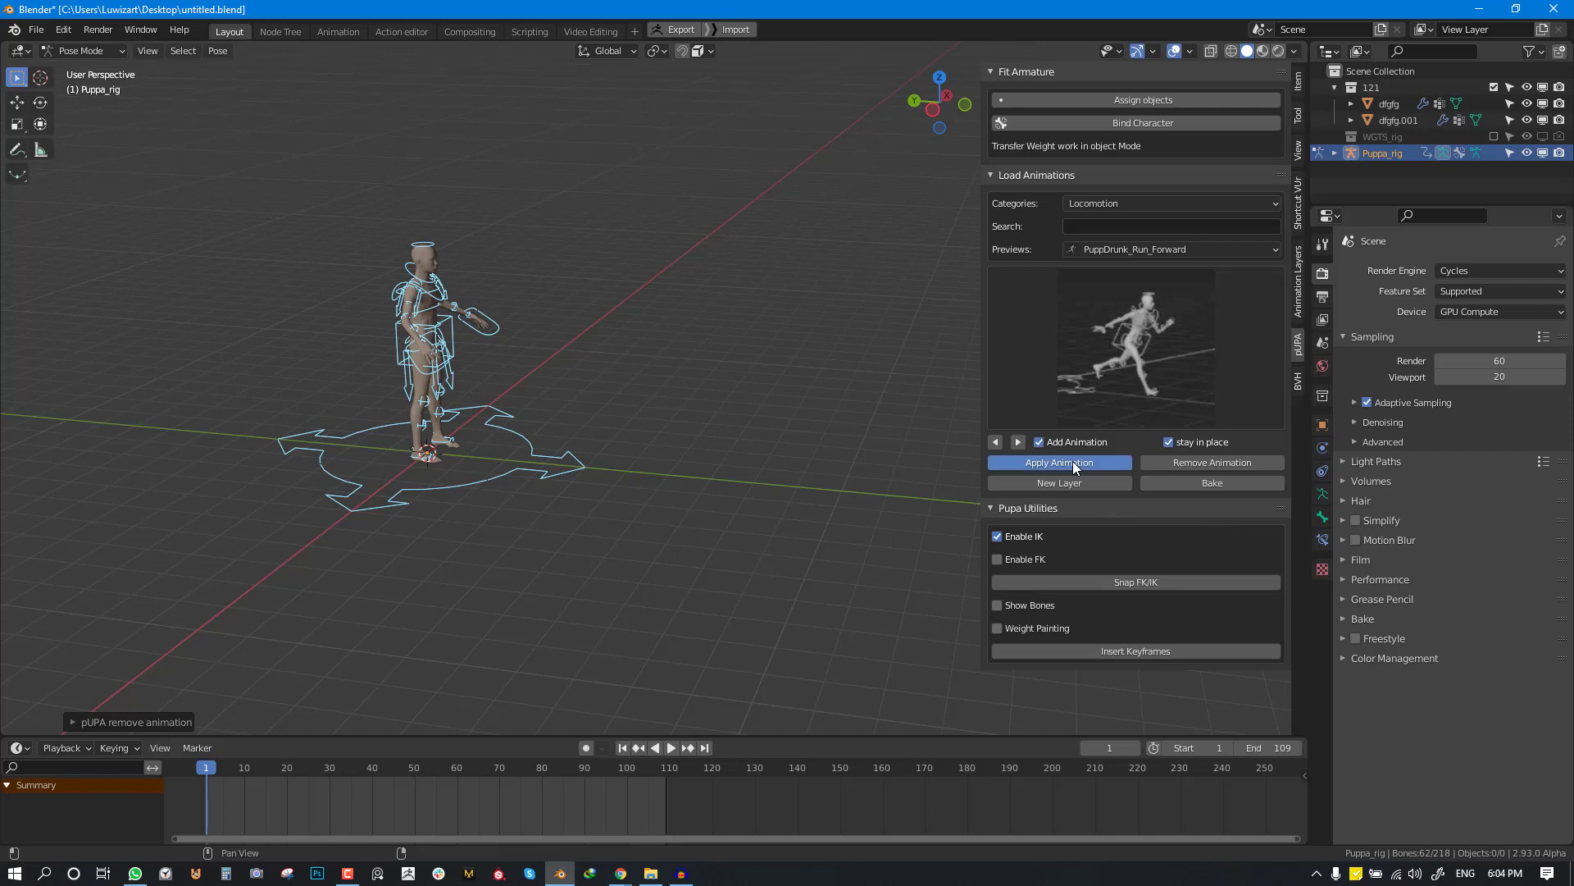
click(1059, 461)
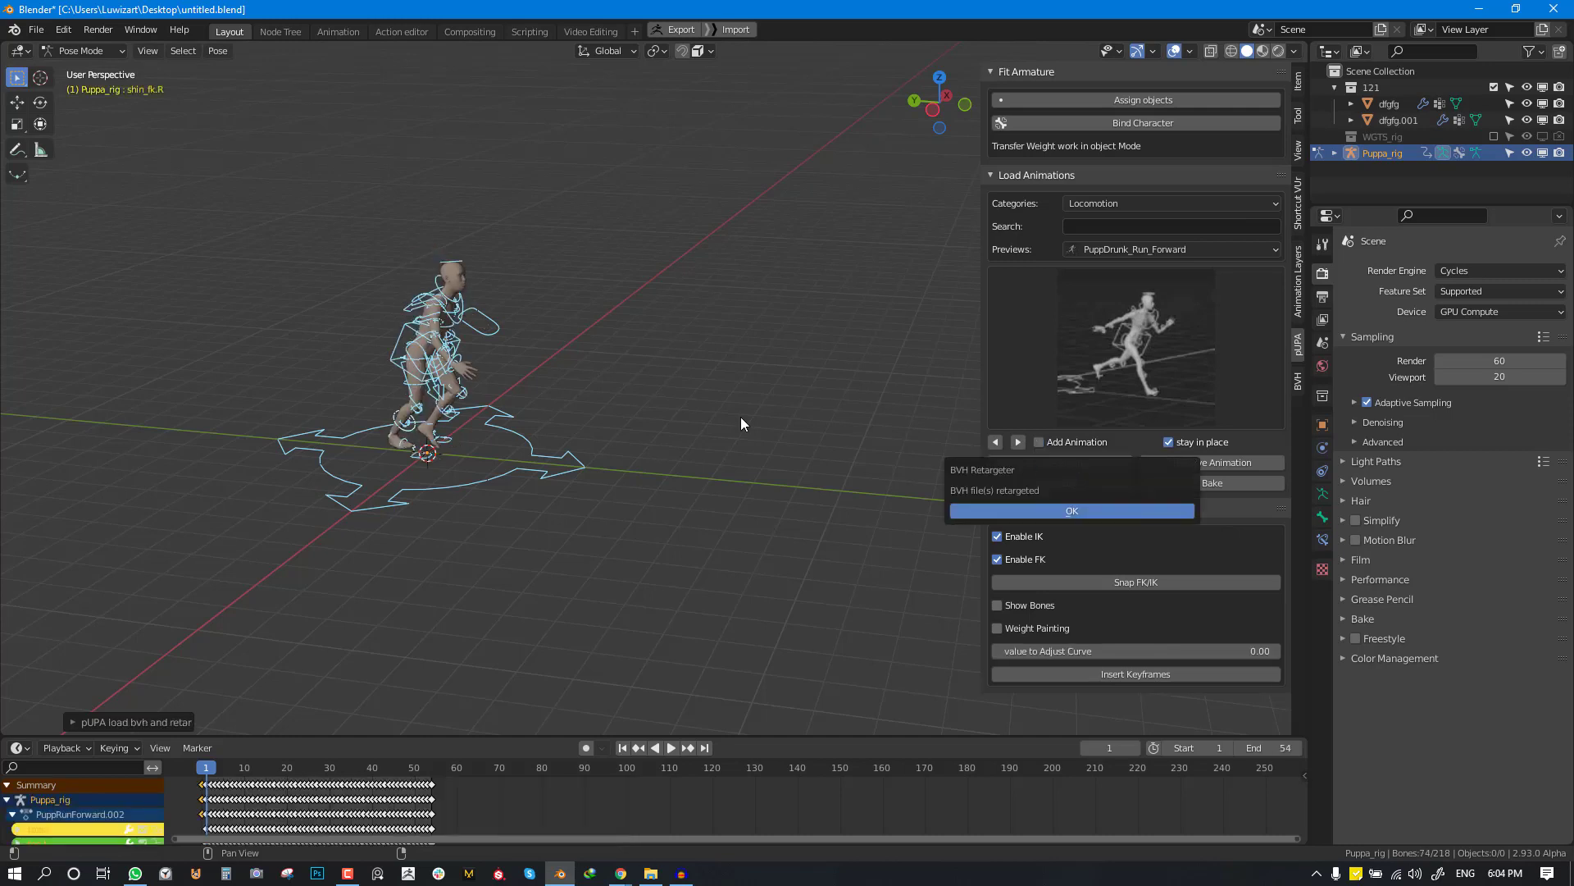
click(1071, 510)
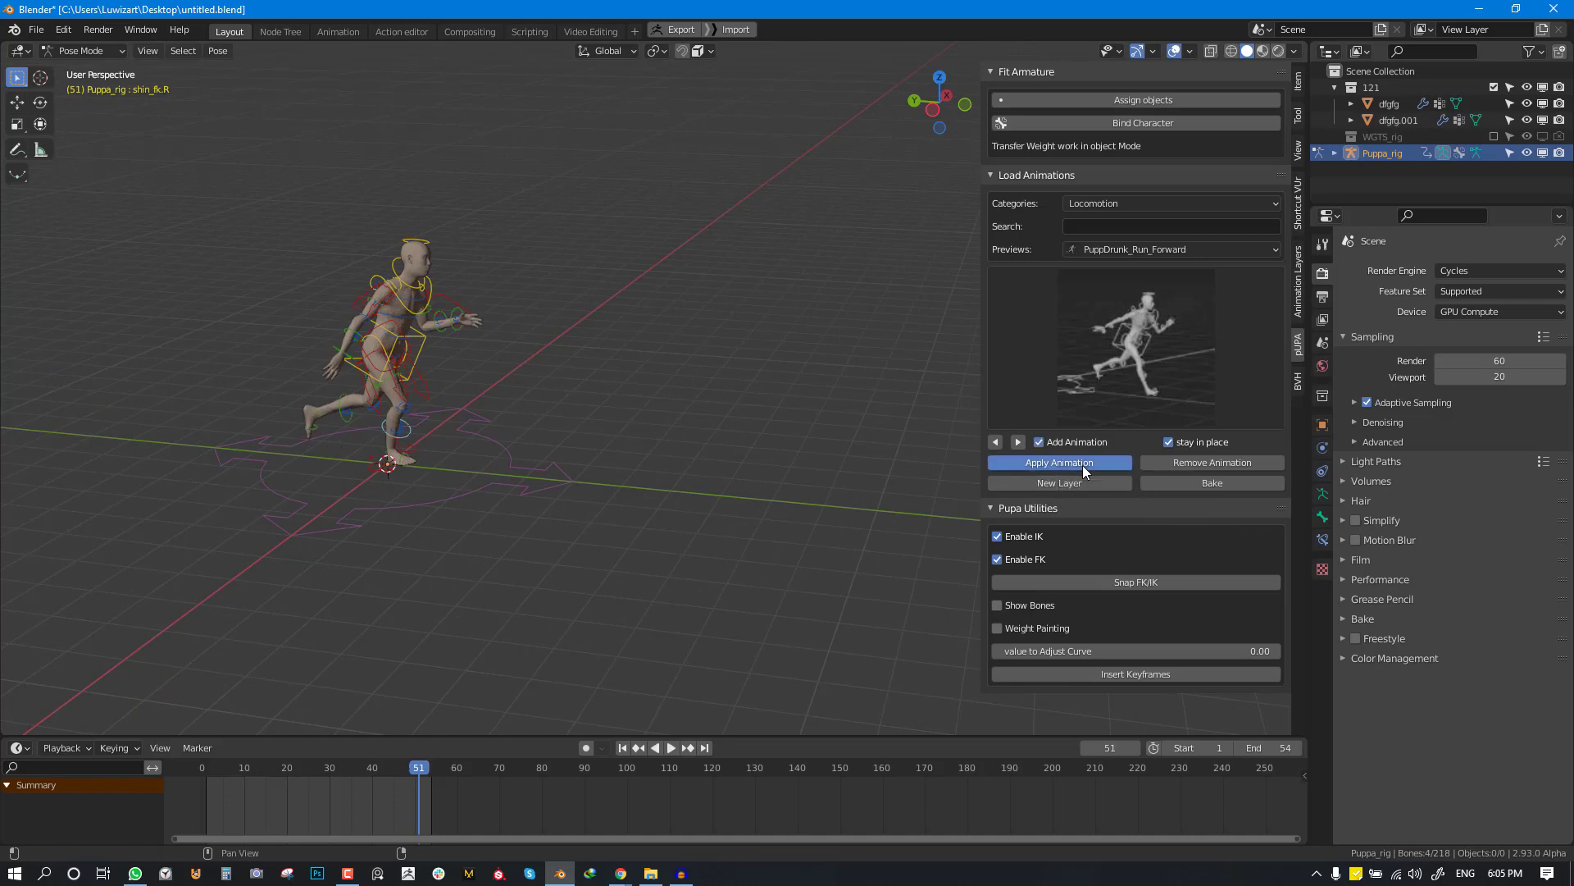
click(1060, 463)
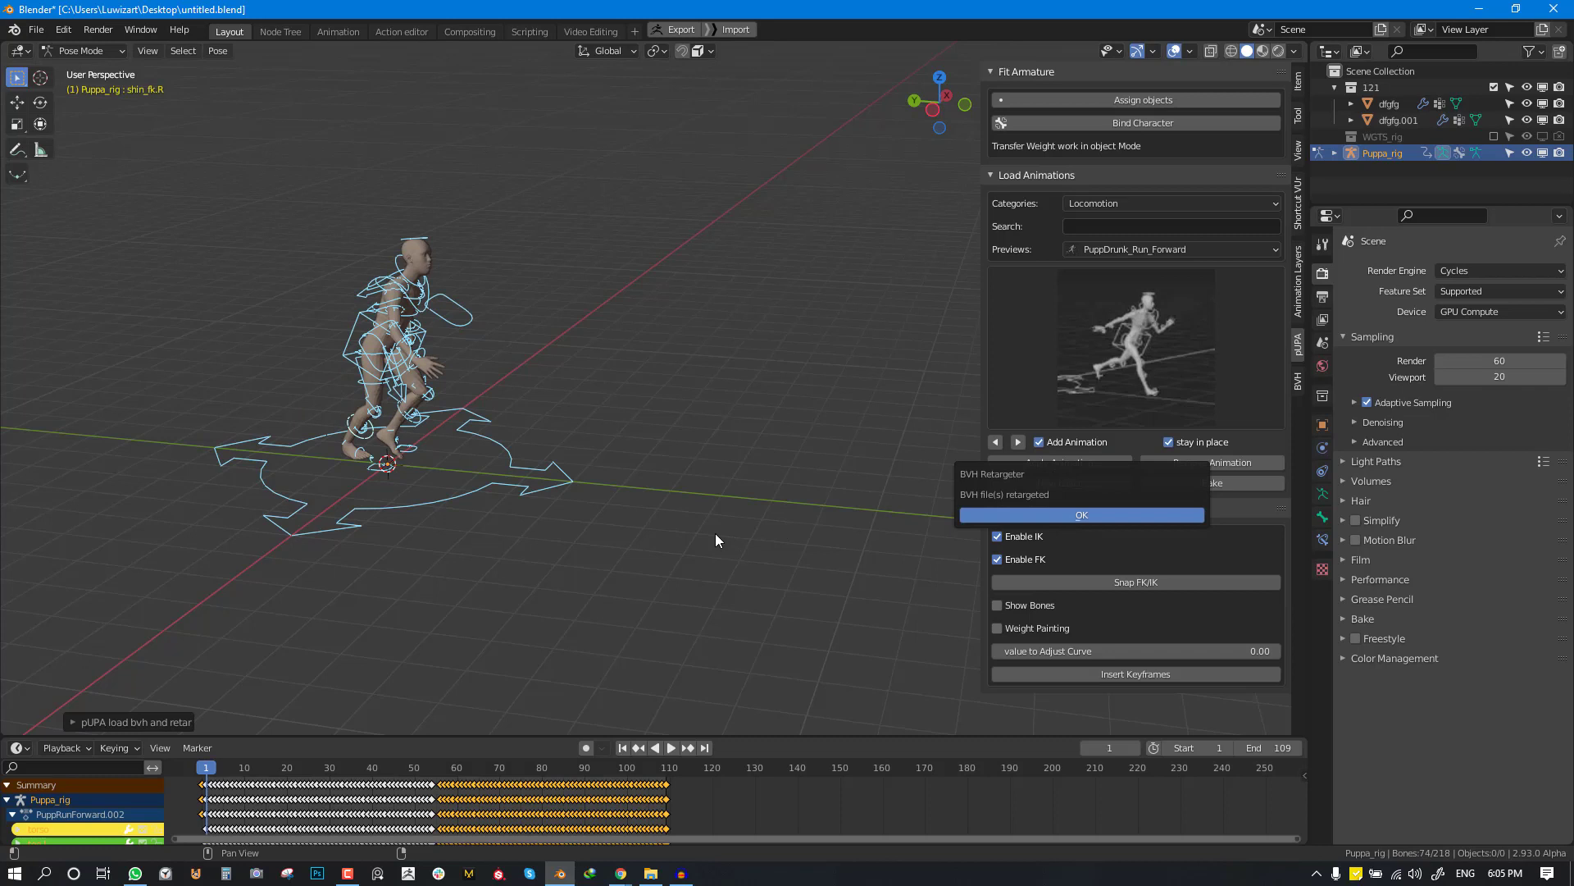
click(1082, 514)
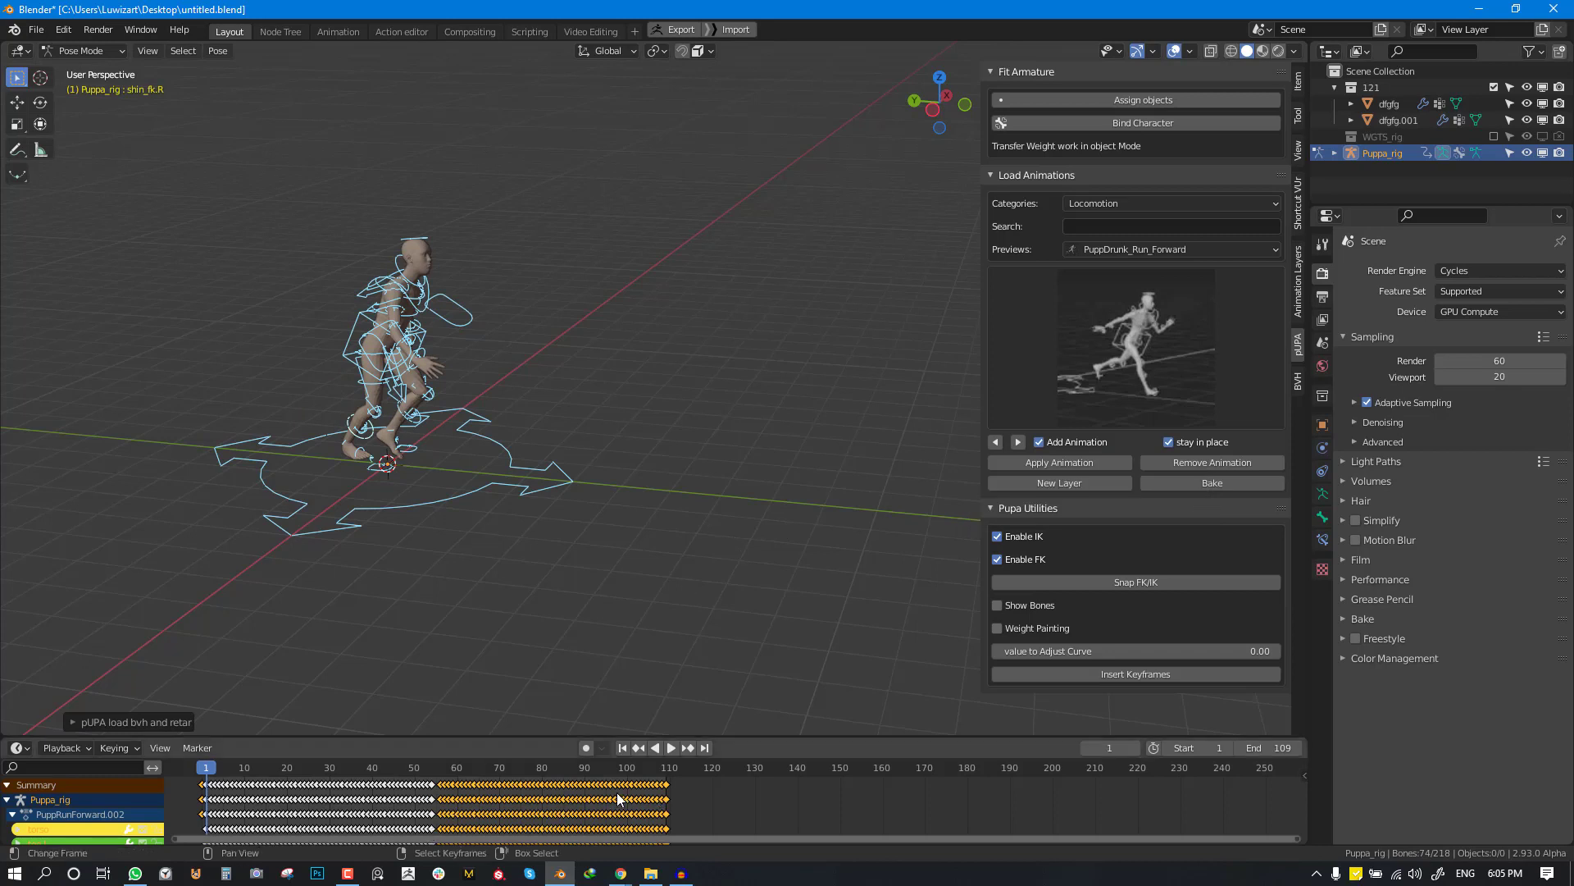
- Play back the run, select the root bone, stop, and remove the animation
click(670, 747)
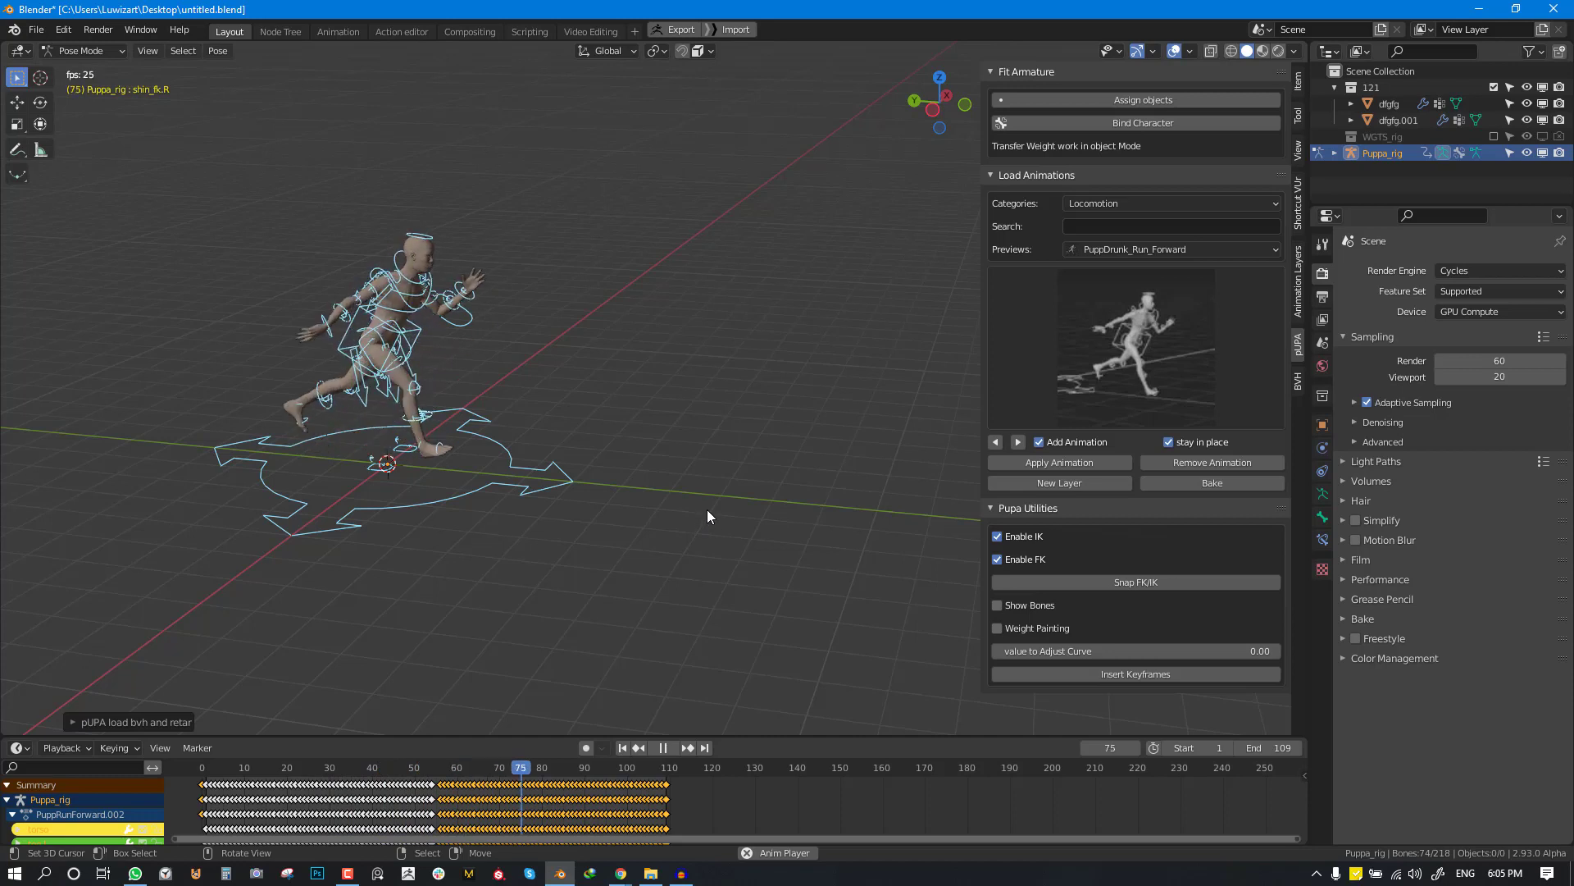
click(259, 767)
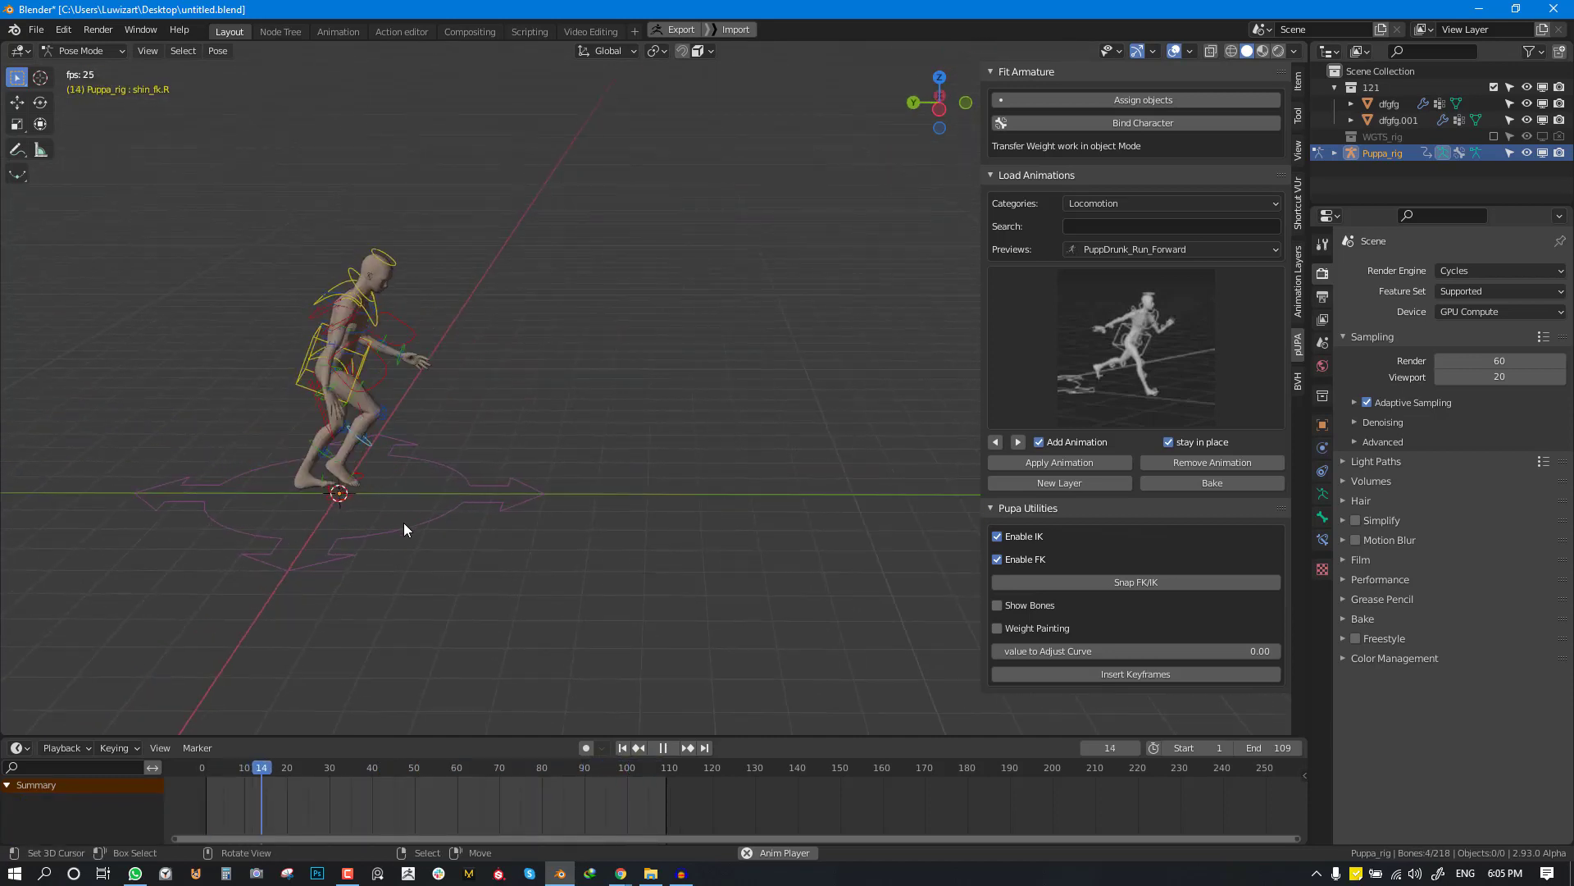
click(465, 767)
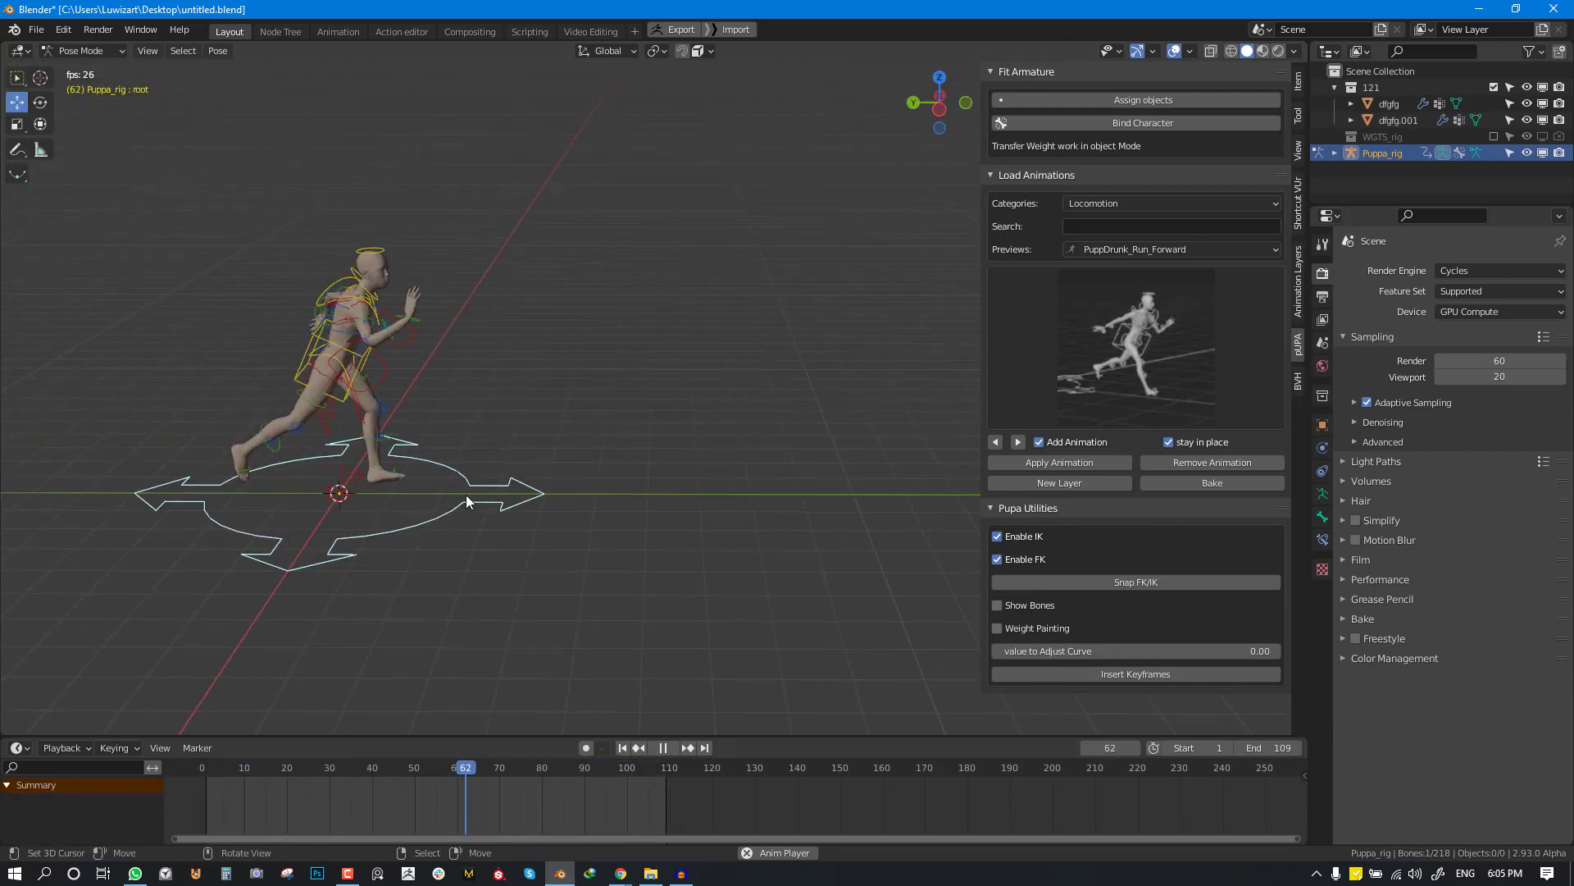
click(662, 747)
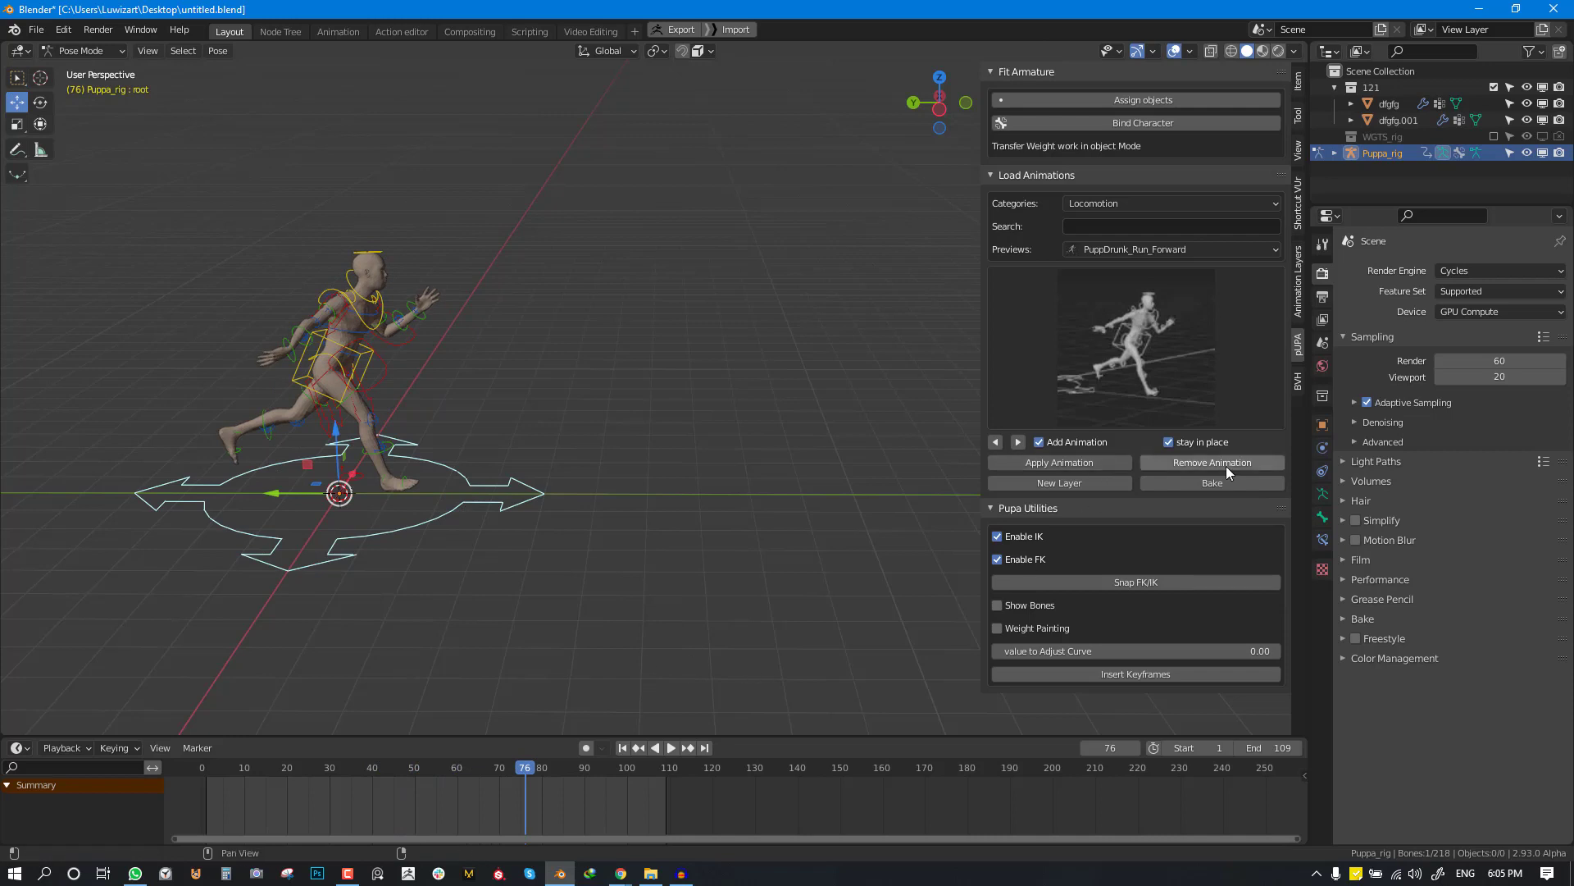
click(1211, 462)
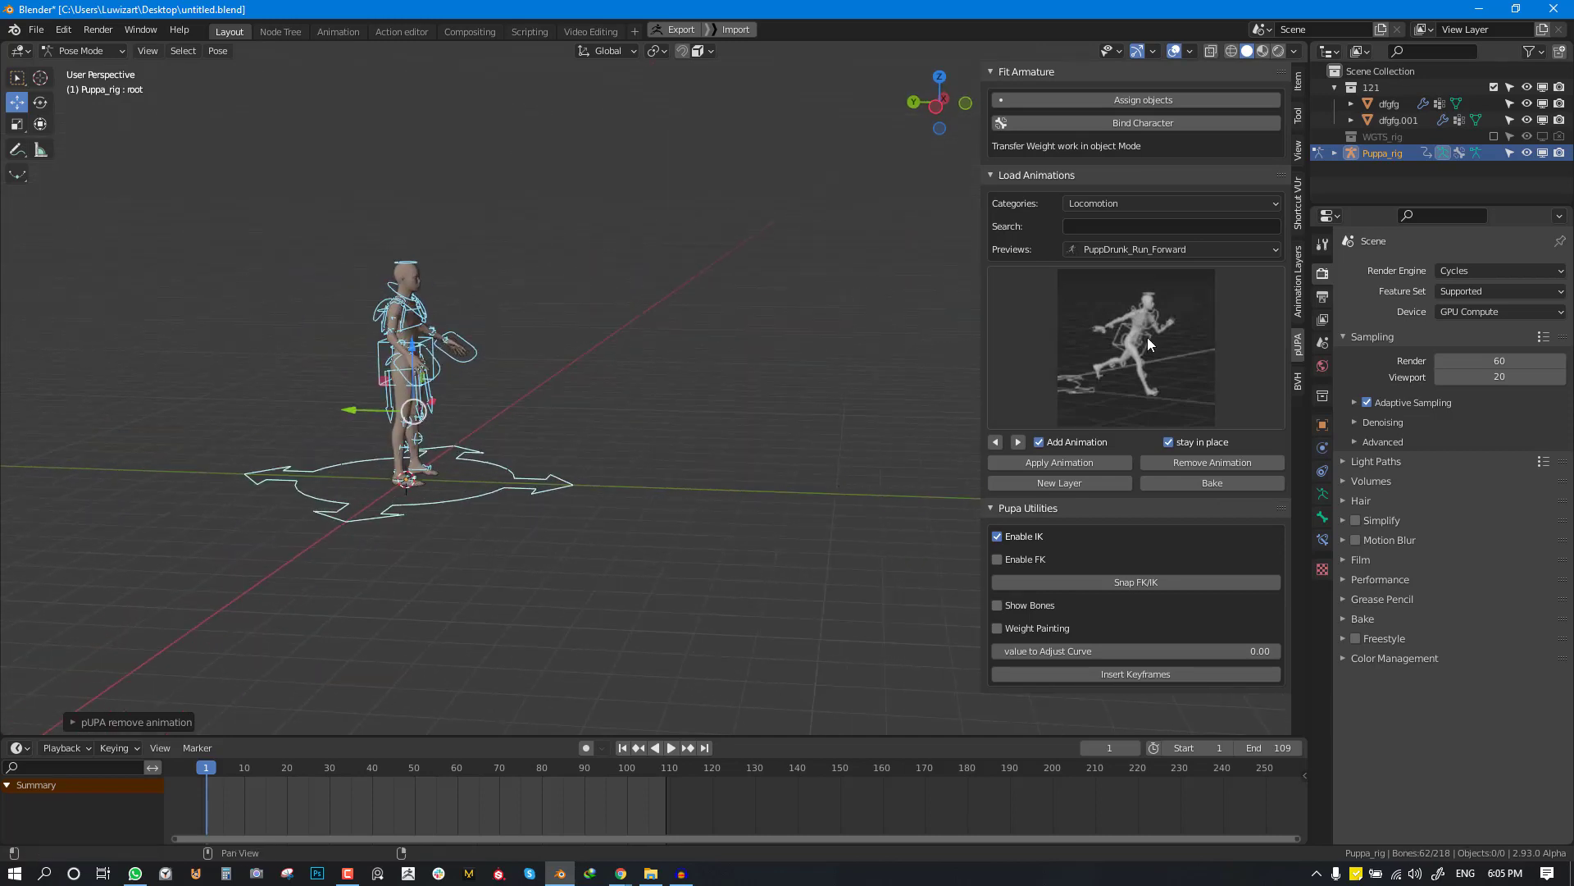
- Search 'walk', filter to Locomotion, and select PuppBrutal_To_Happy_Walking
text(w)
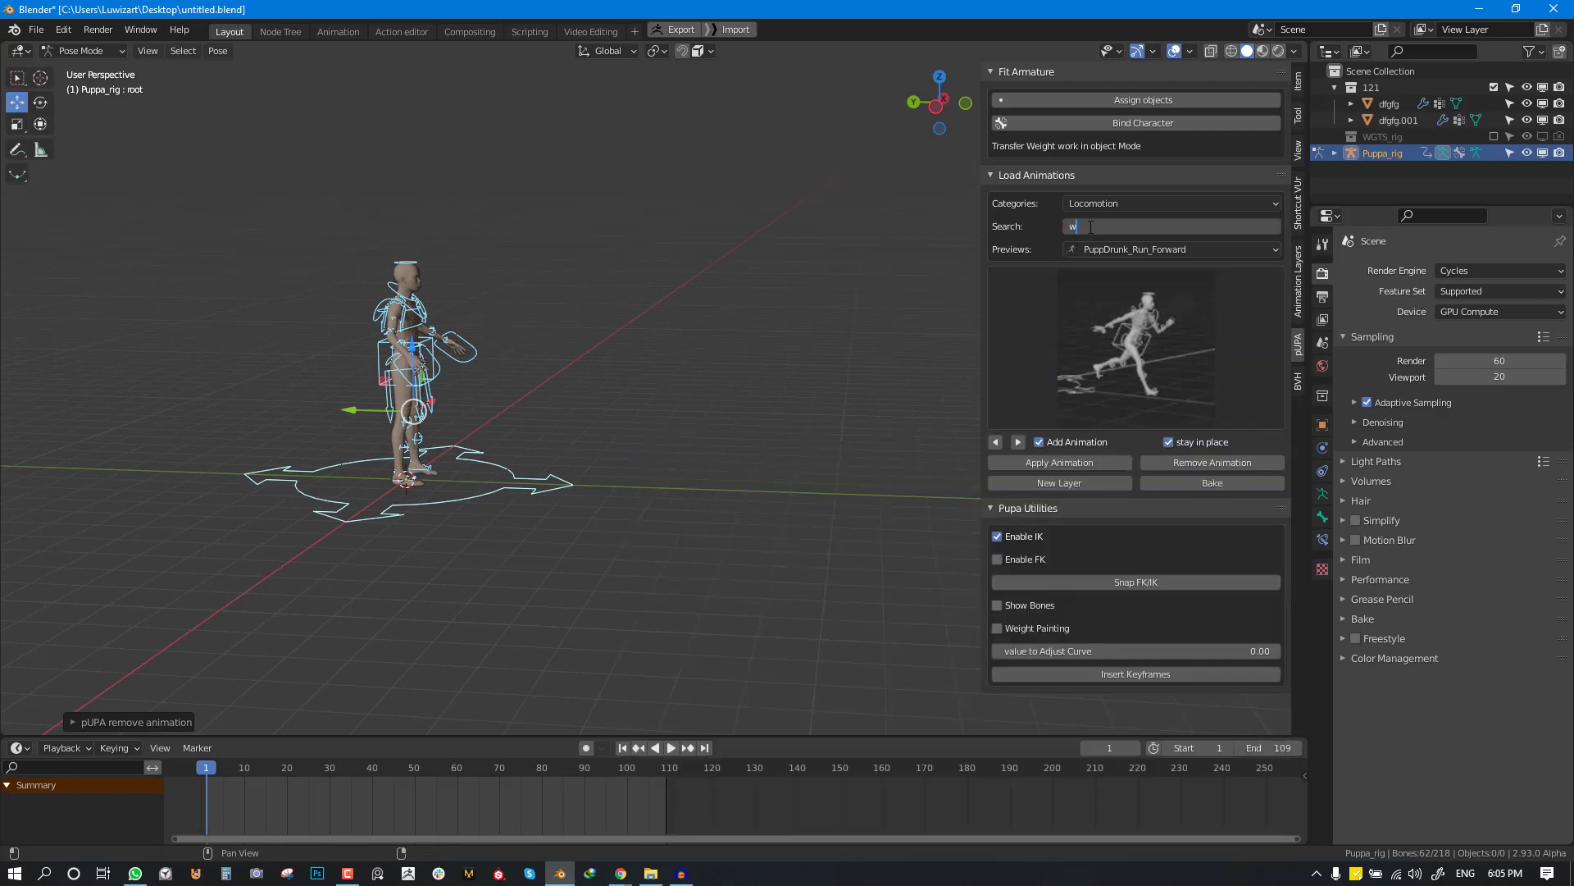
text(a)
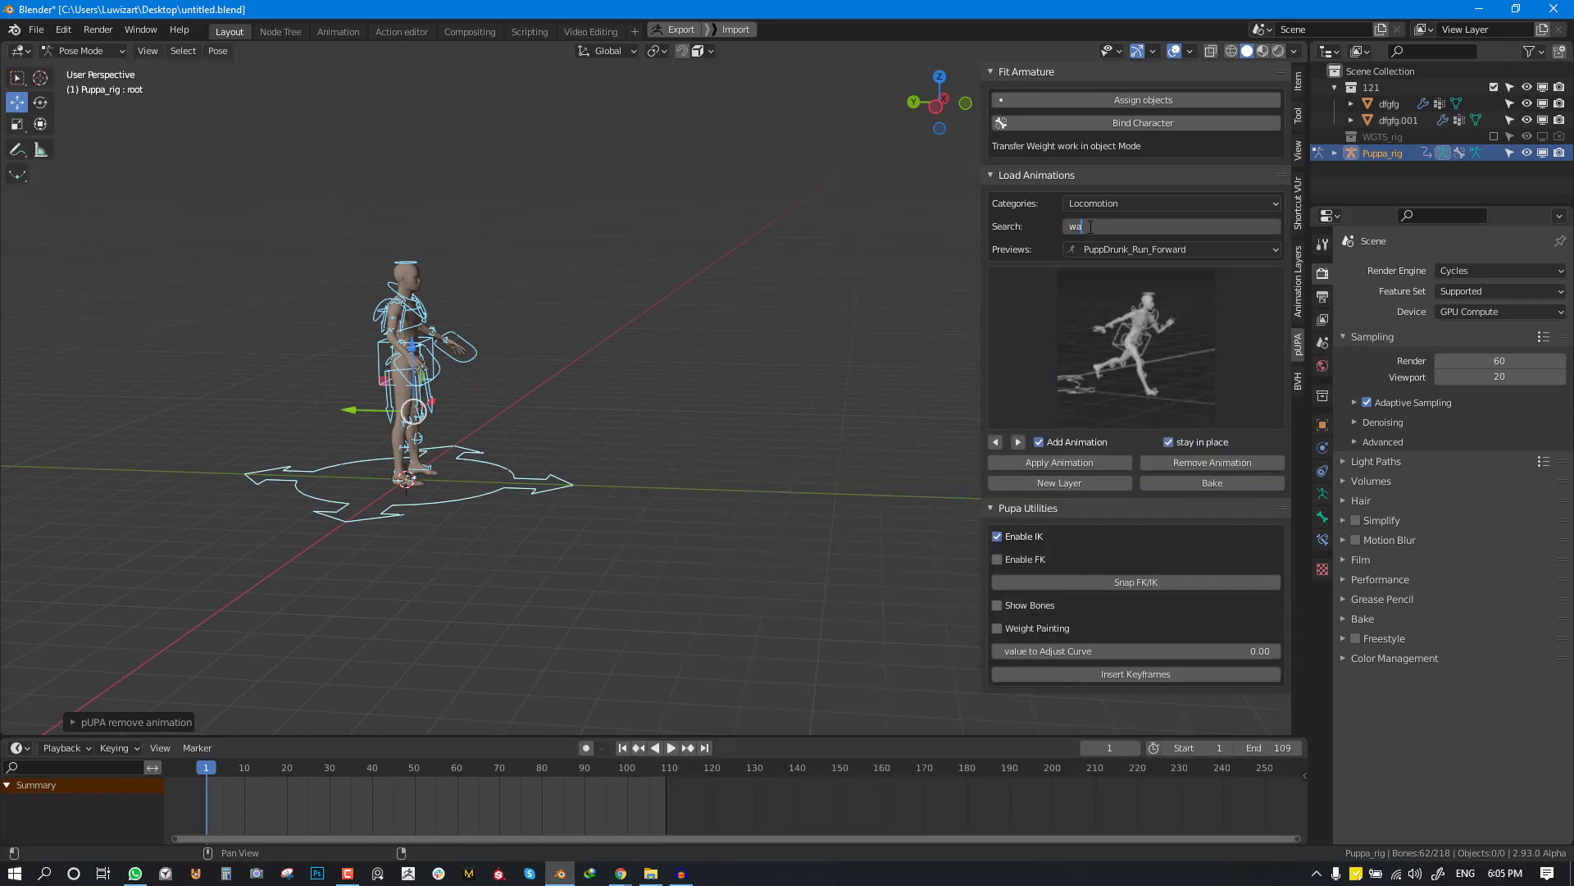
text(lk)
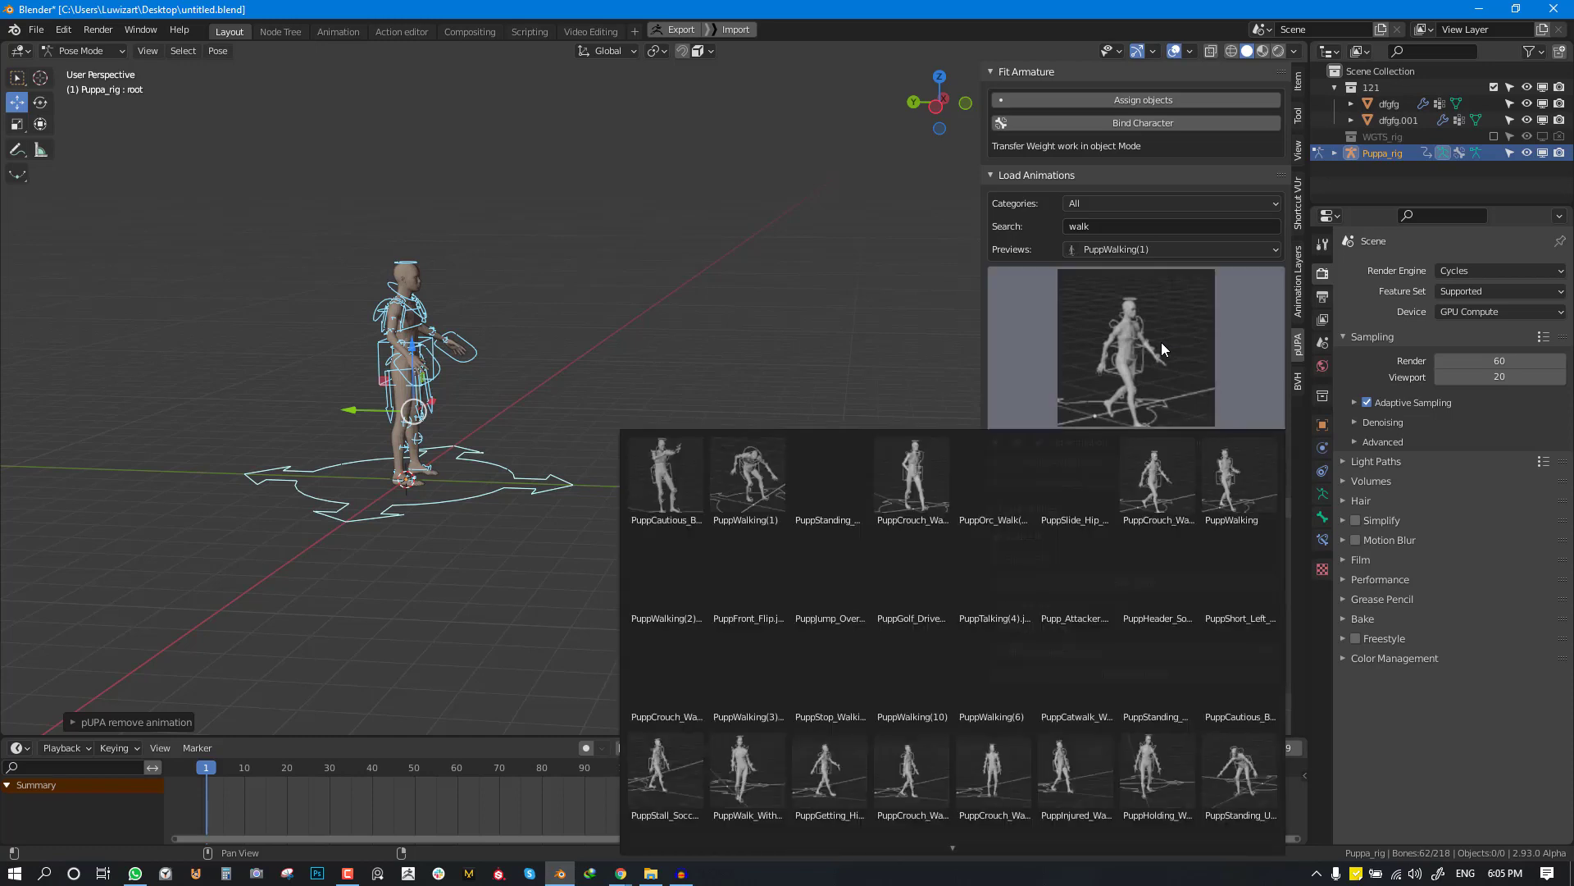
click(1133, 348)
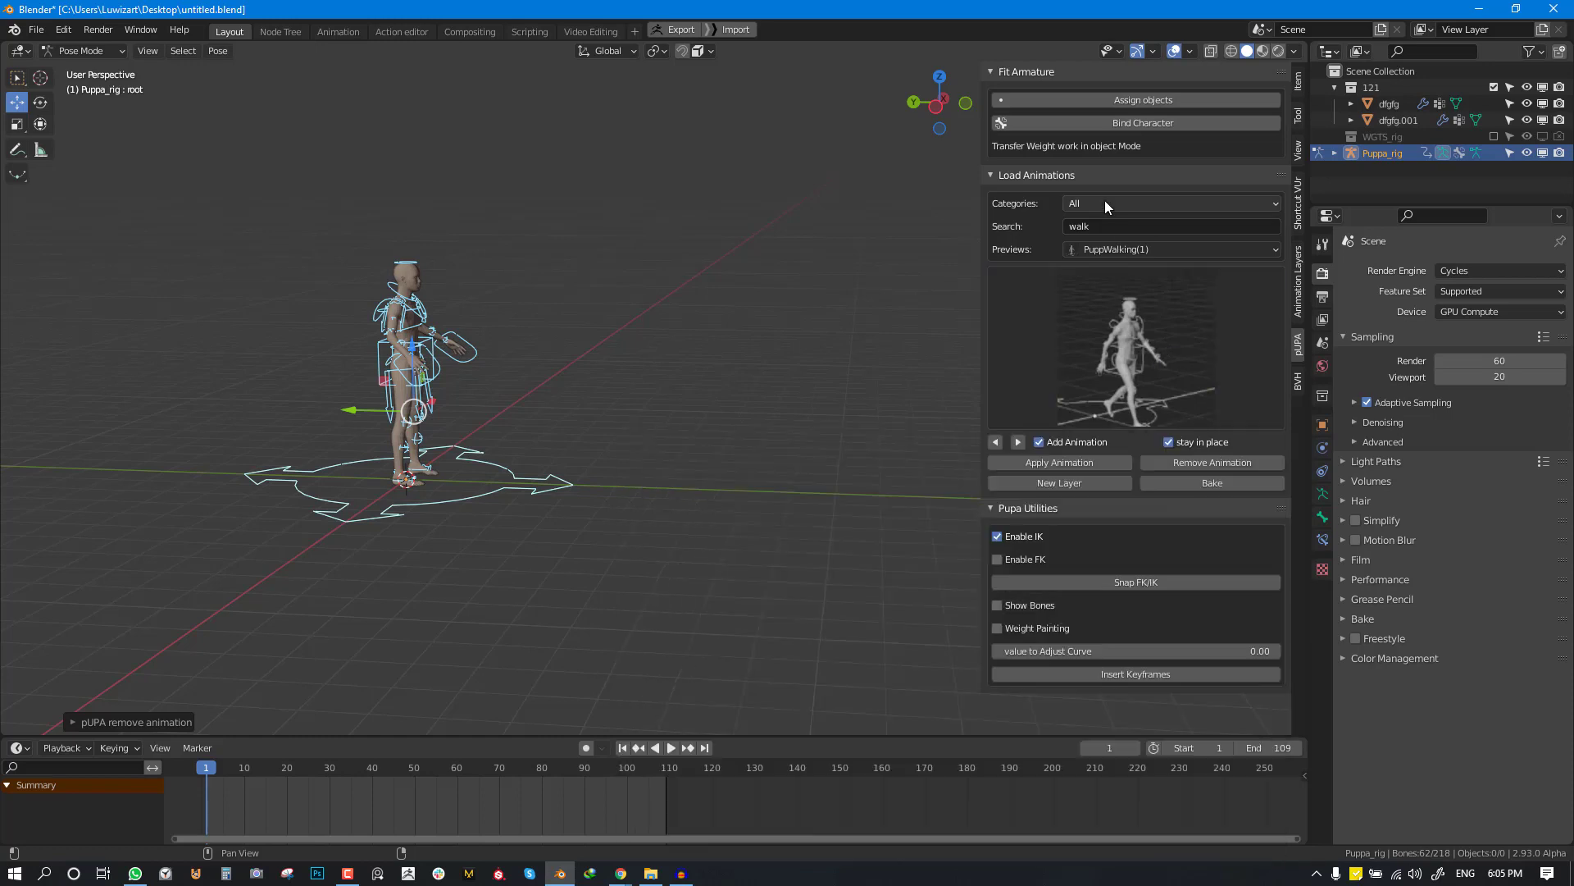
click(1170, 202)
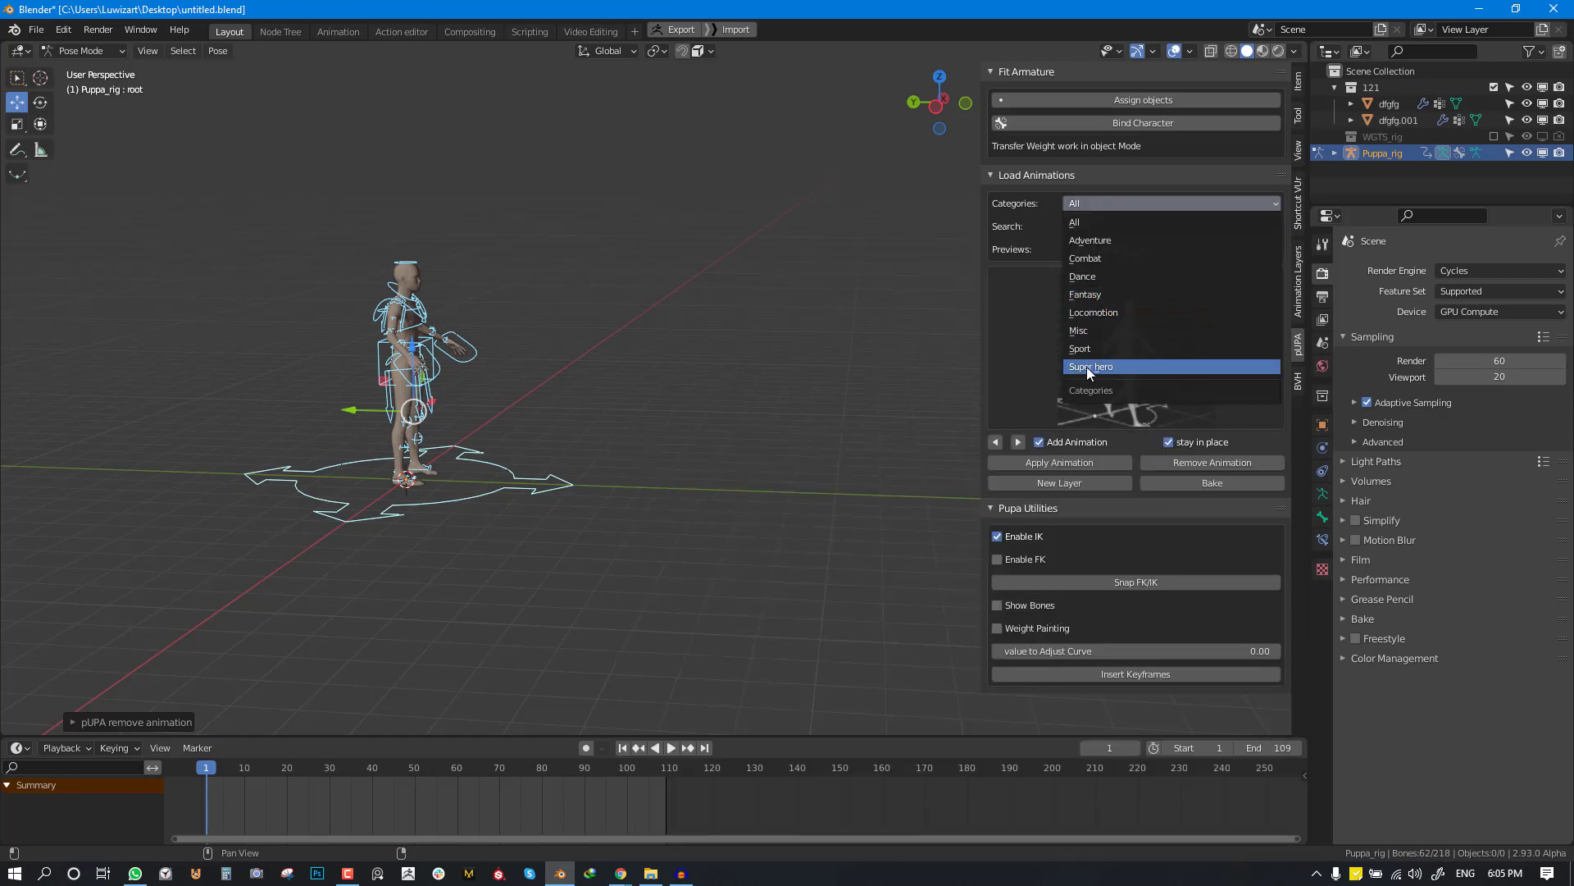
mouse_move(1159, 331)
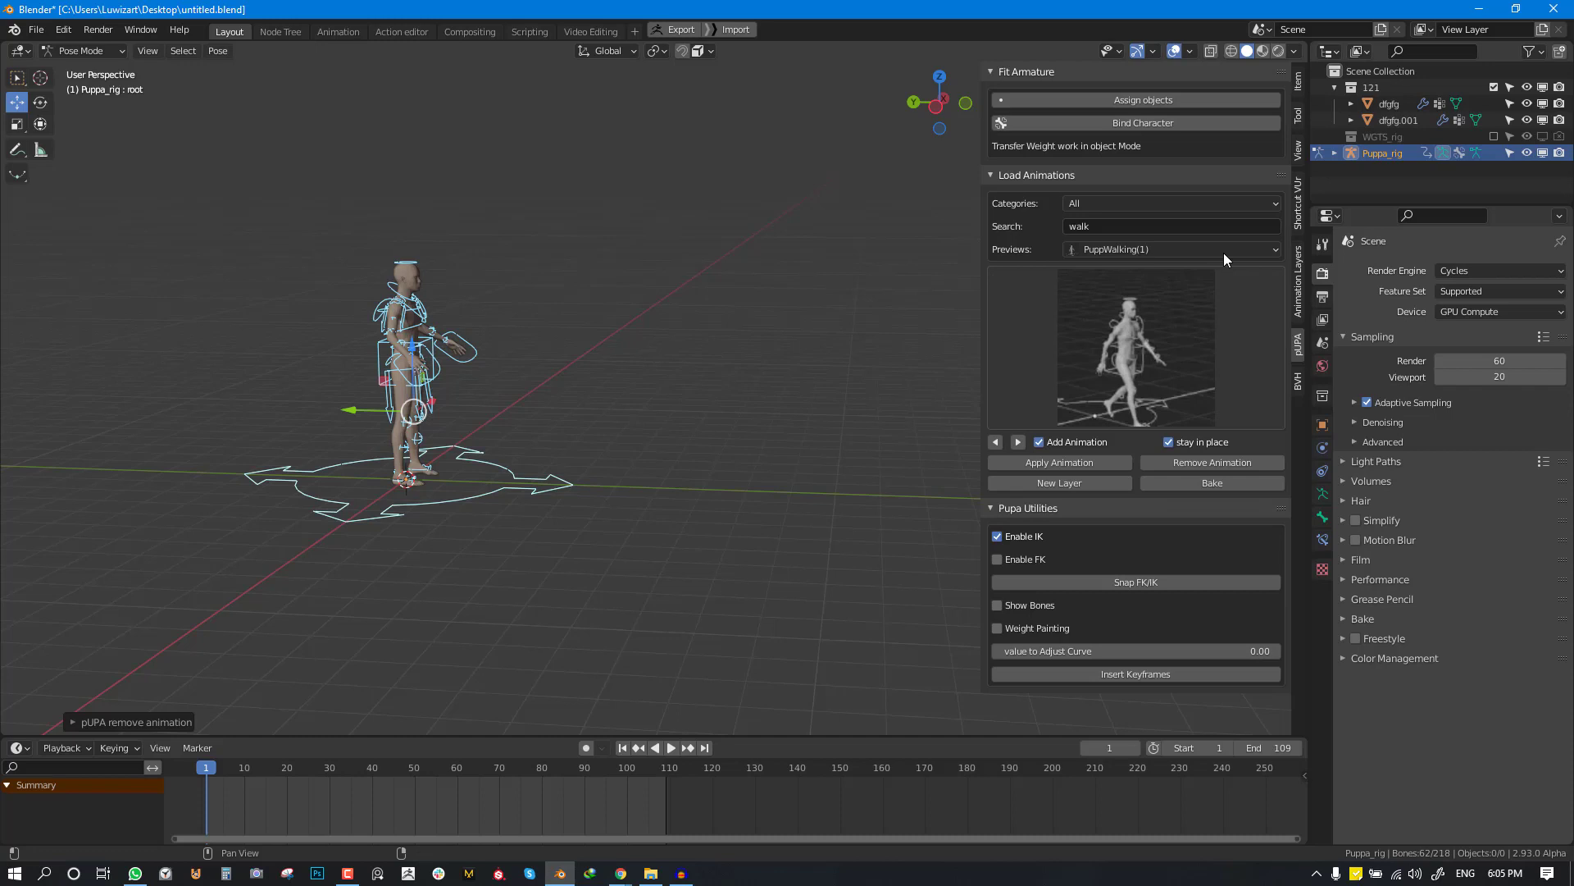
click(1170, 202)
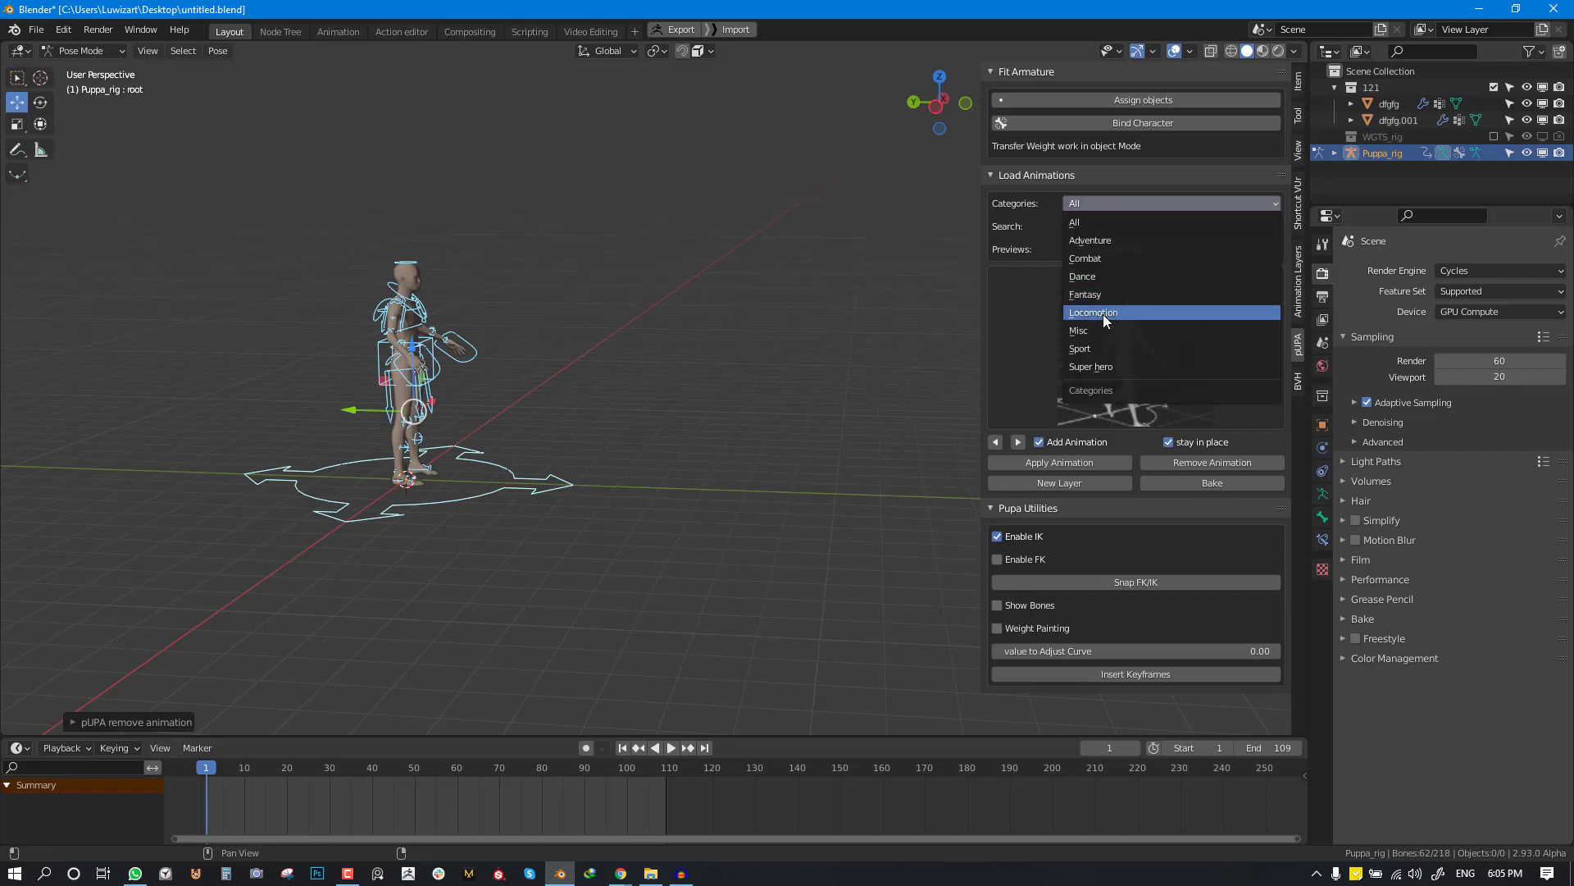
click(1092, 312)
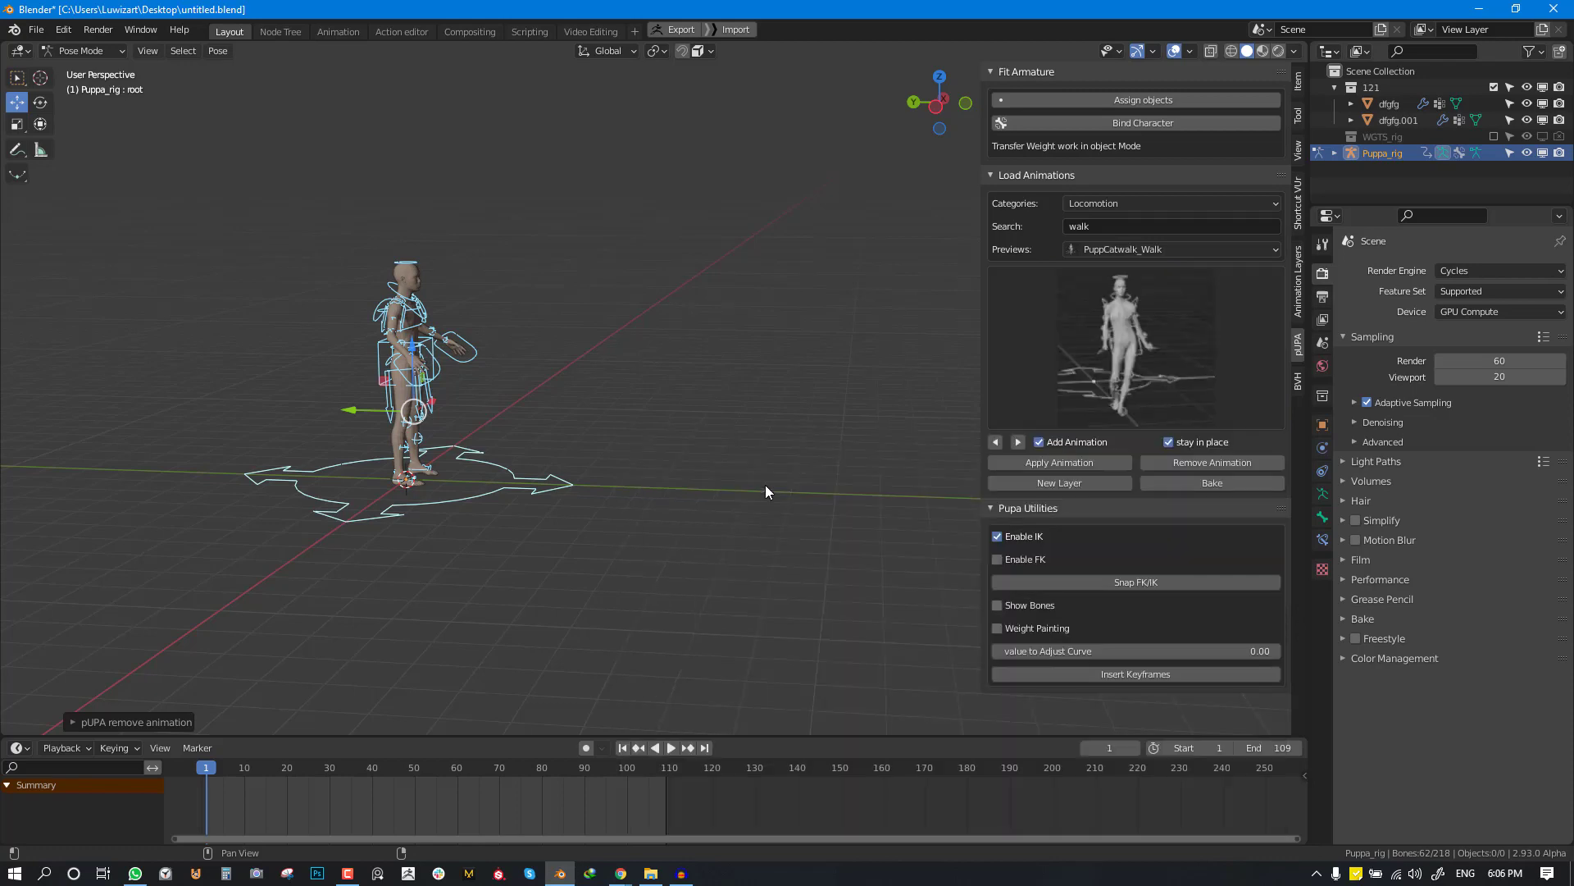
click(1168, 250)
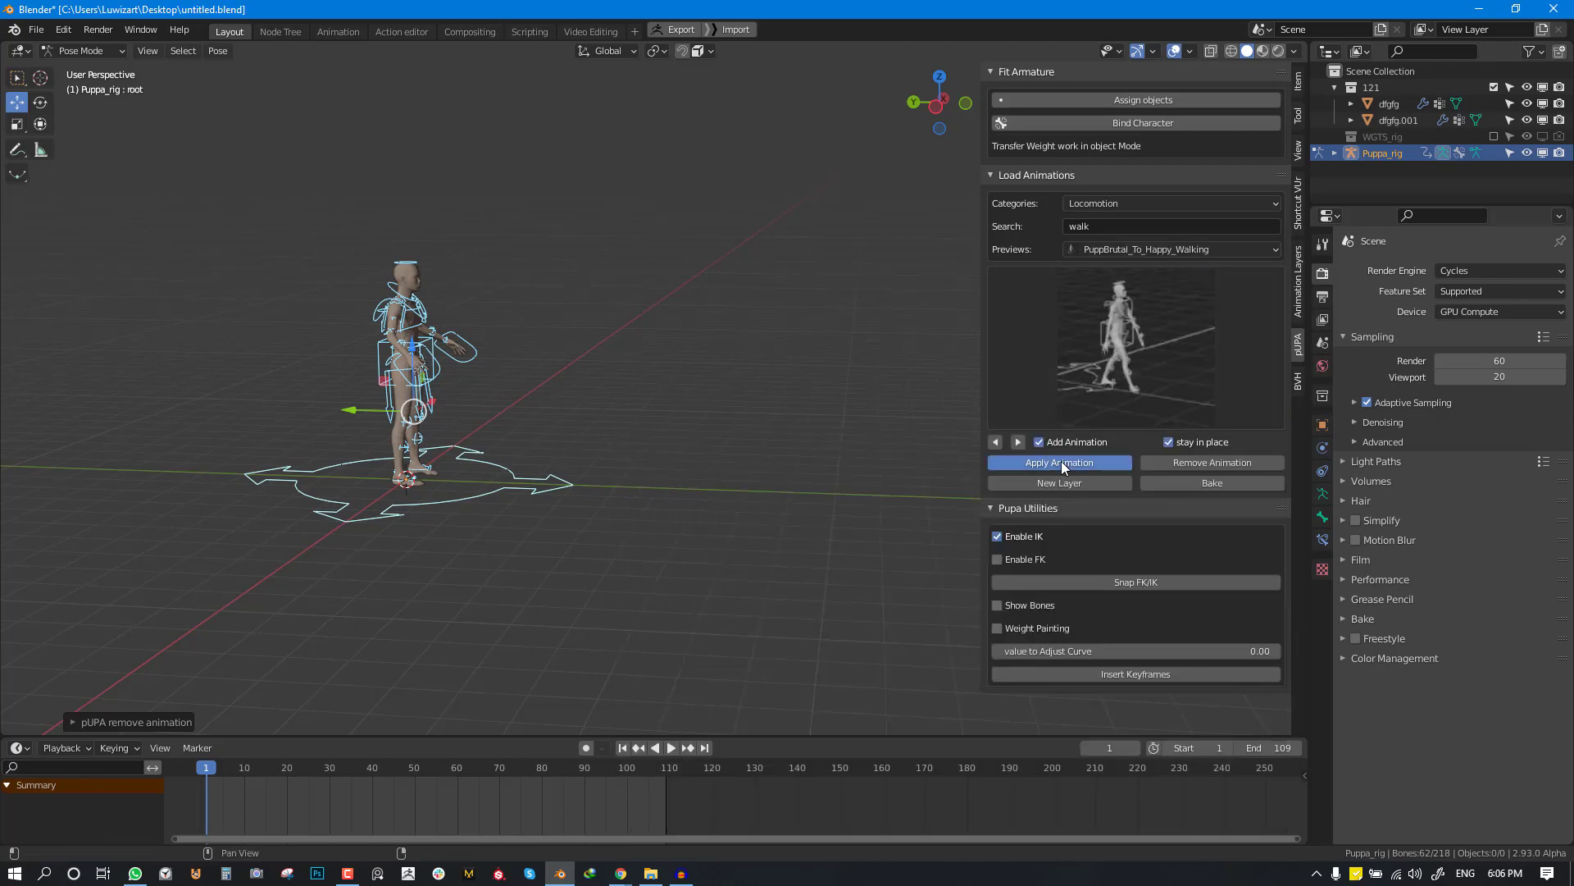
- Apply the walk three times with Add Animation on, extending to frame 110
click(1059, 463)
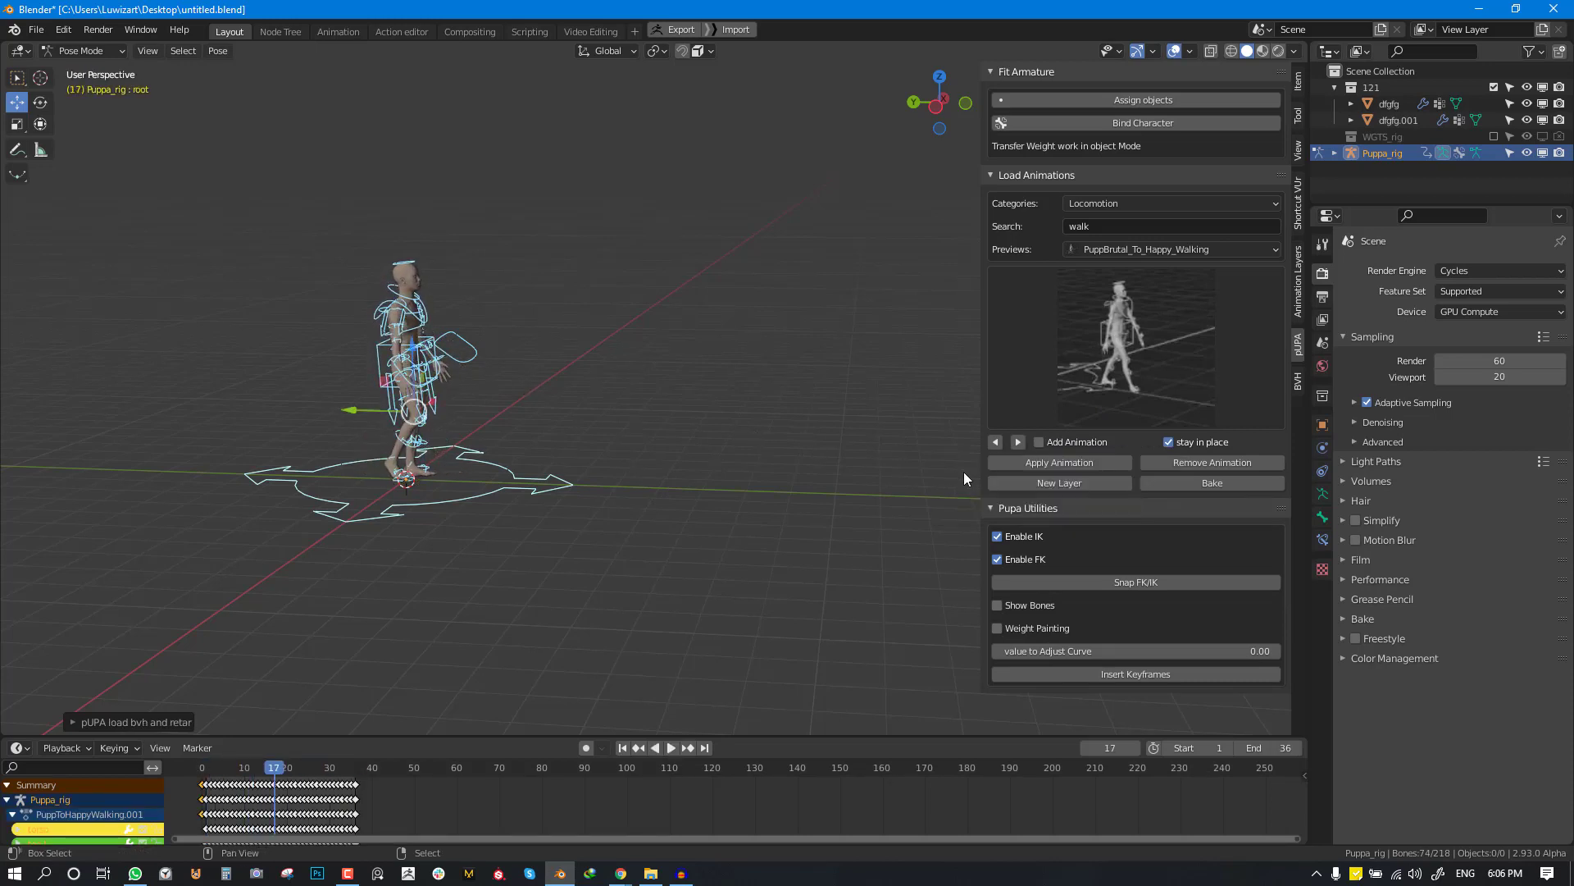
click(1039, 442)
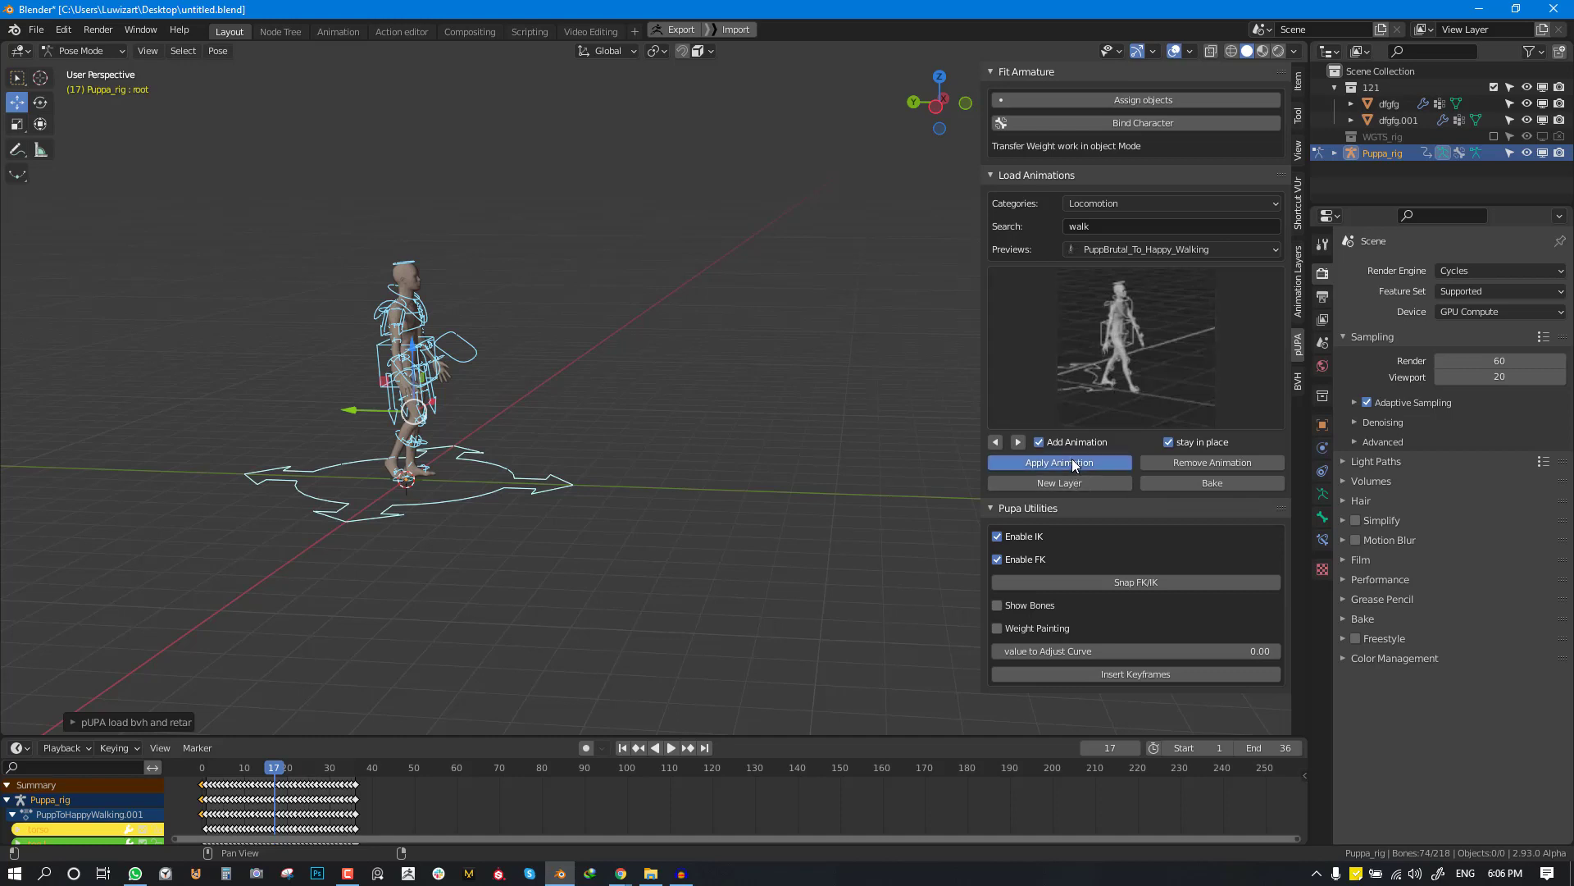
click(1058, 461)
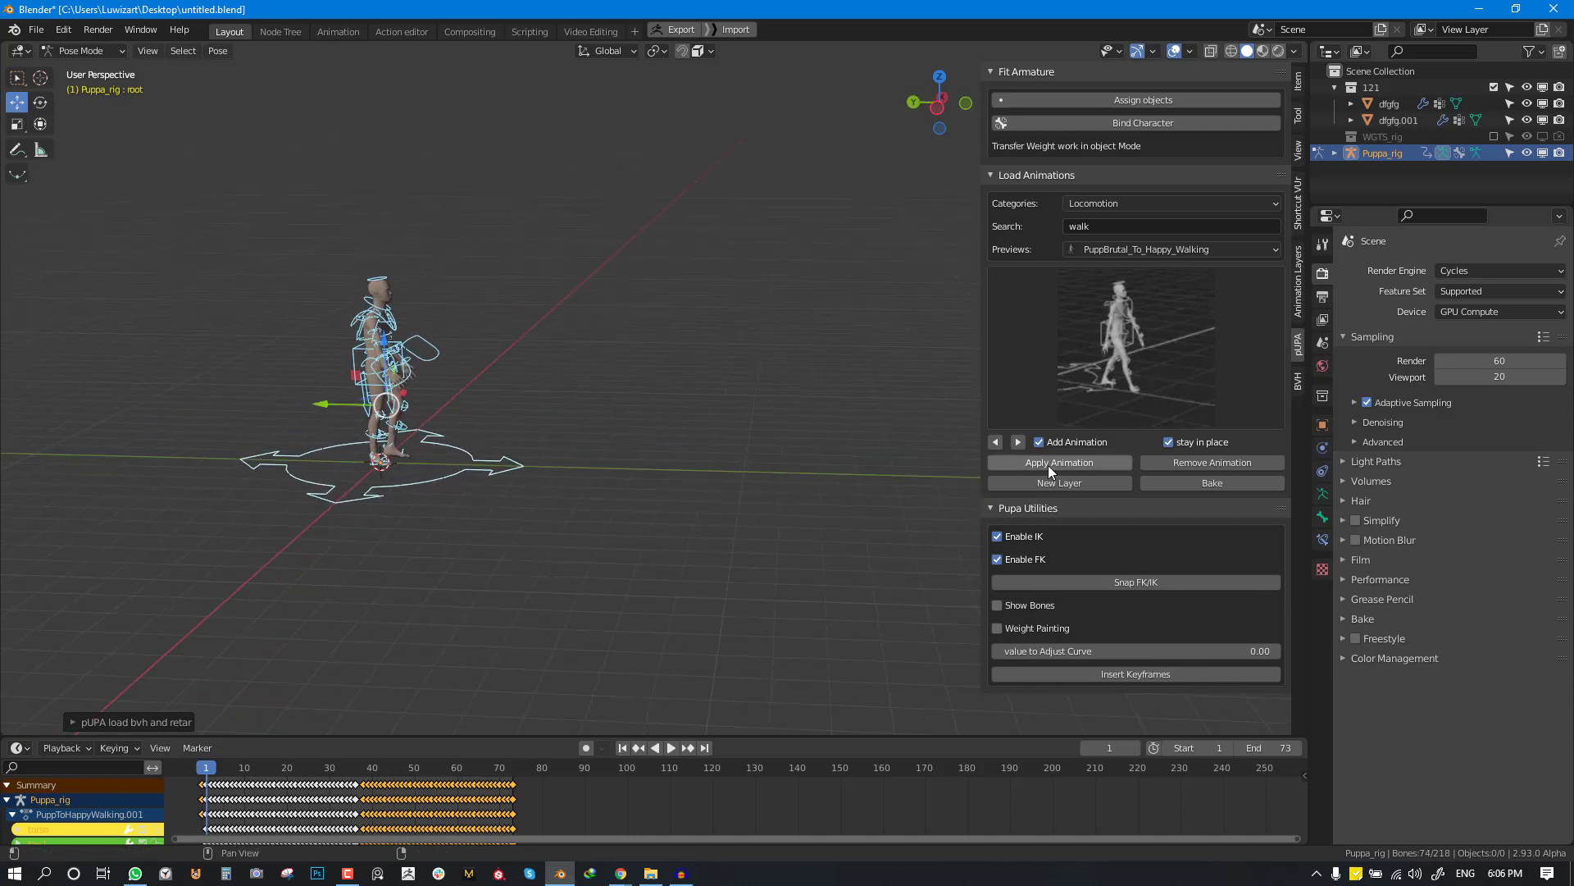
click(1059, 461)
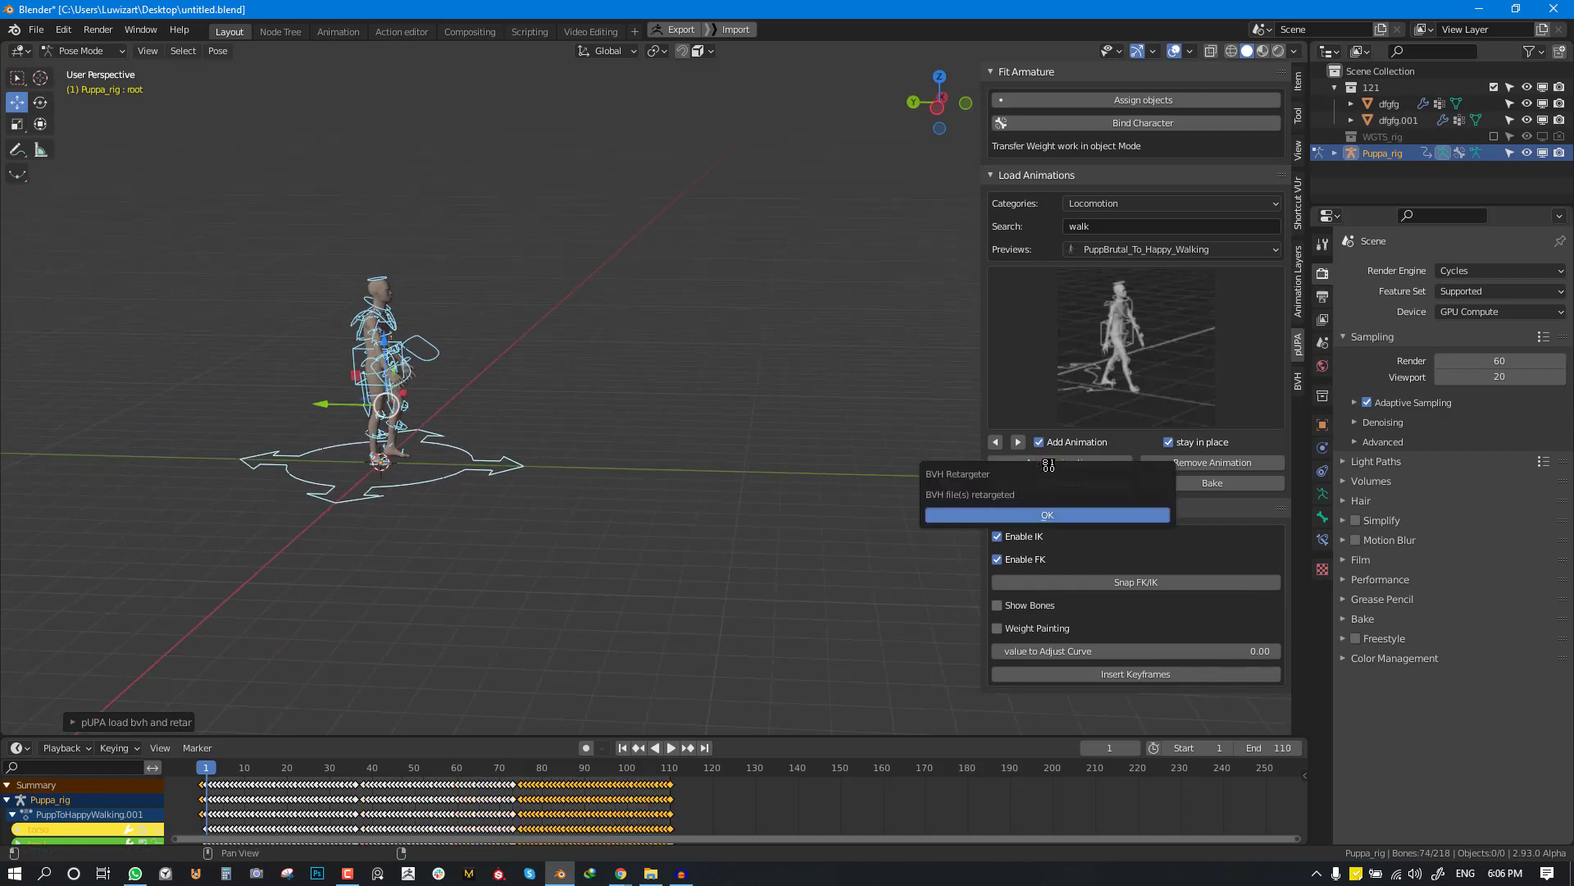
click(1046, 514)
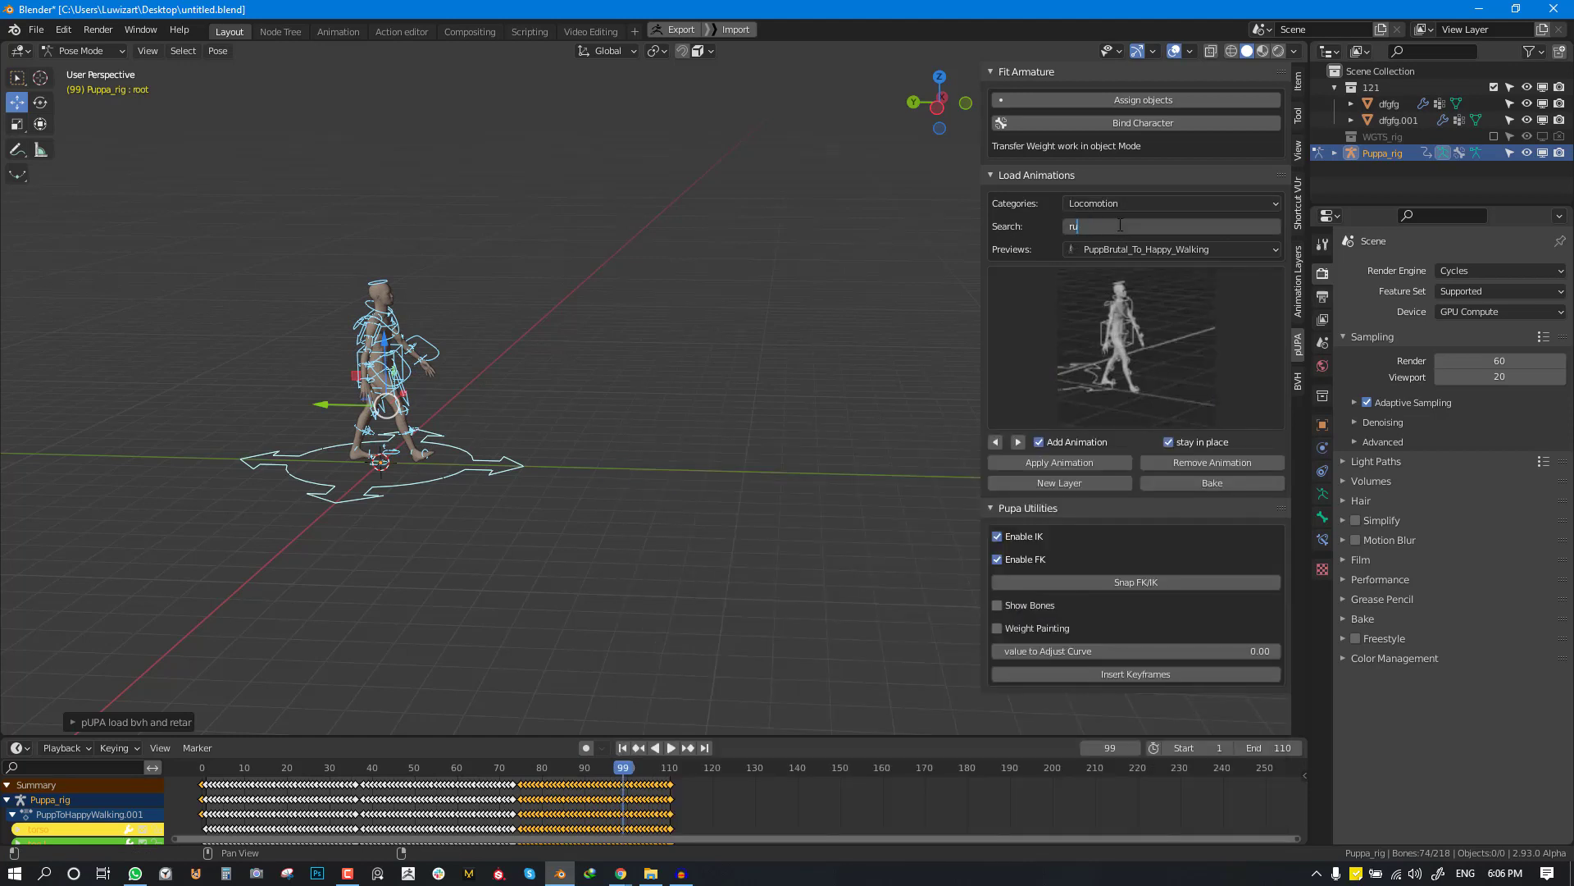
- Search 'run' and append PuppDrunk_Run_Forward after the walks, previewing before appending again
text(run)
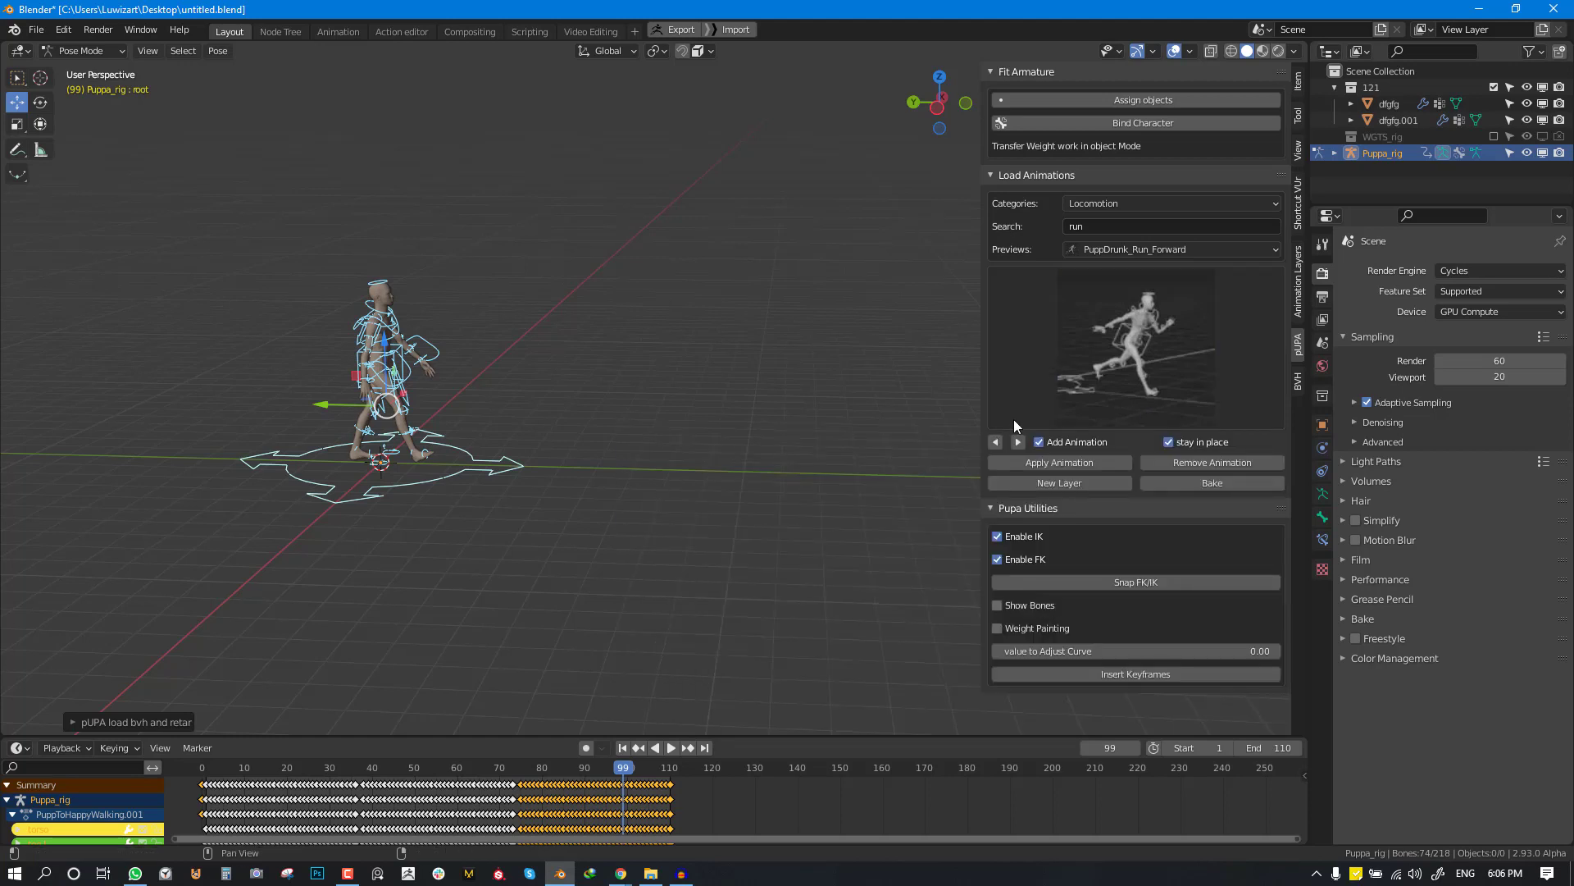
mouse_move(1058, 462)
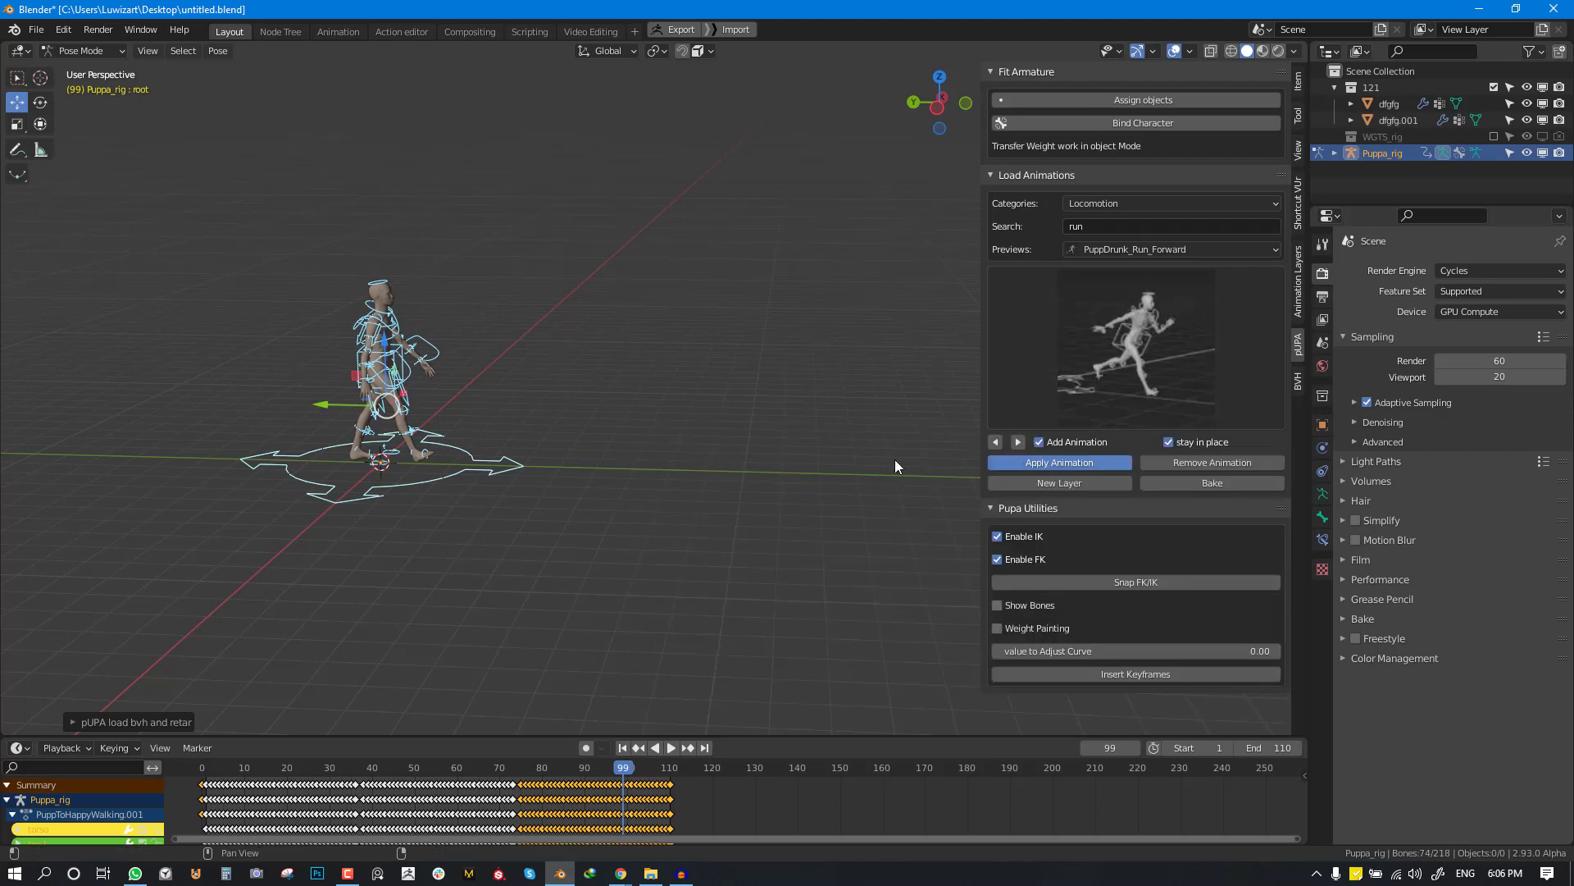
click(1058, 462)
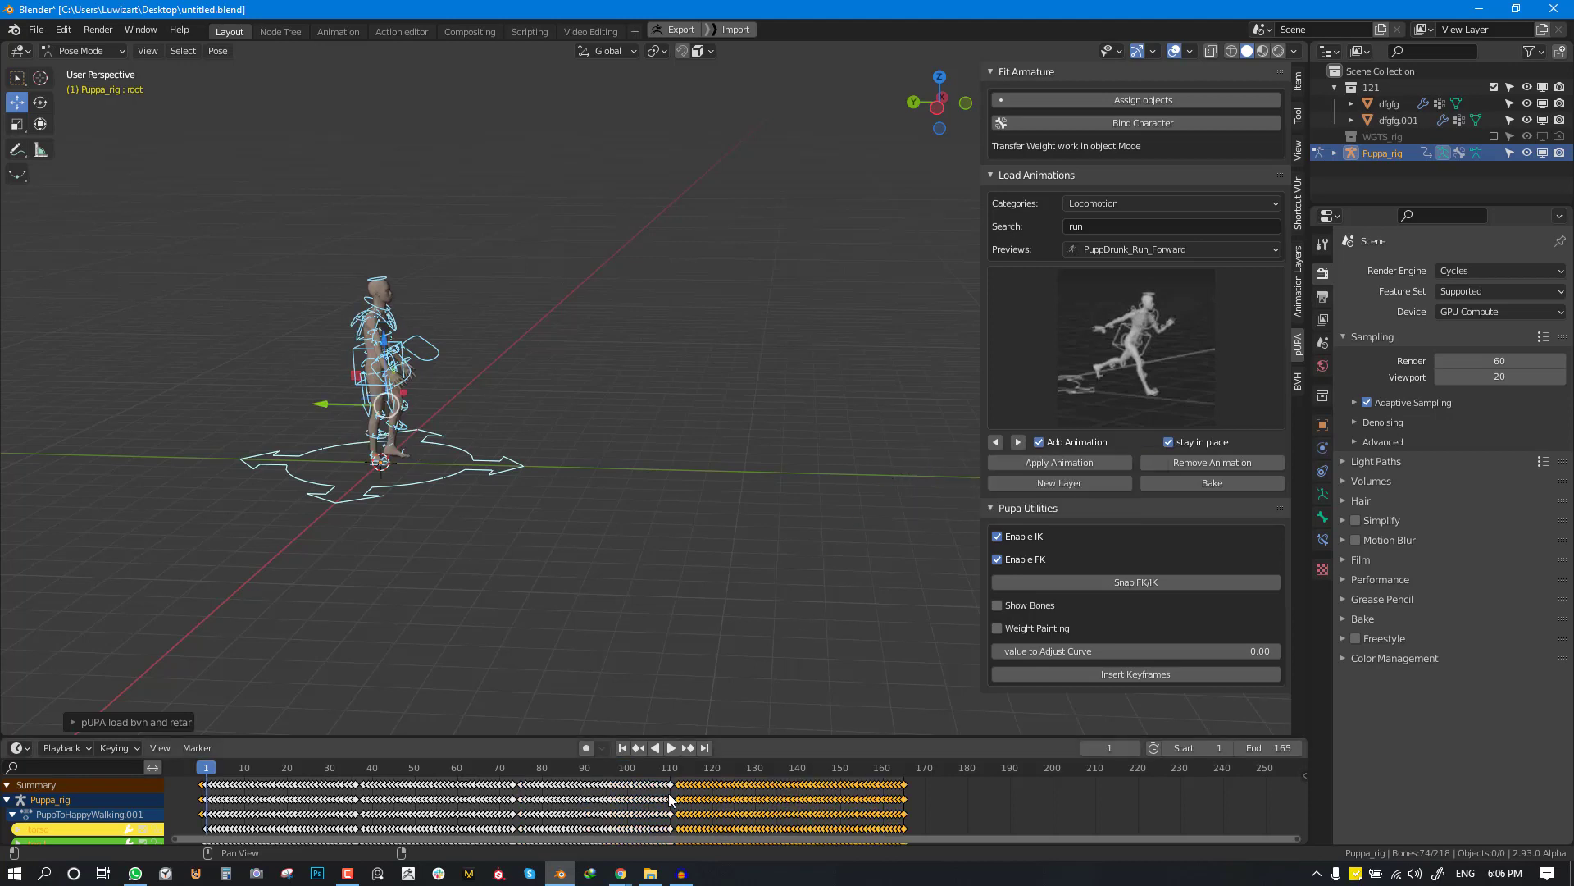
click(671, 747)
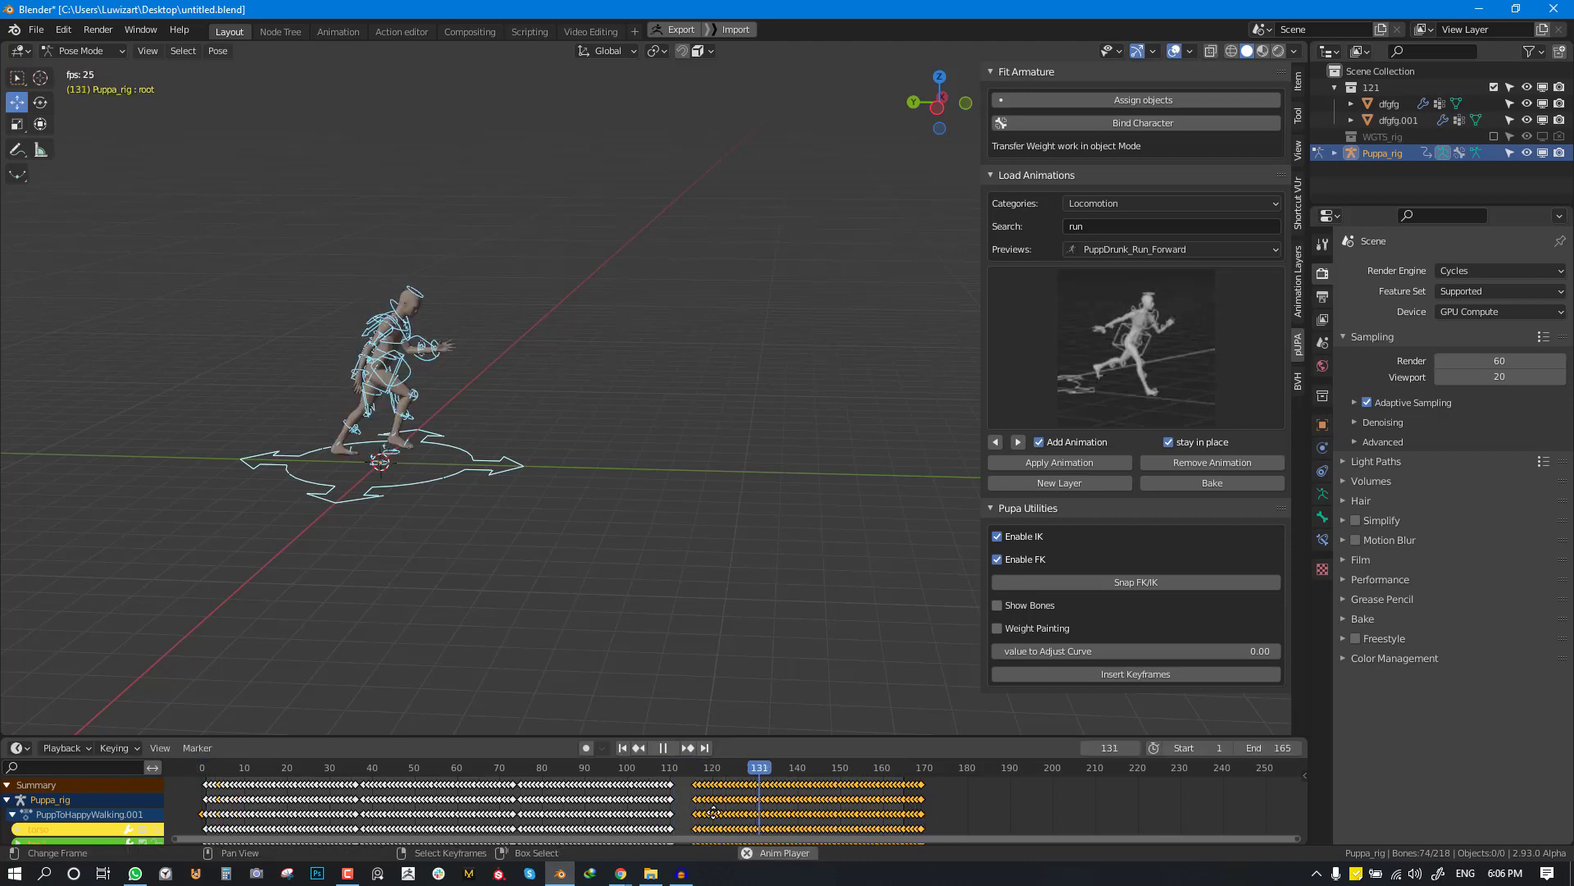
click(733, 767)
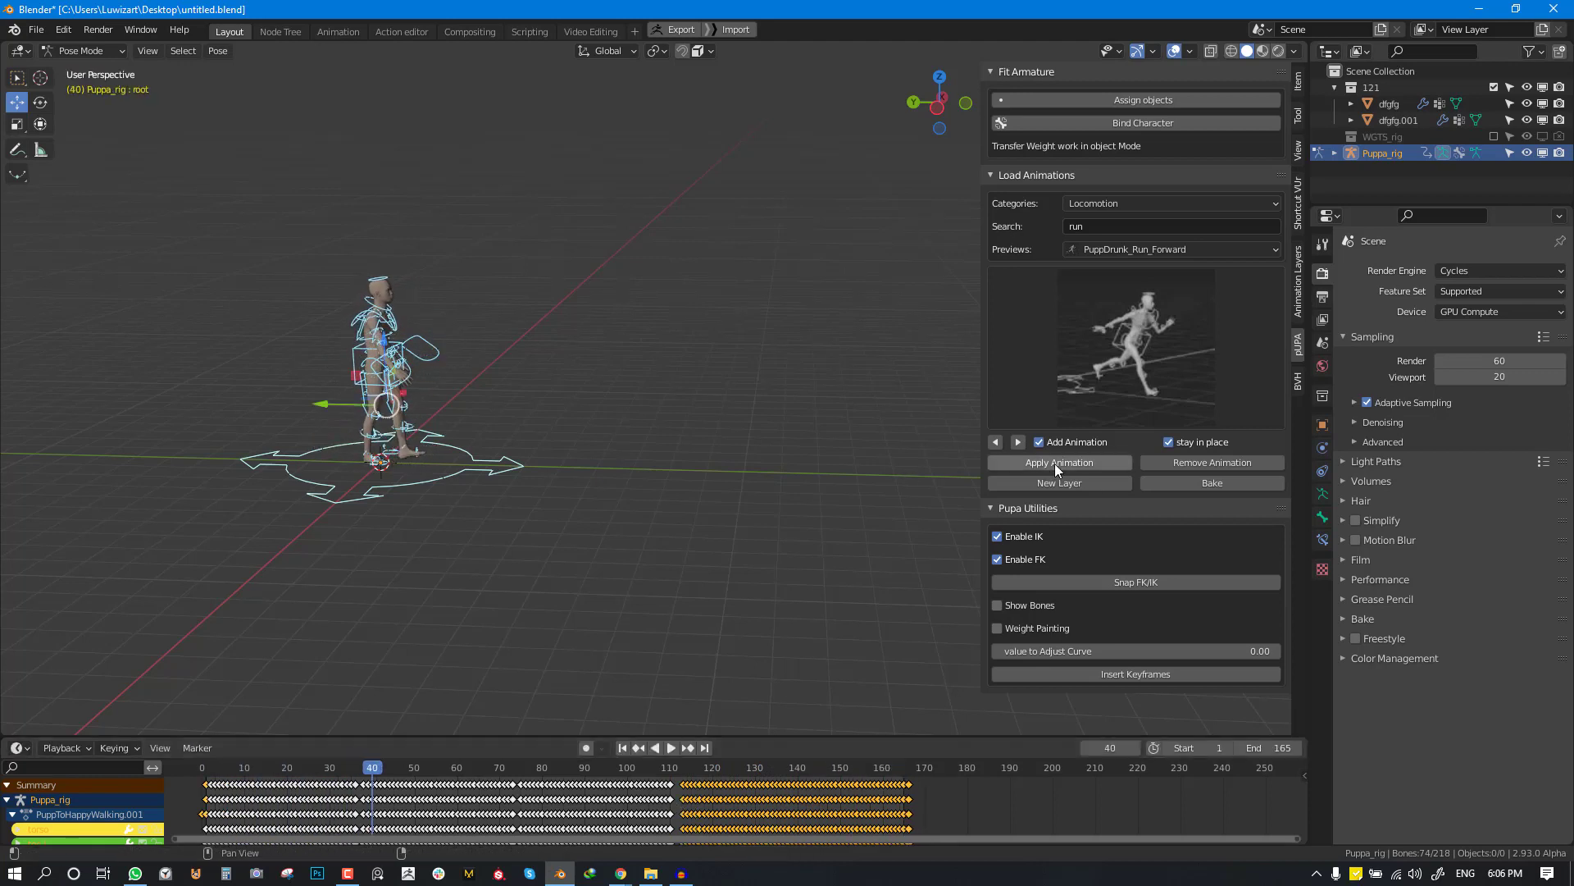
click(1058, 462)
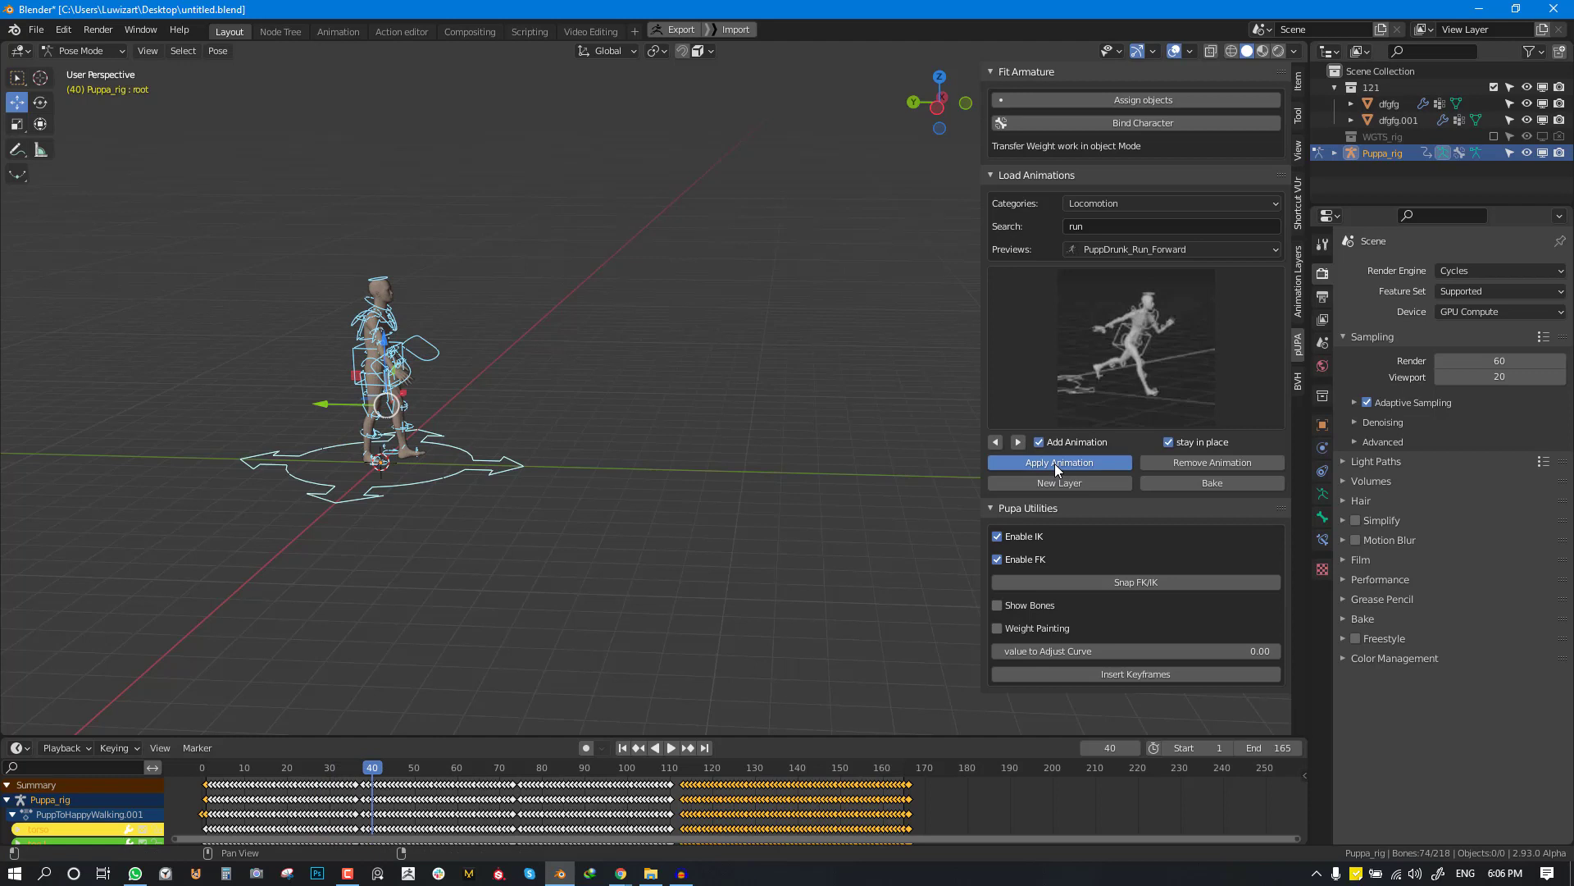
click(1058, 462)
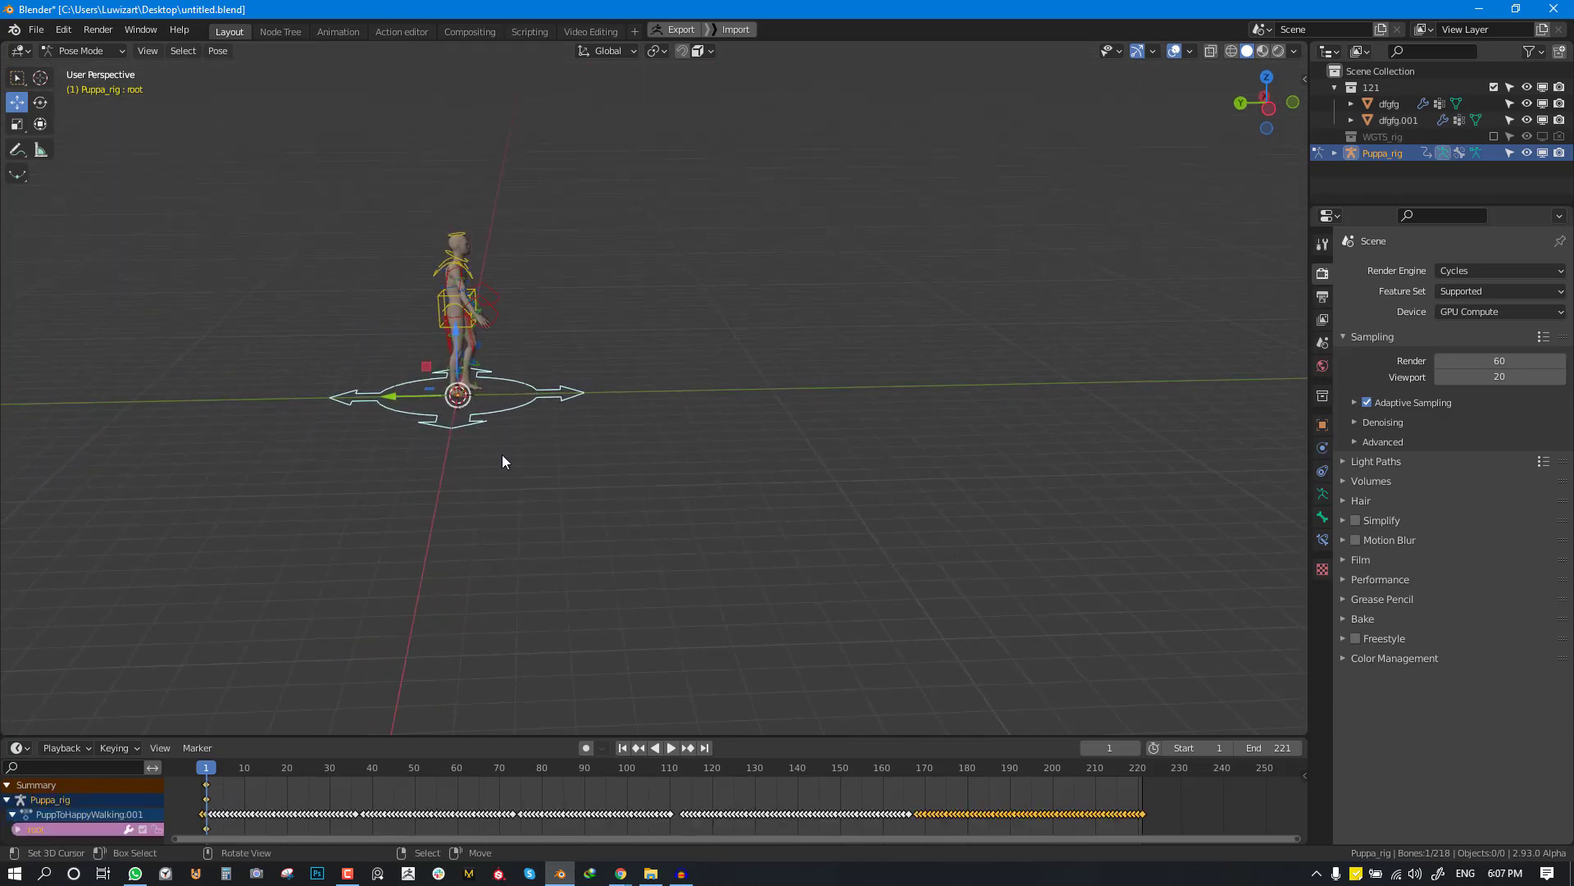
- Key the root at frames 1 and 109, moving it forward with G, and preview
click(670, 747)
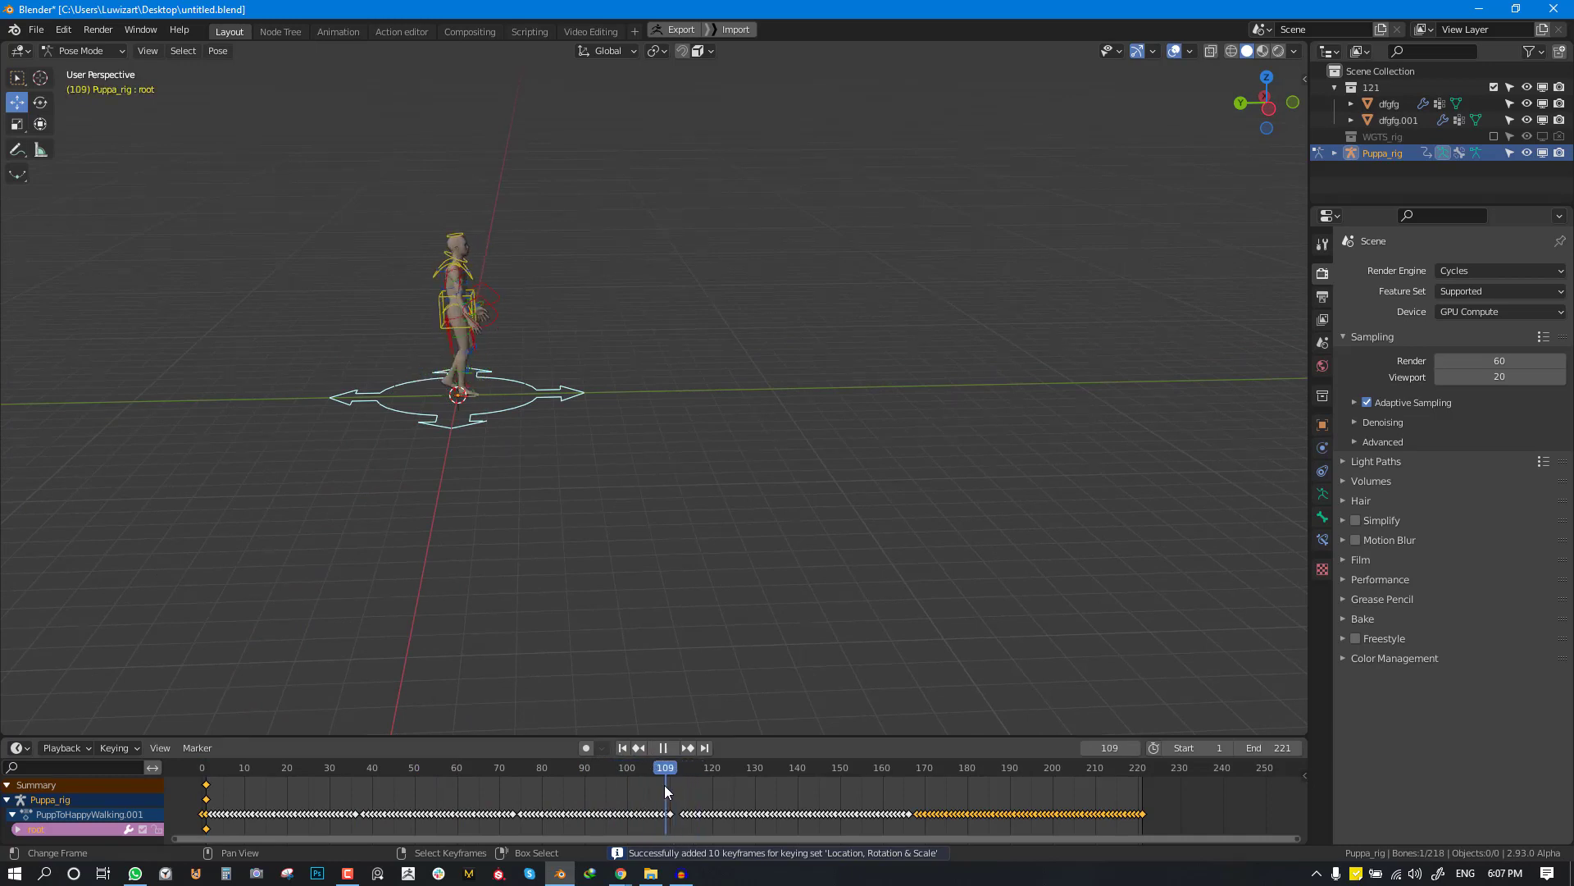
key(g)
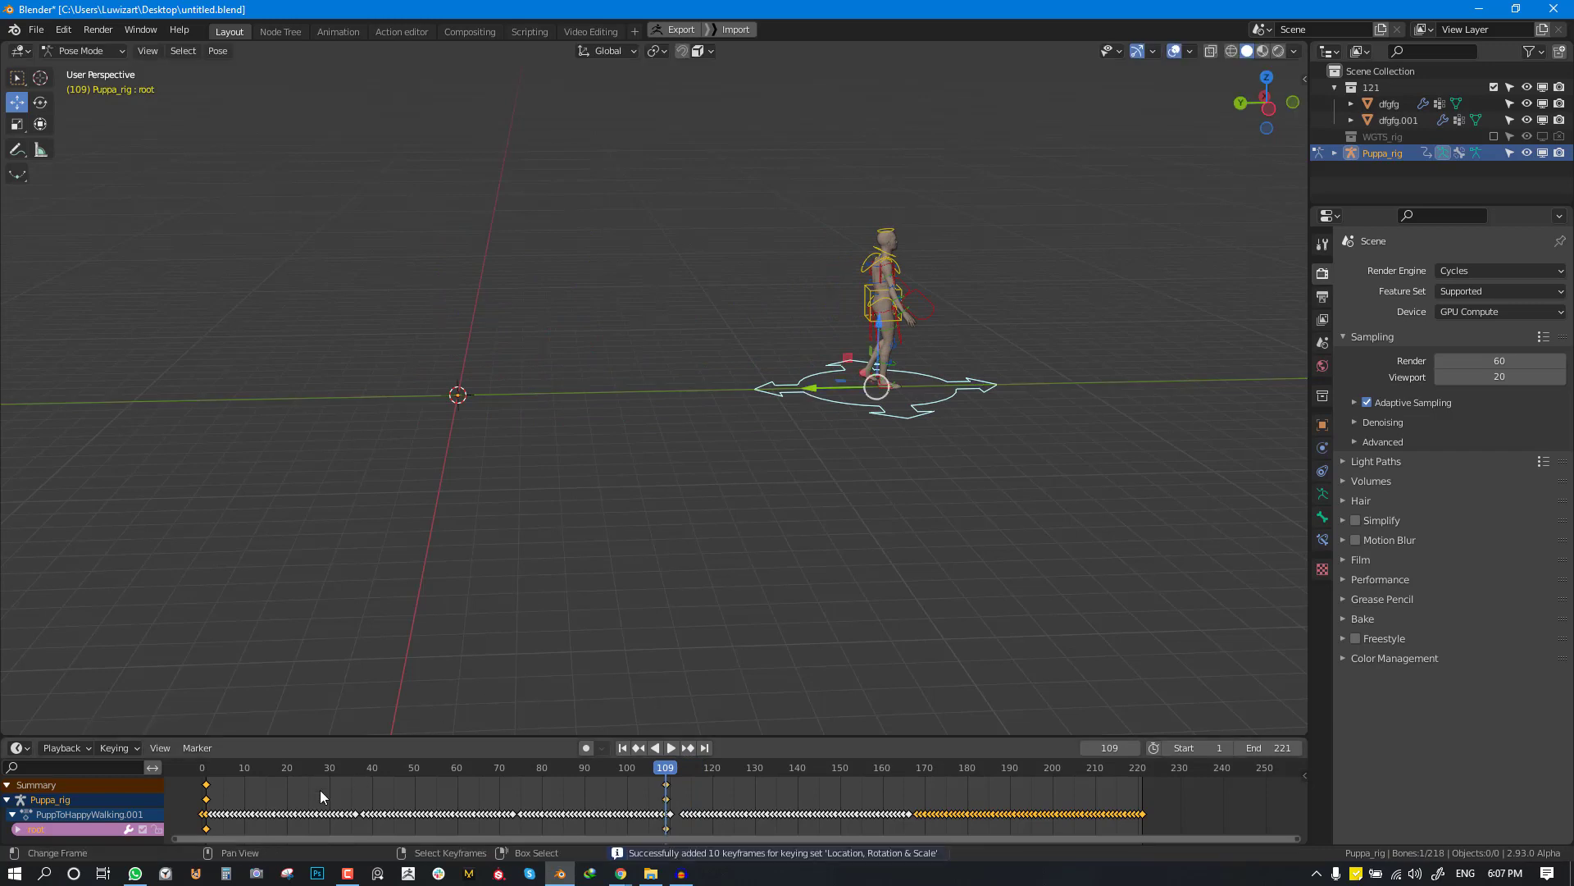
click(670, 747)
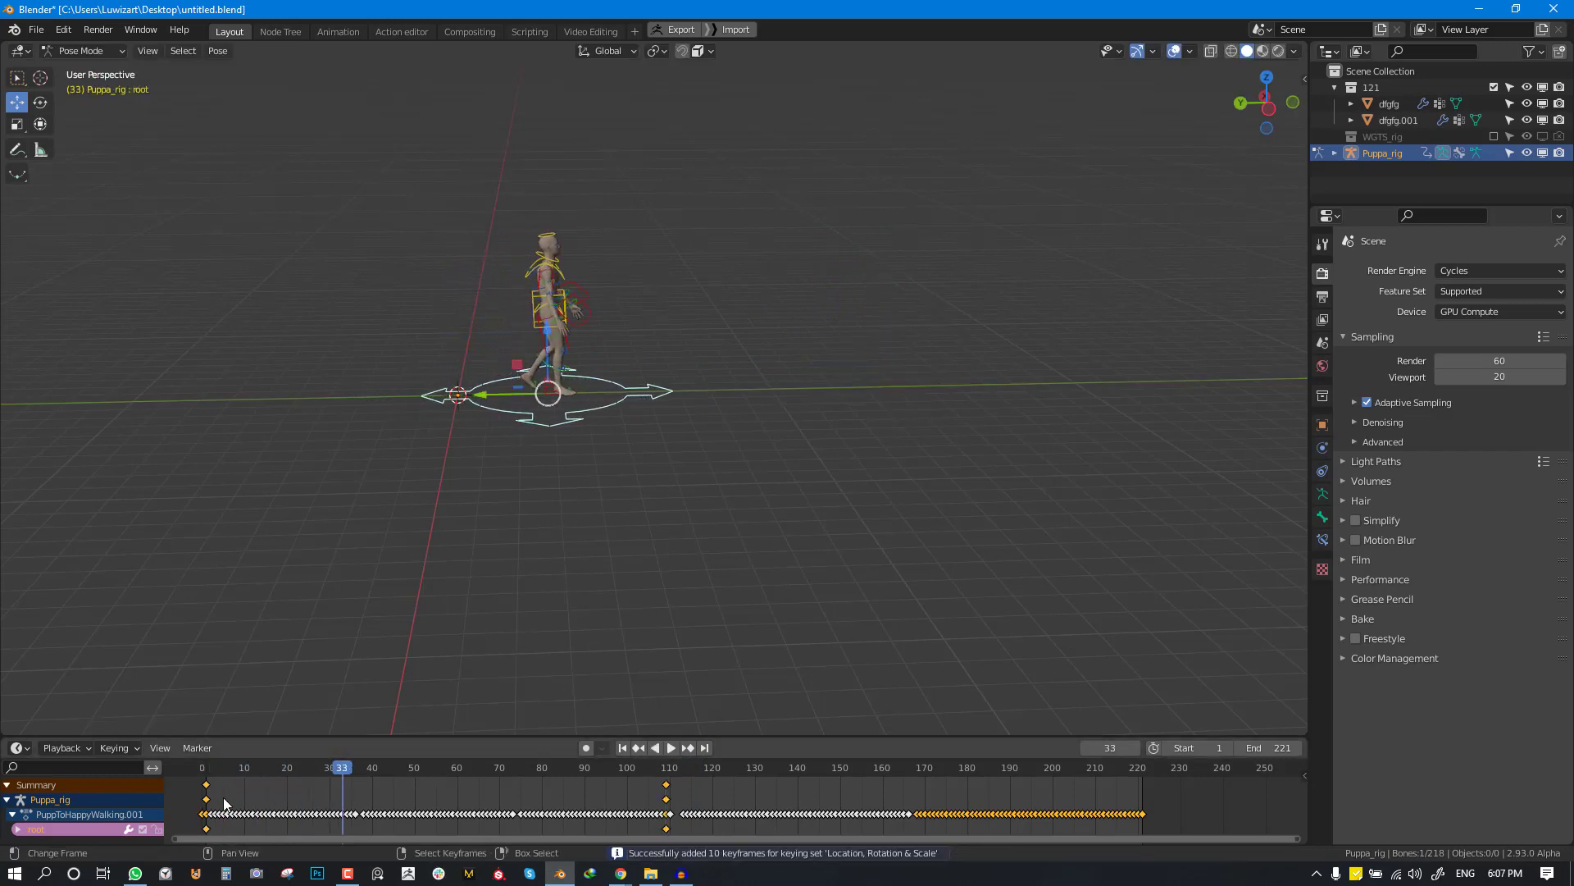
click(670, 747)
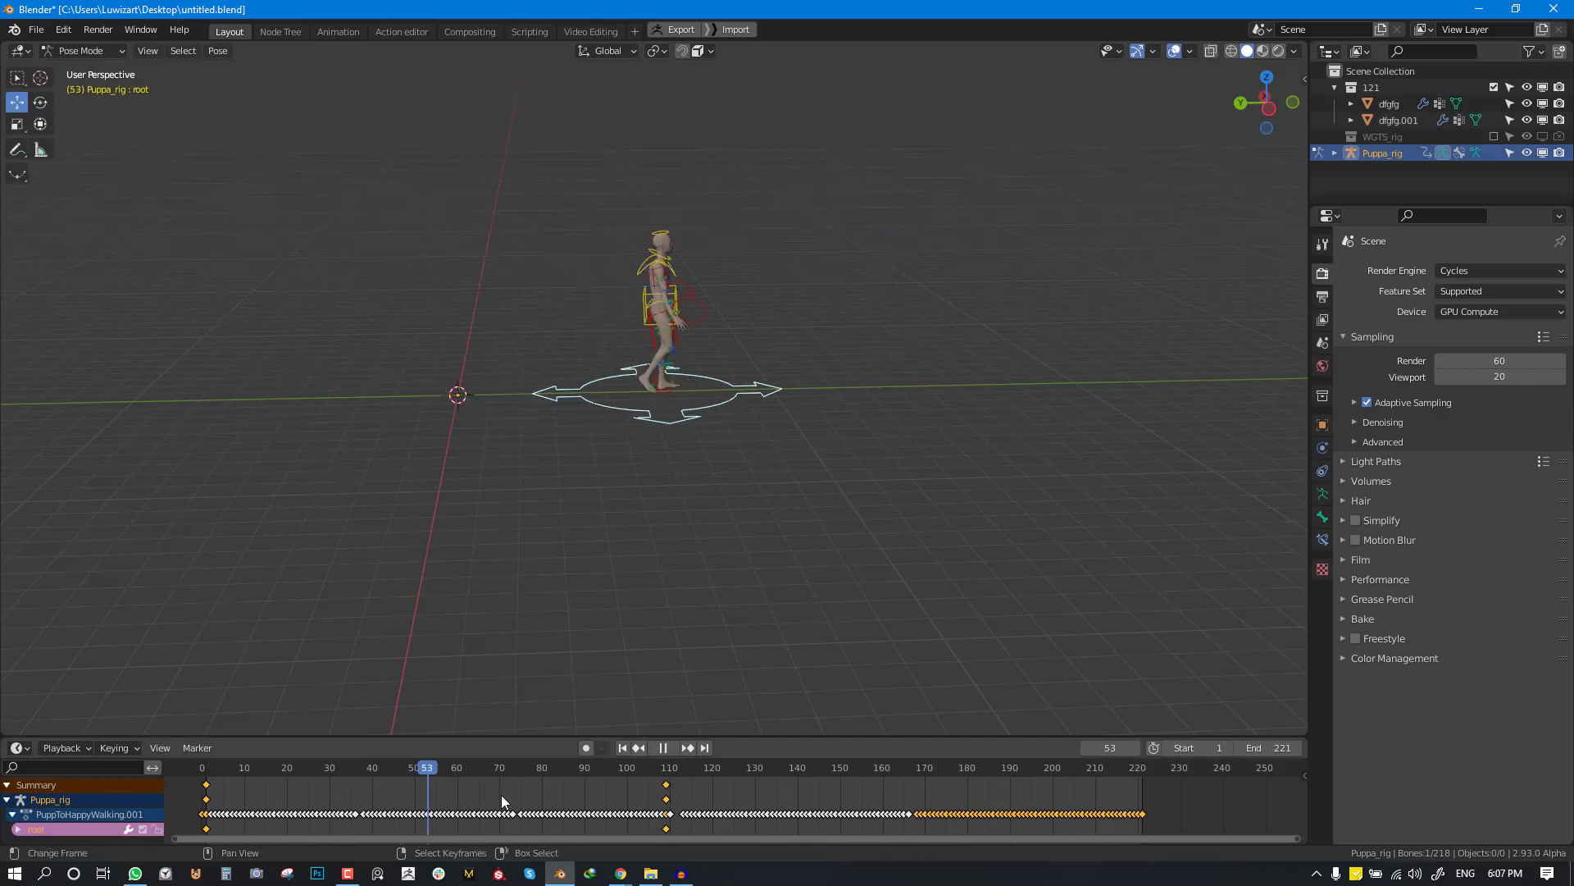
click(592, 768)
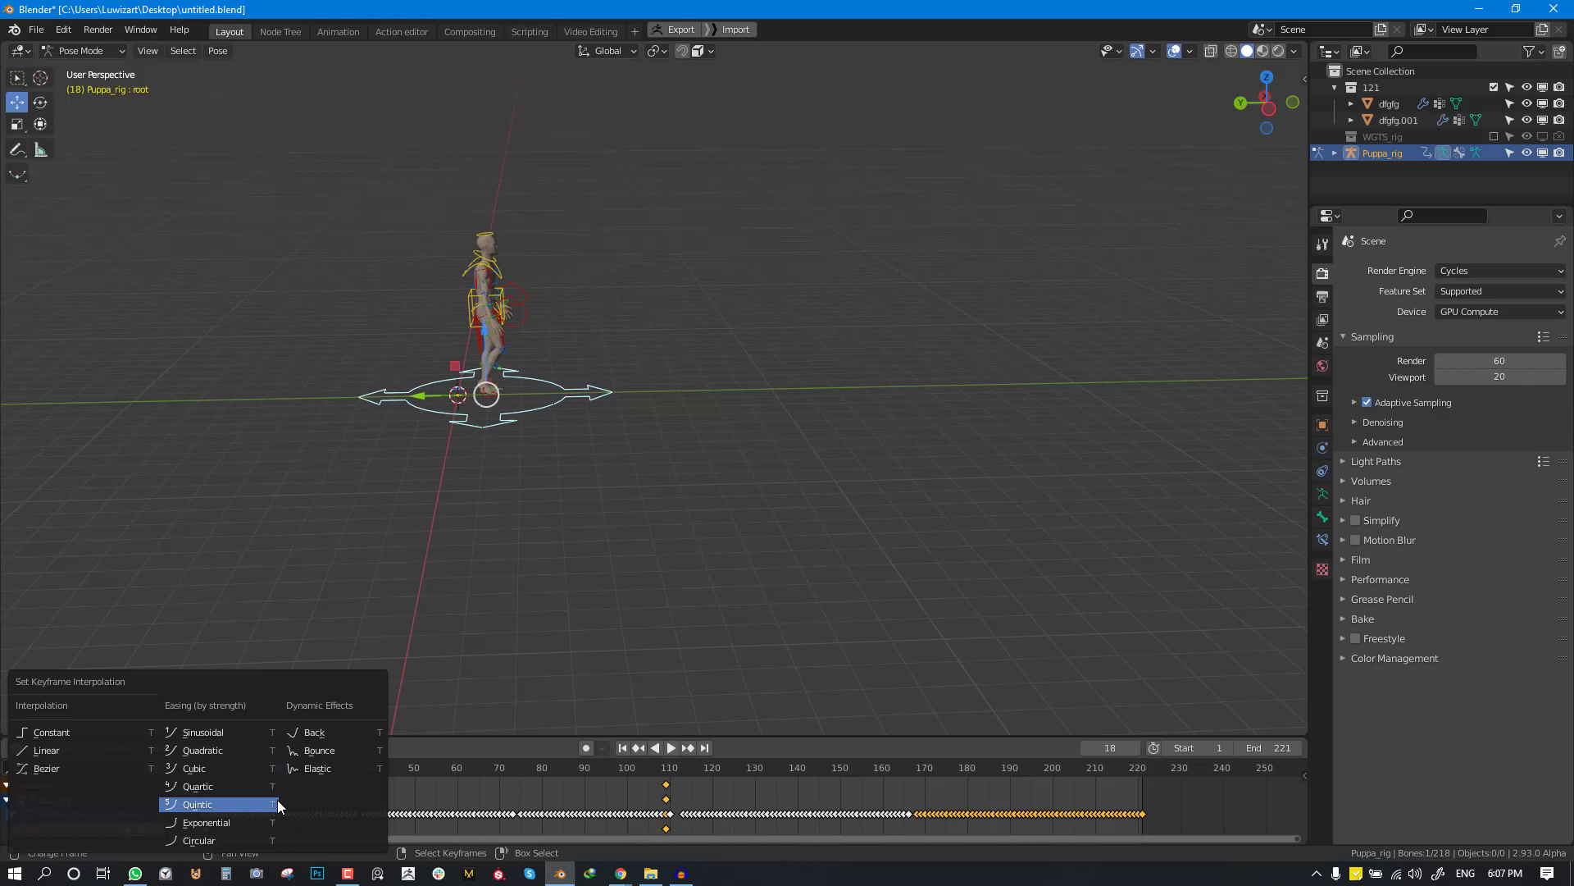
- Set the root keyframes' interpolation to Linear
click(197, 804)
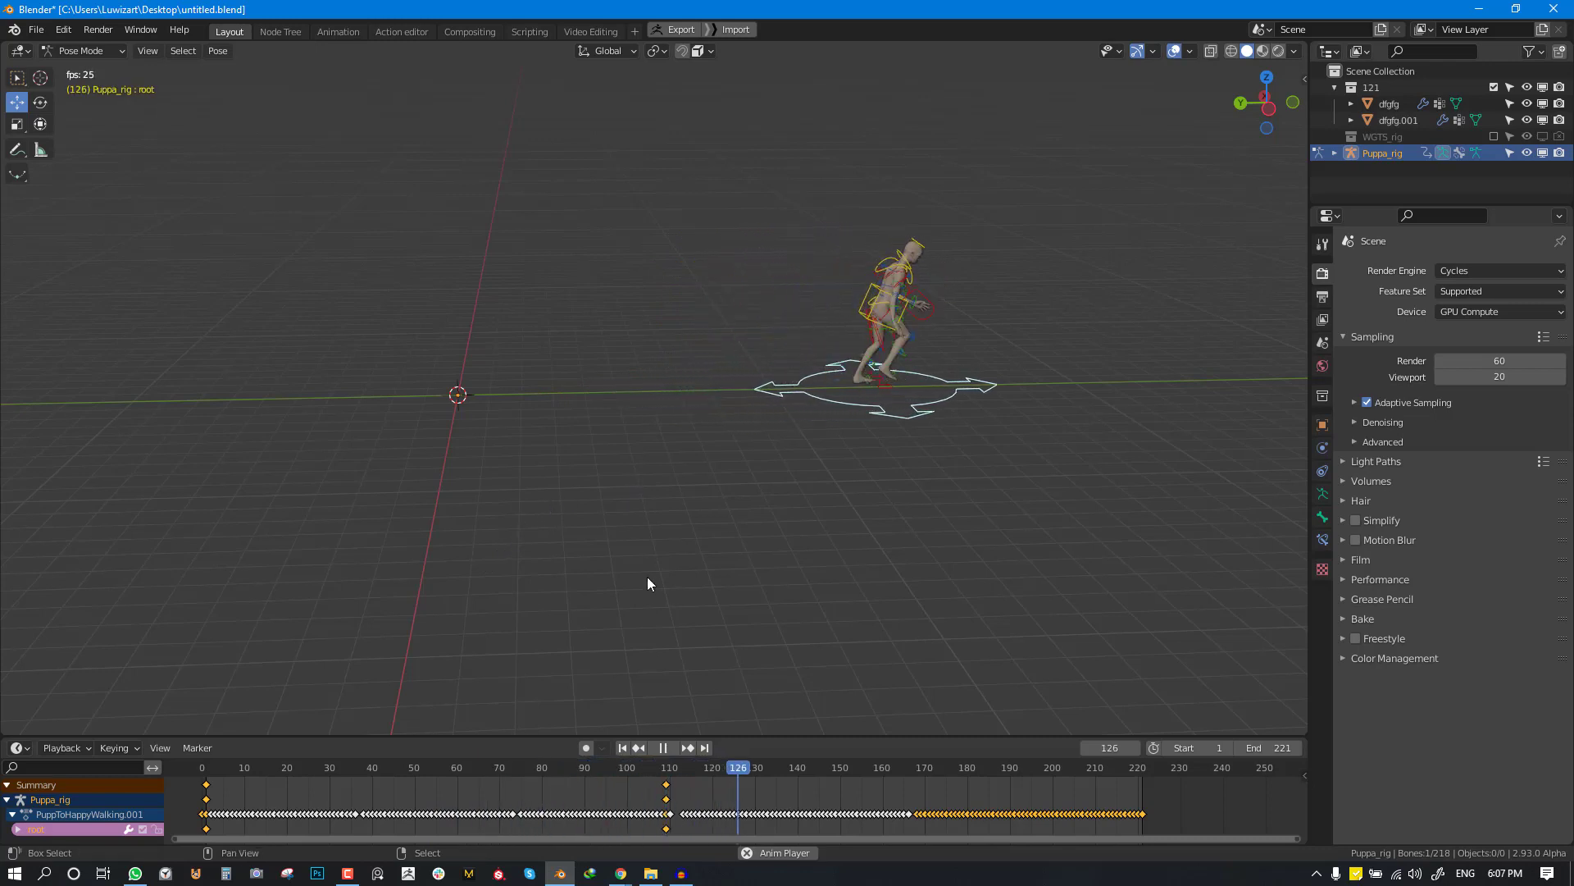
click(909, 793)
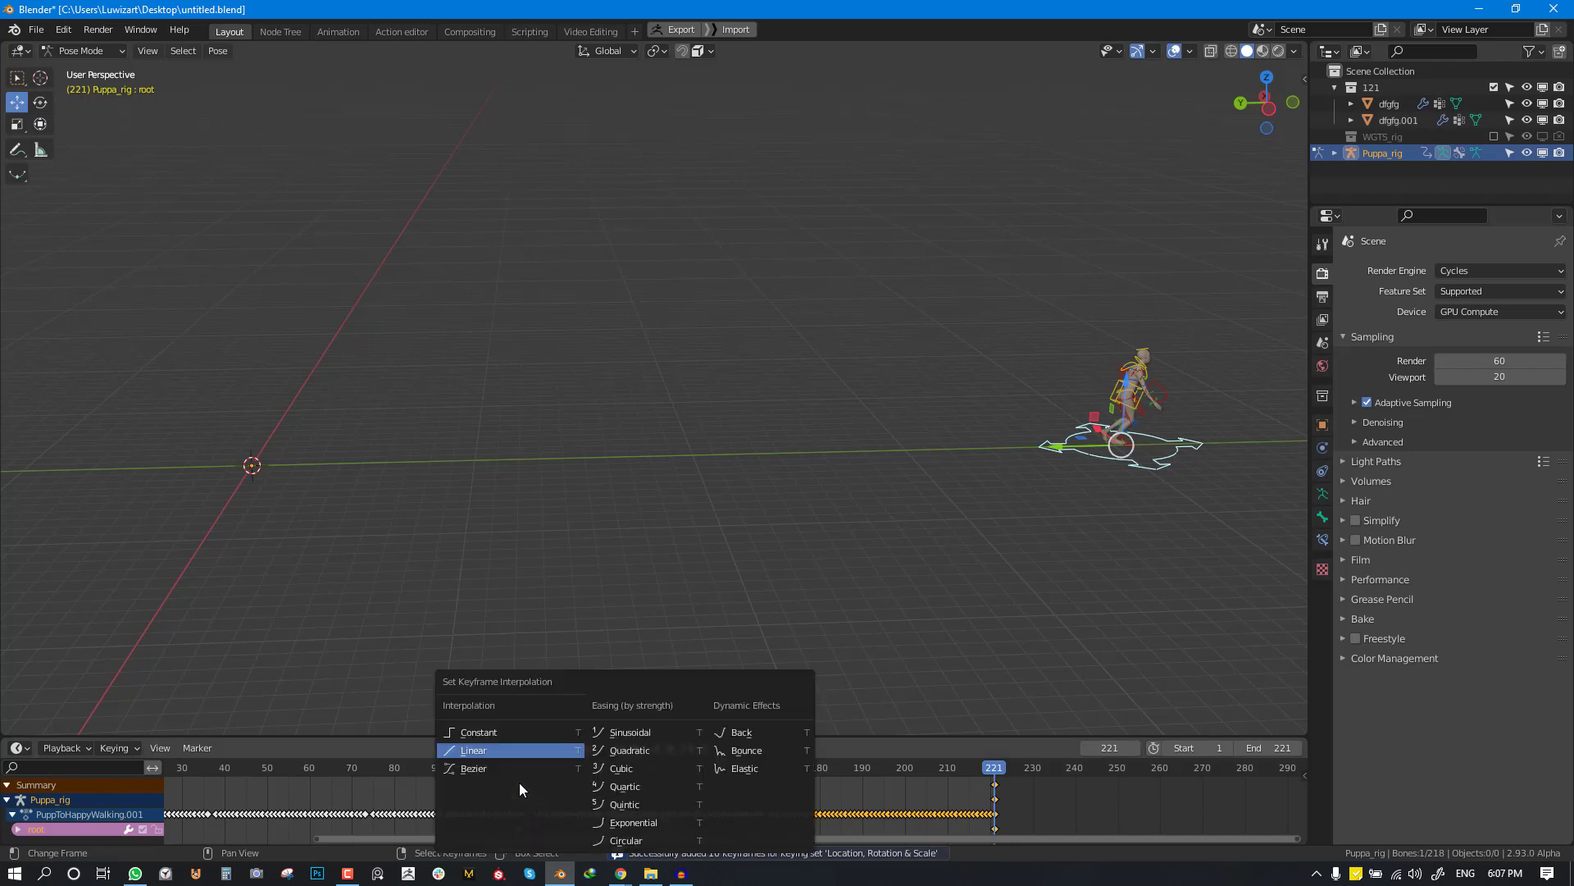
click(474, 750)
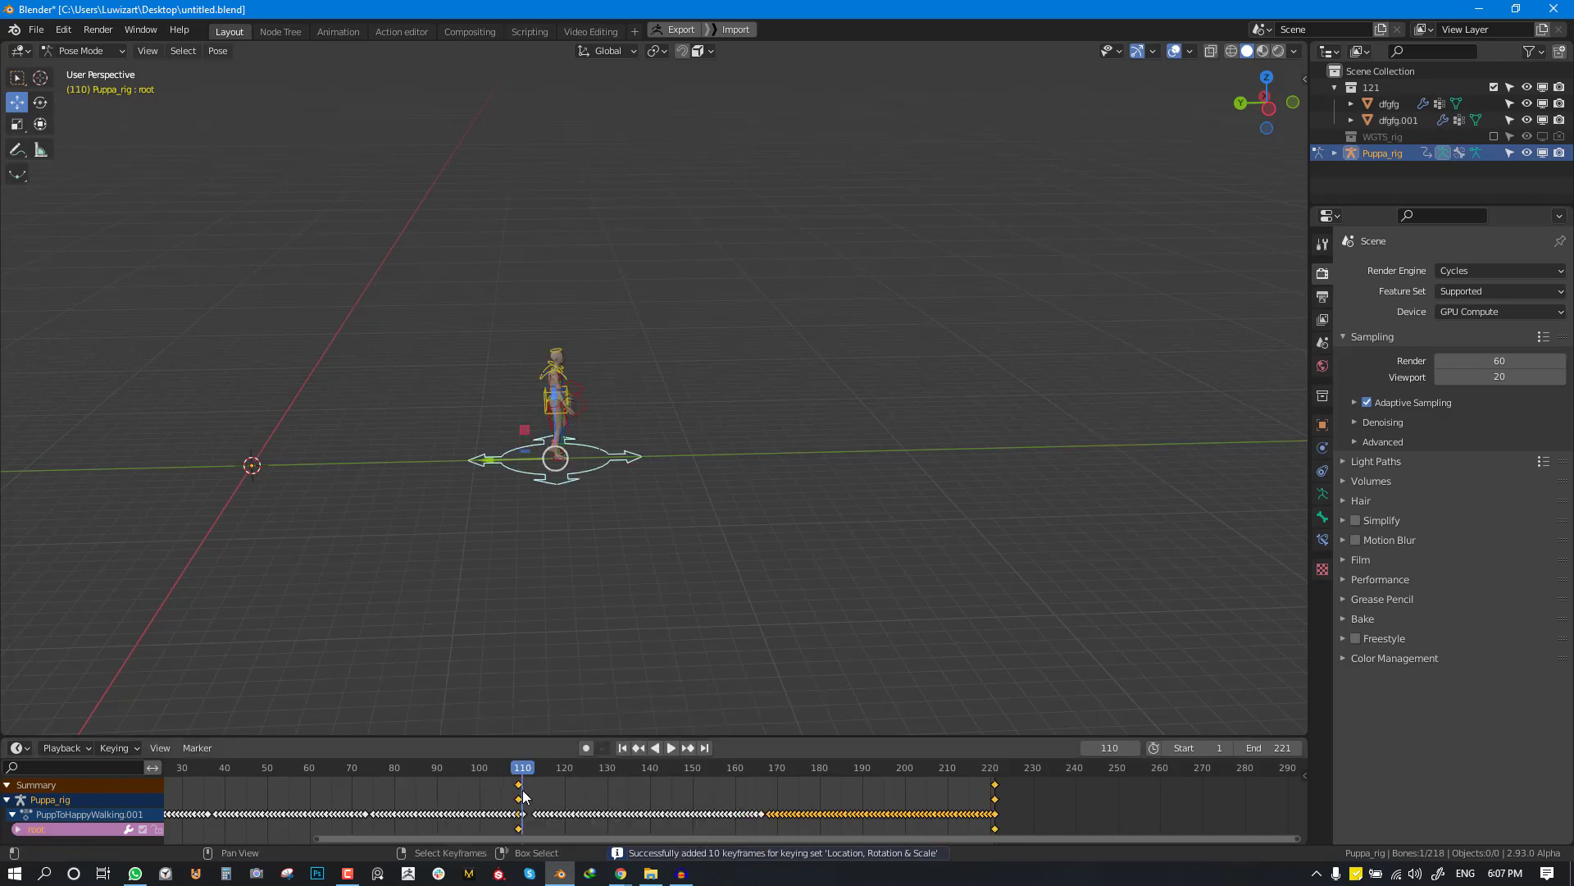
- At frame 221, move the root farther forward, key it, and play back
click(670, 747)
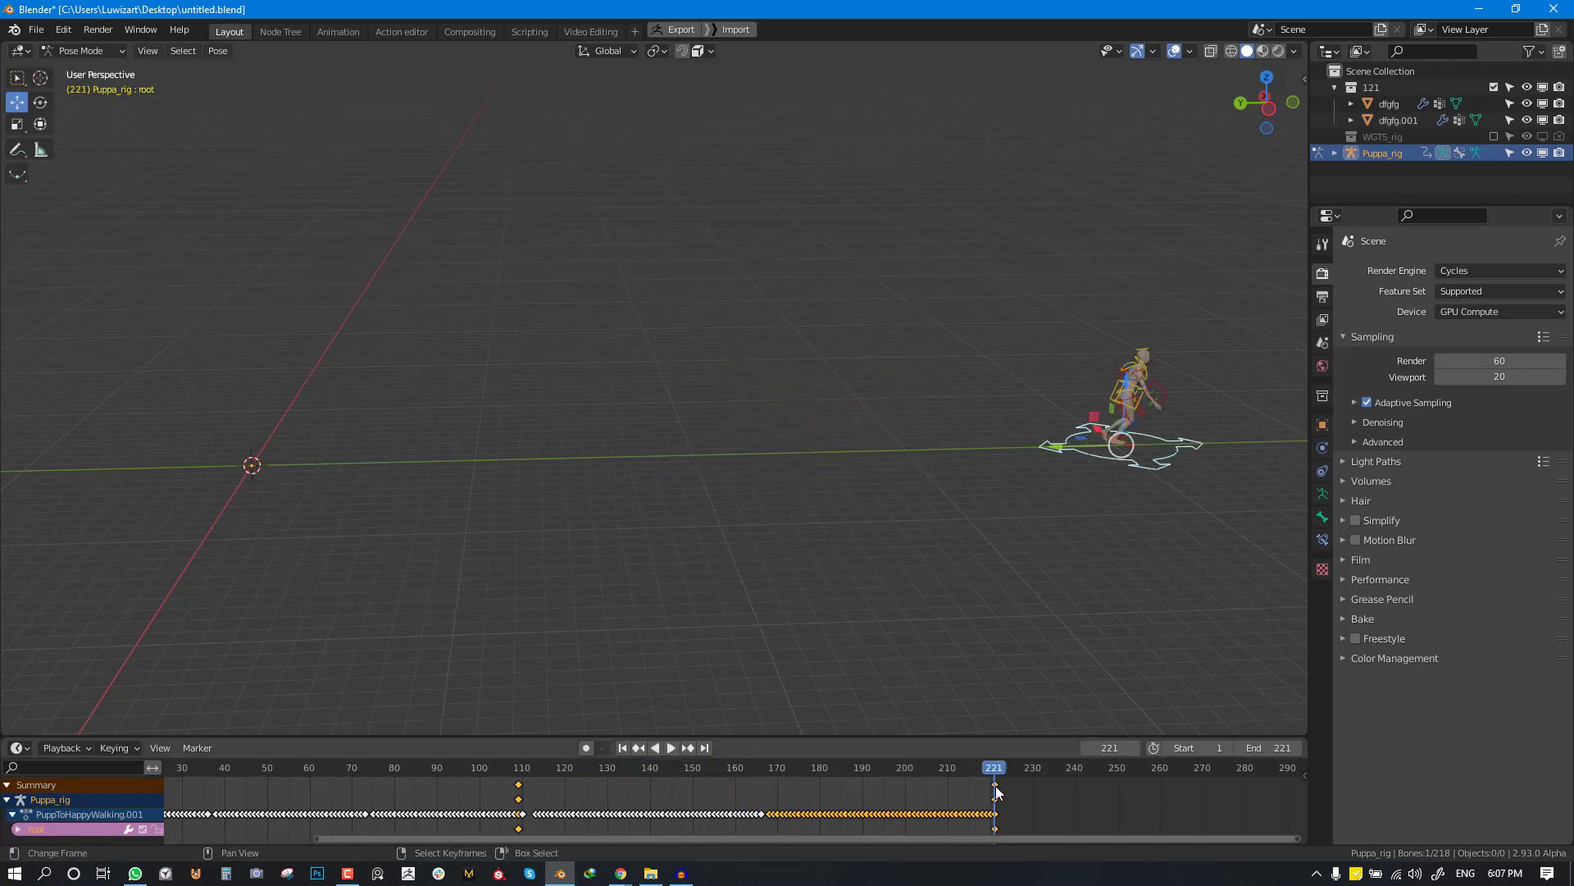
key(g)
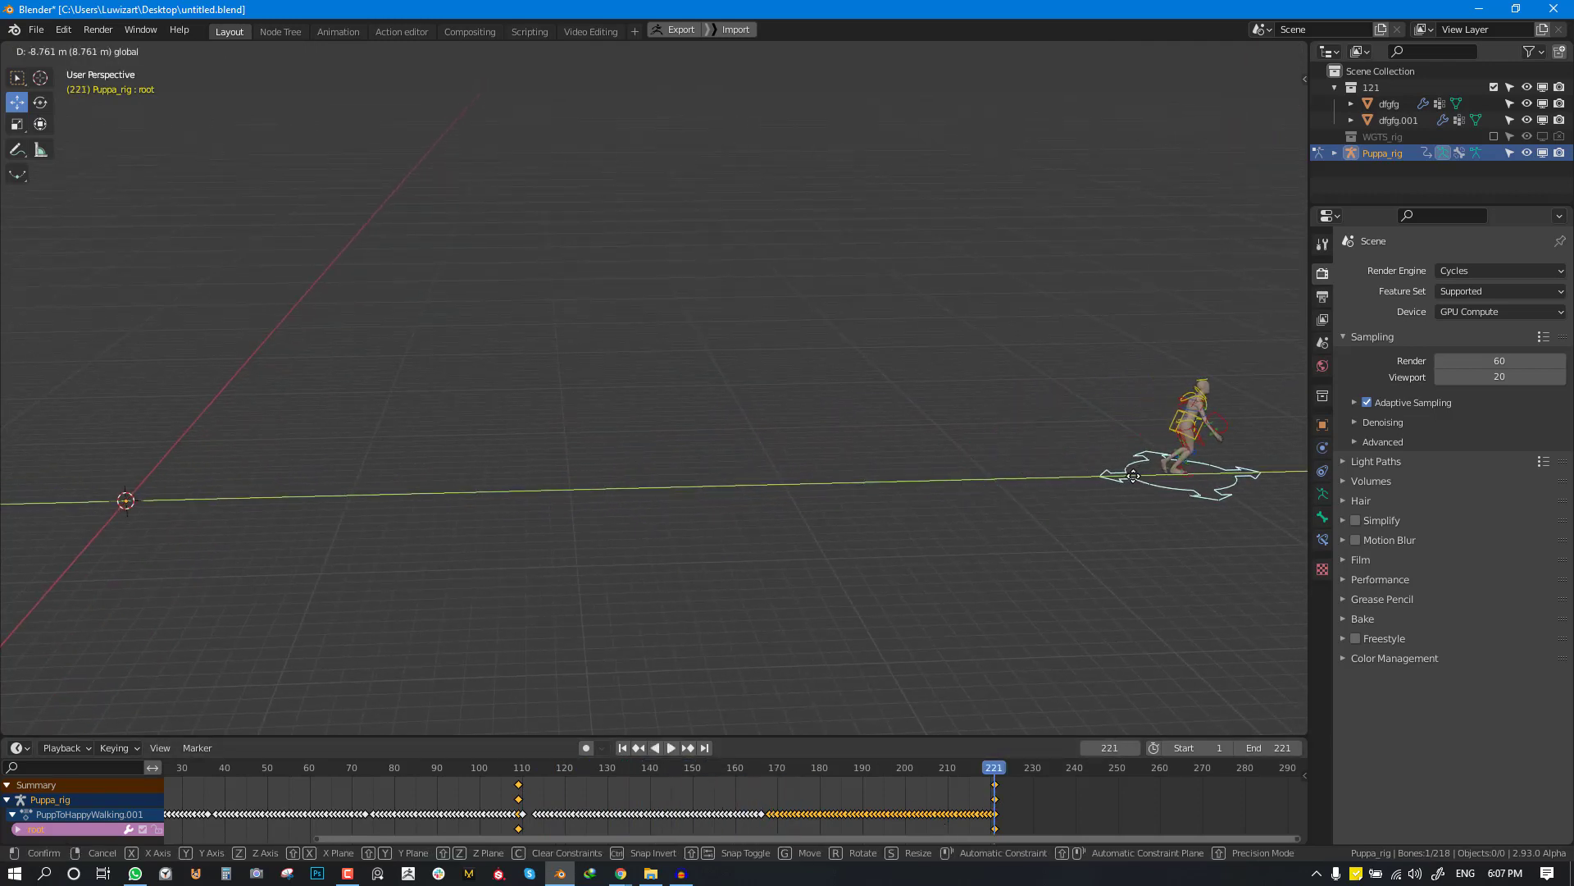
click(670, 747)
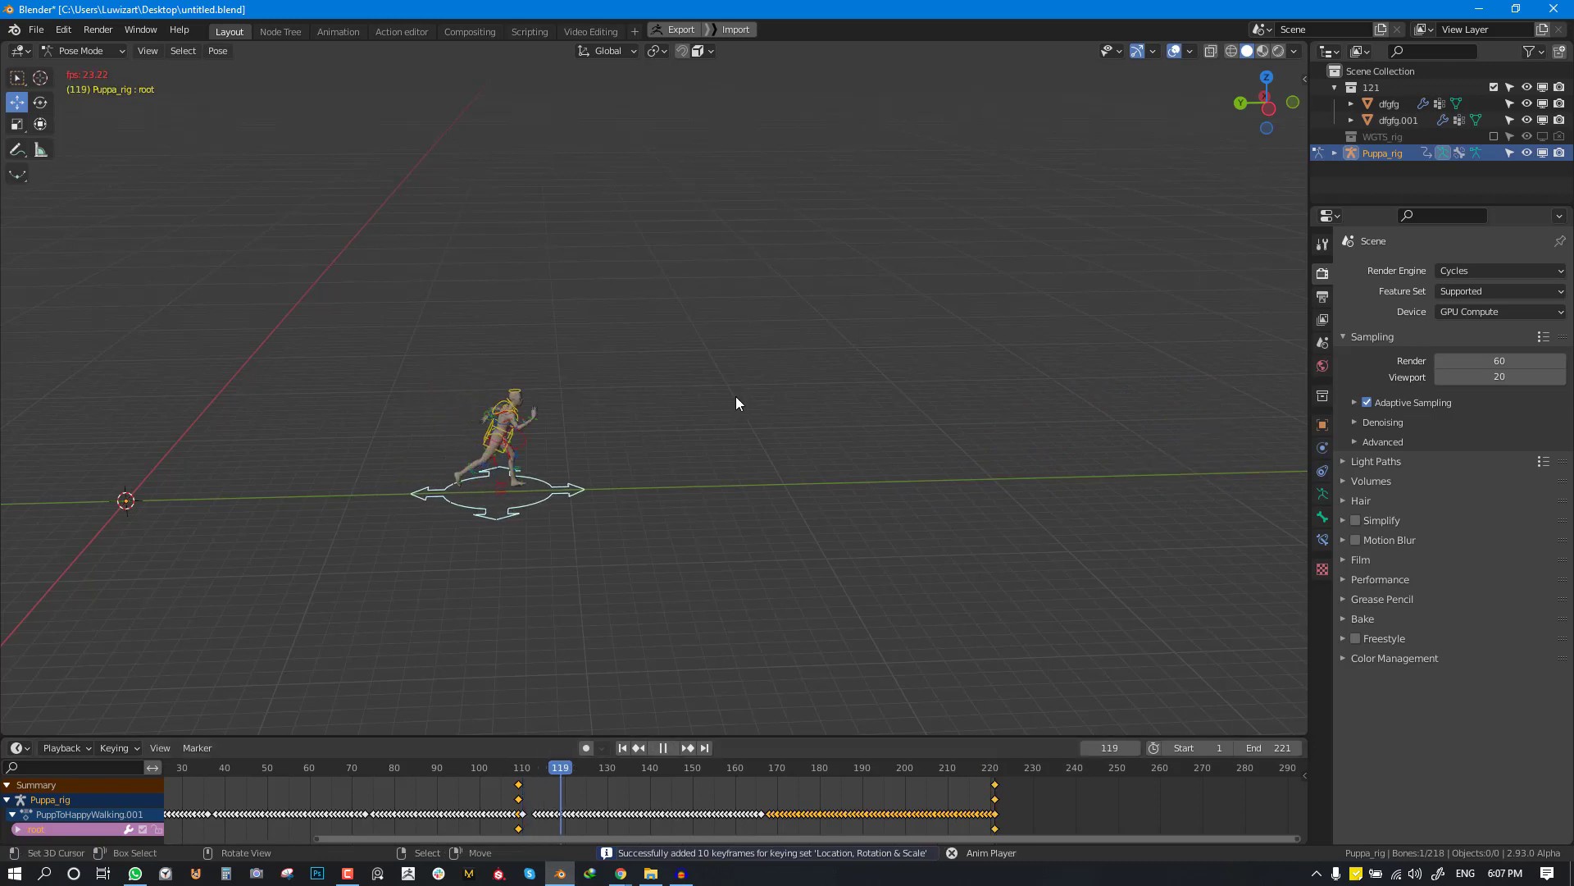
click(661, 747)
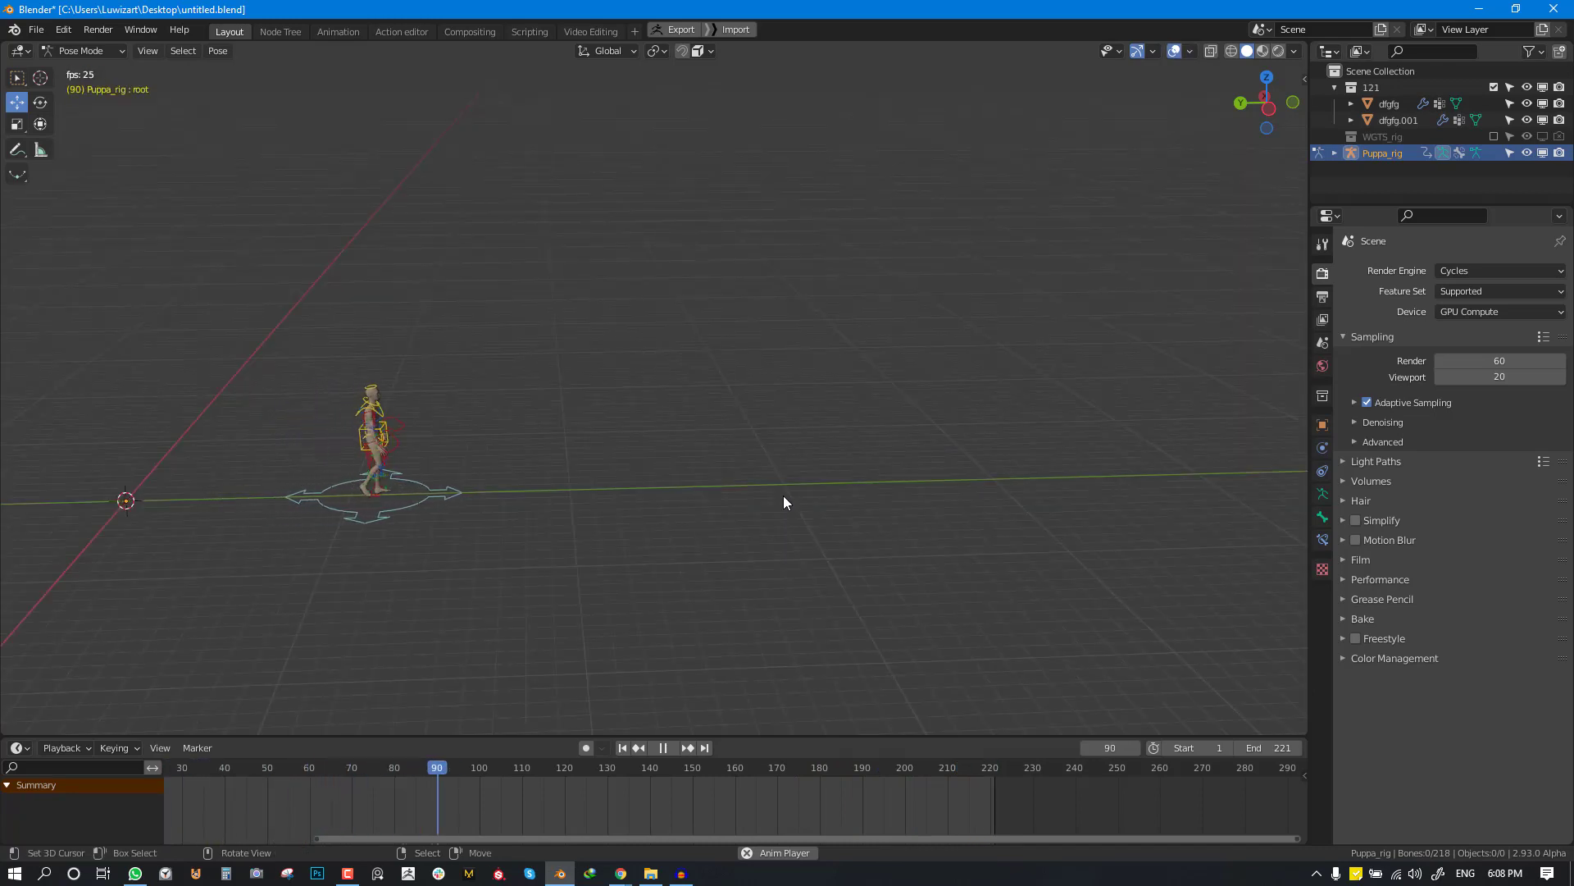
click(661, 747)
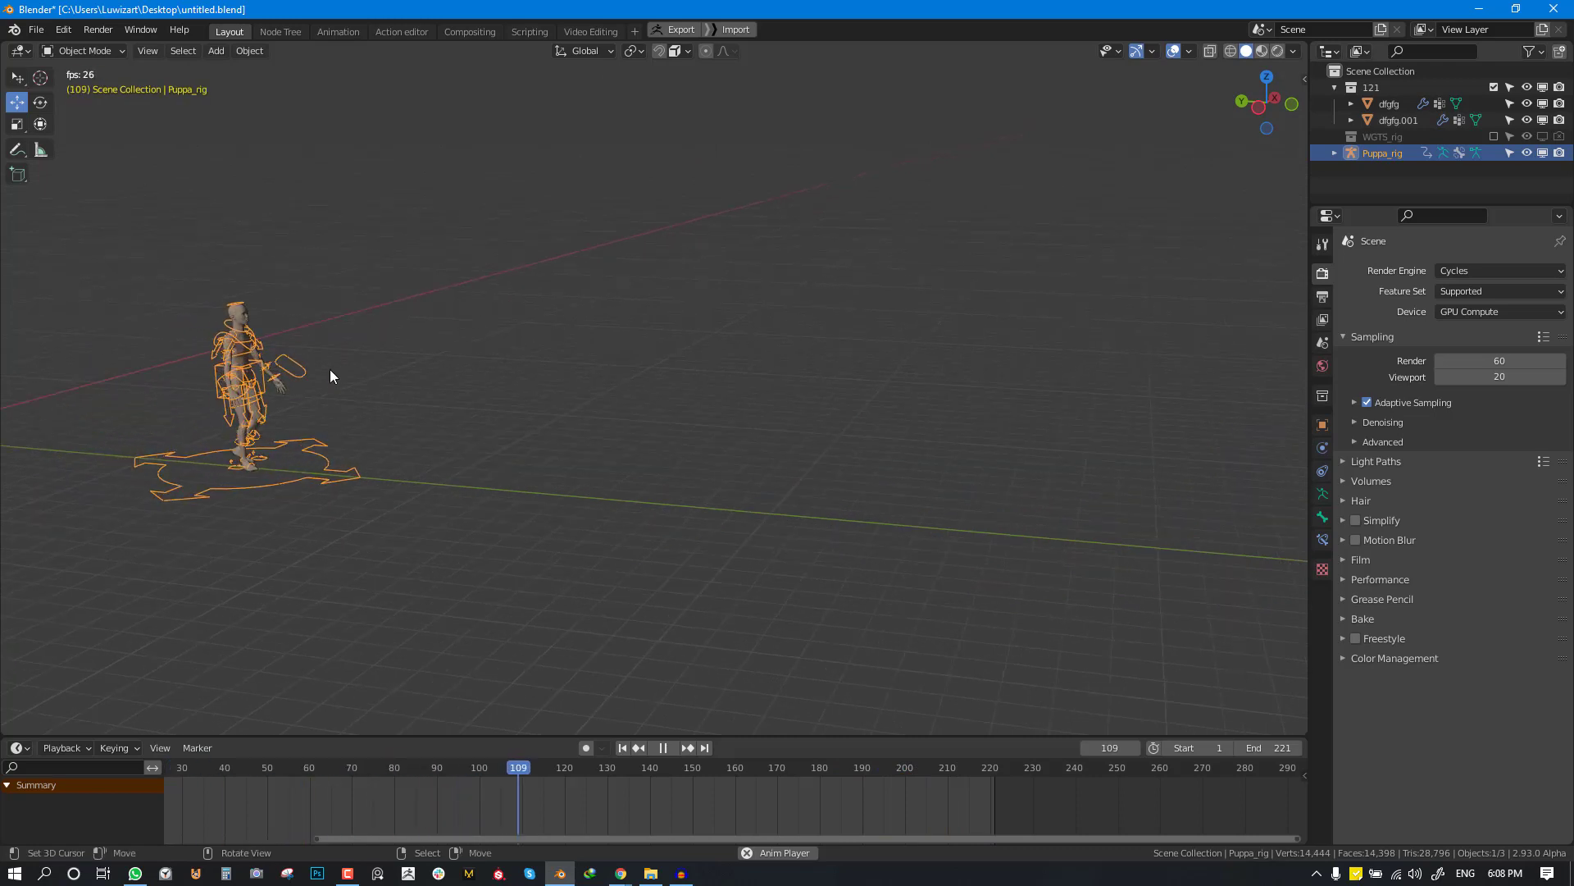
- Select the rig and return to Pose Mode with the pUPA 'run' library shown
click(662, 747)
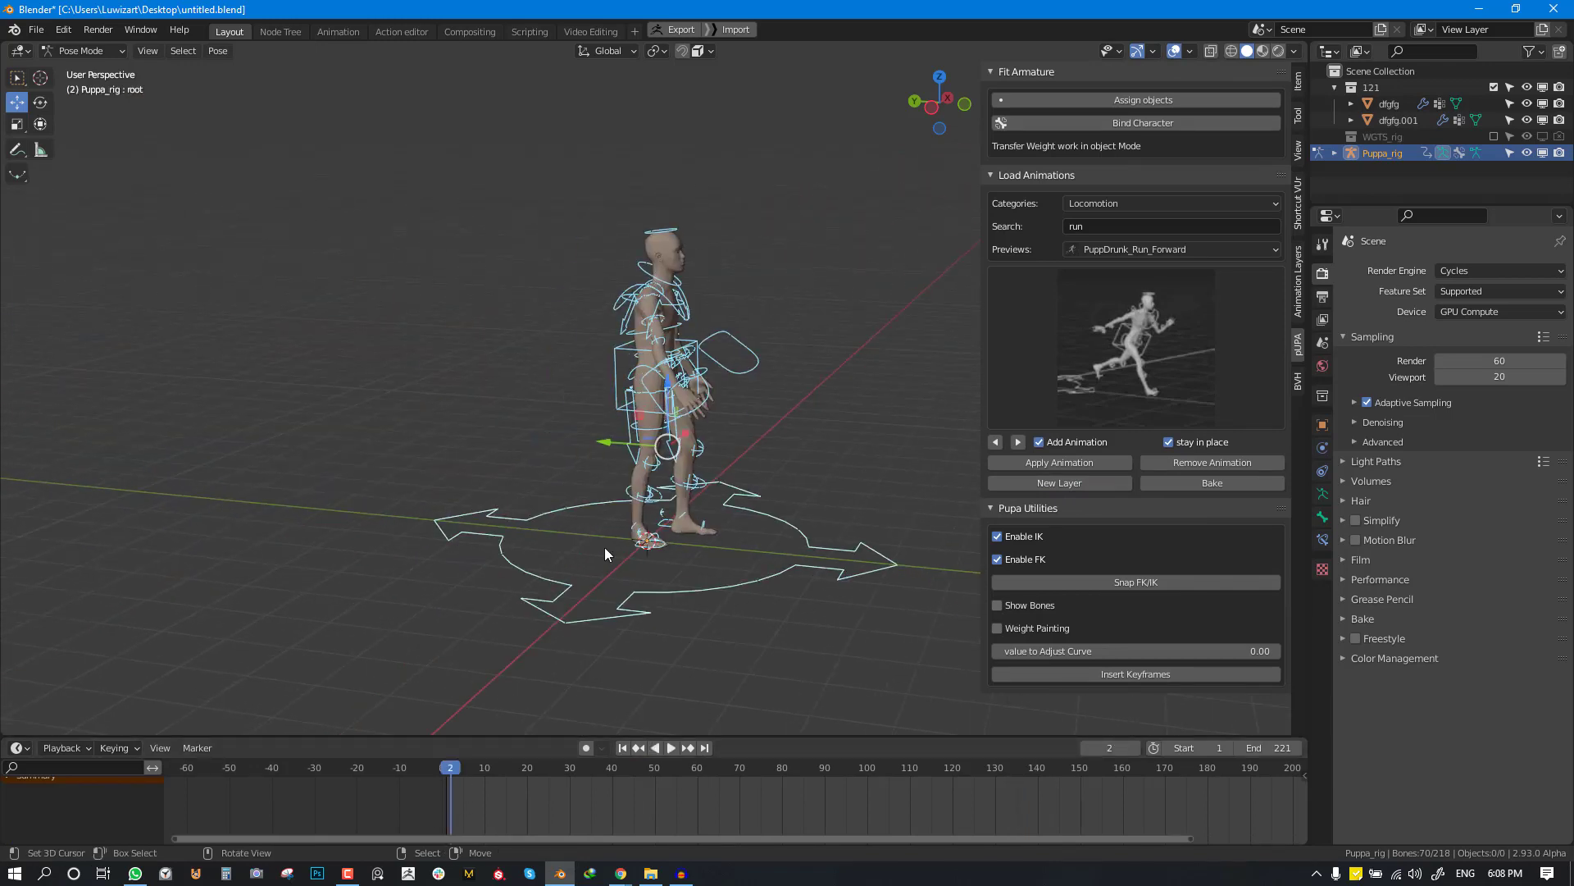
- Add a new animation layer and key the head turning between frames 21 and 55
click(670, 747)
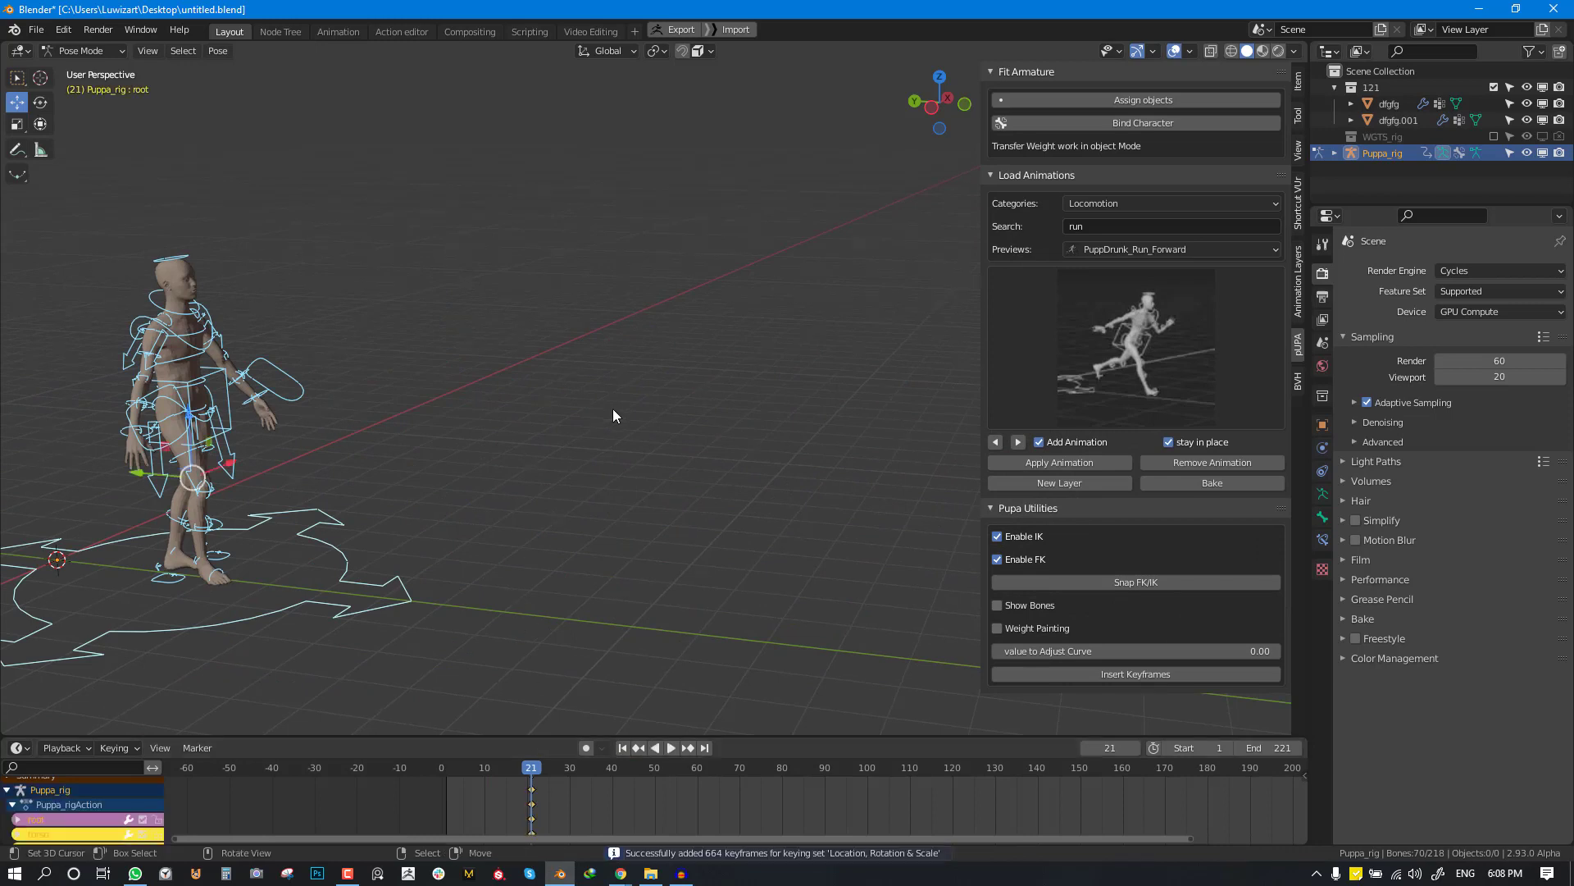
click(585, 768)
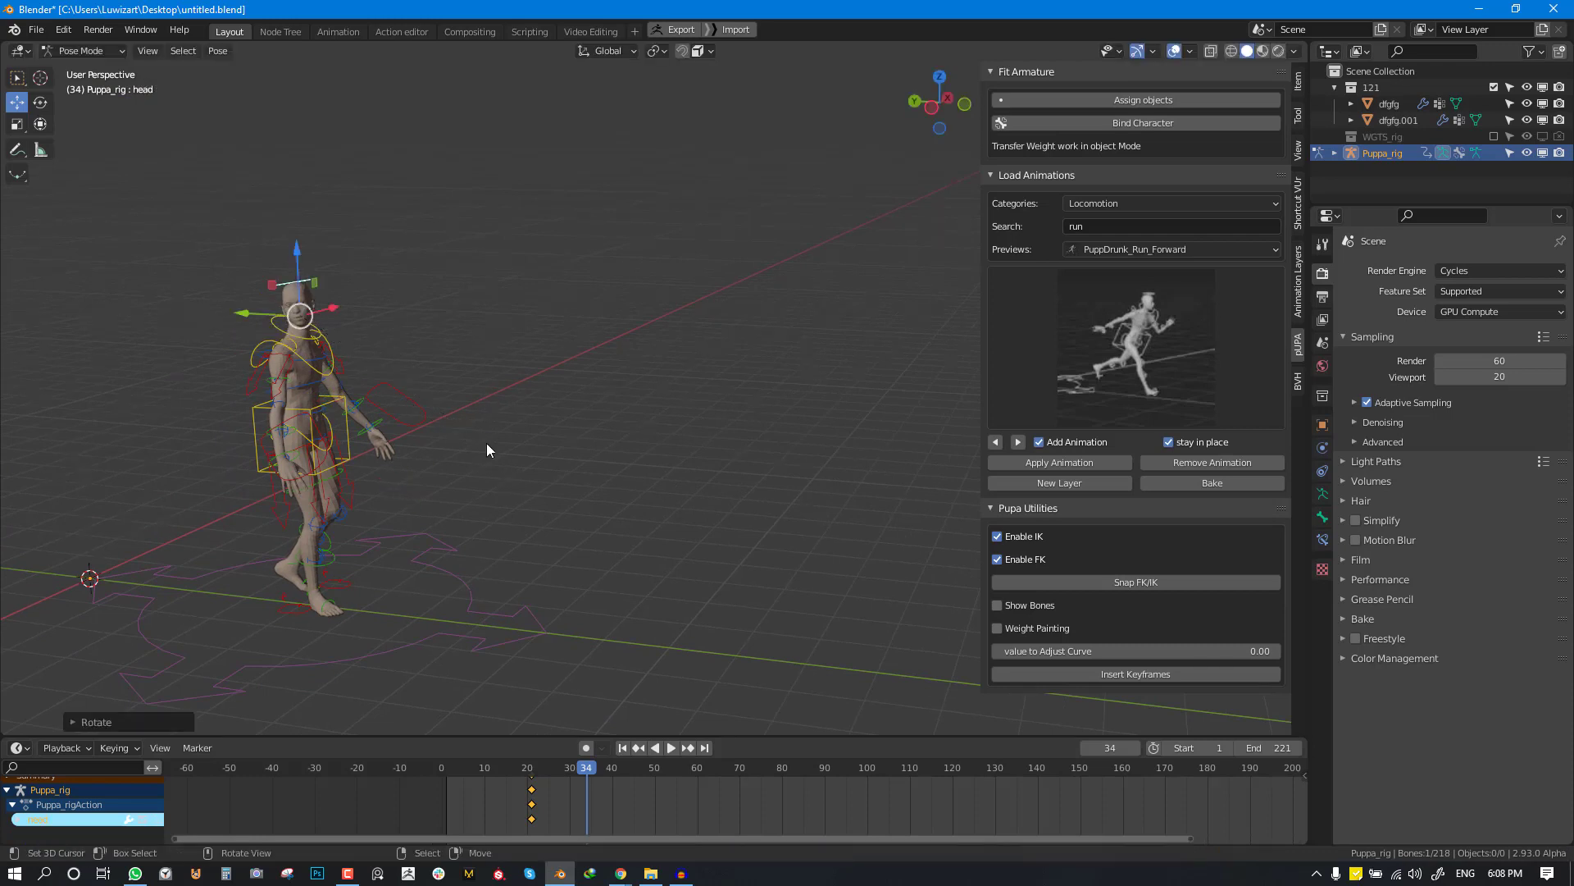
click(670, 747)
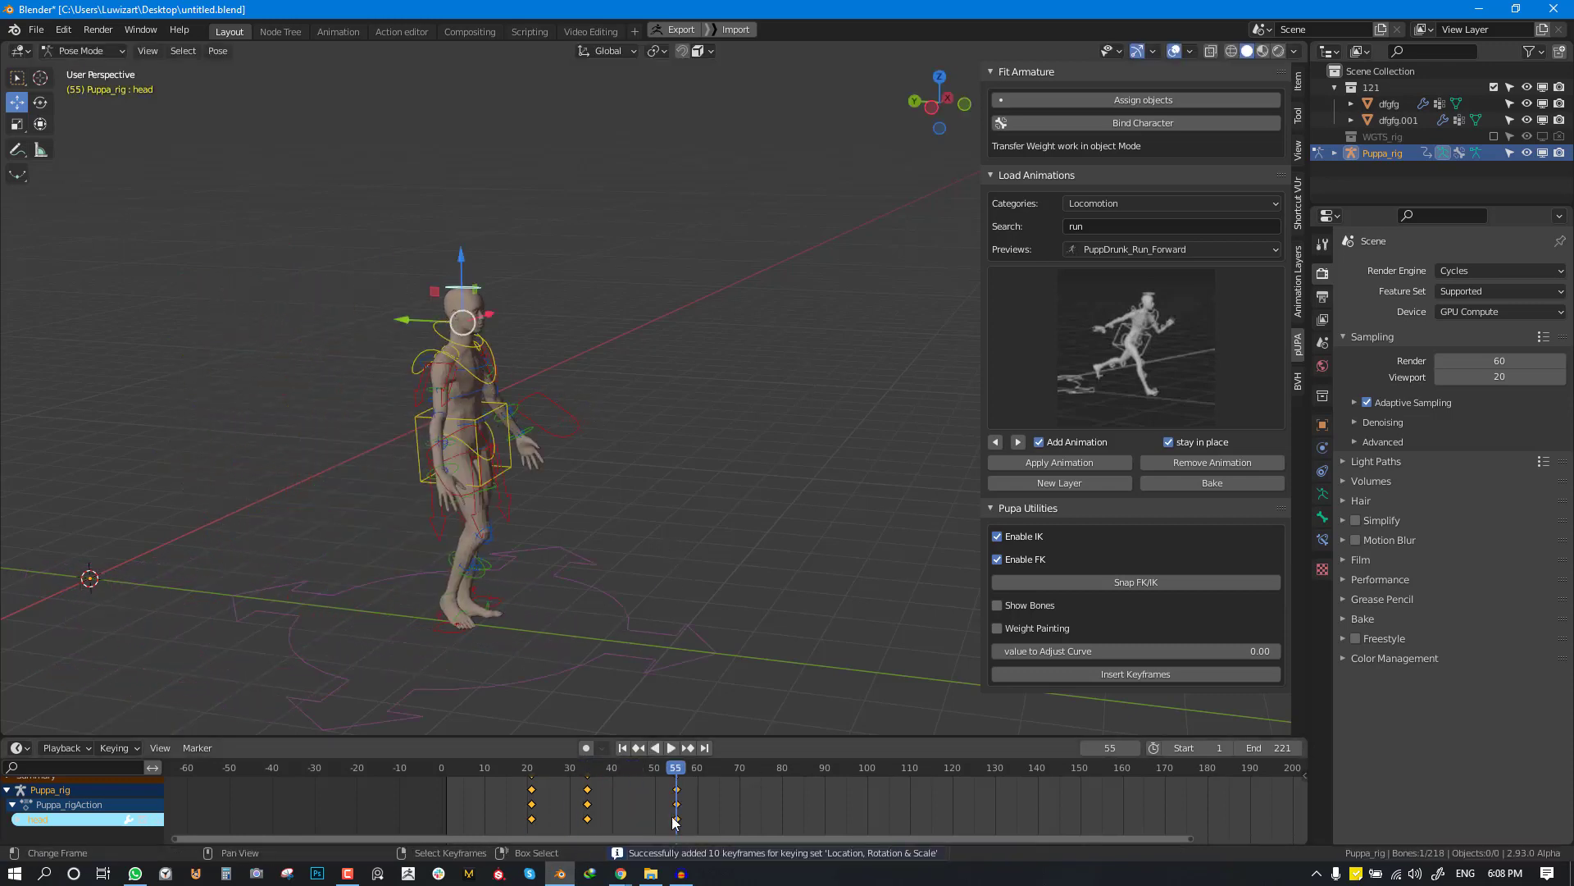
- Rotate upper_arm_fk.R and hand_fk.R into a raised wave and key it at frame 81
click(670, 747)
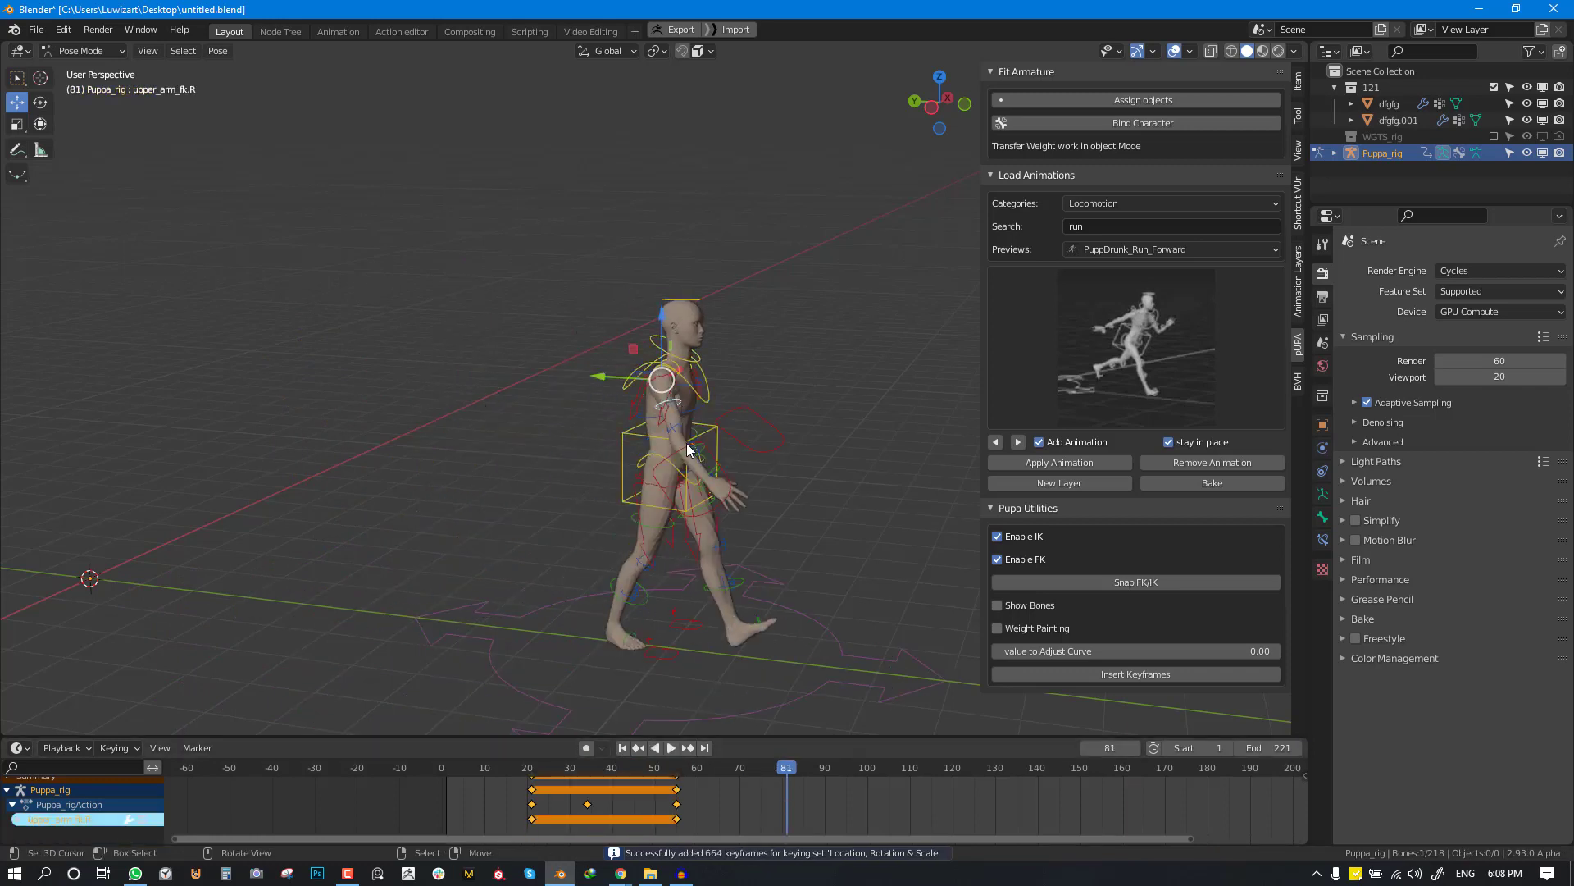
key(r)
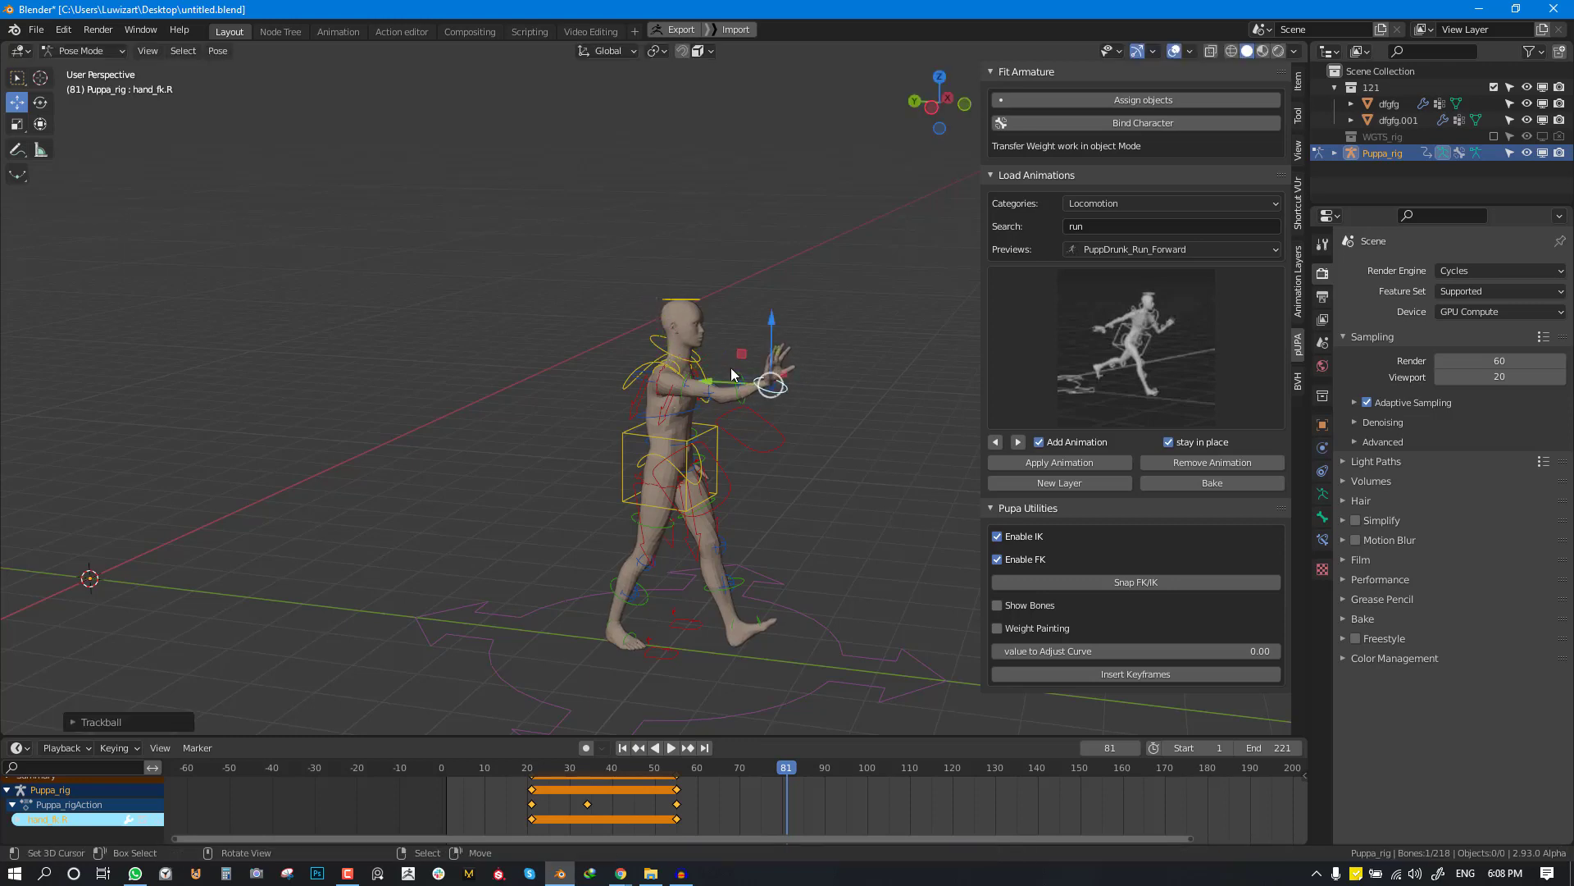
key(r)
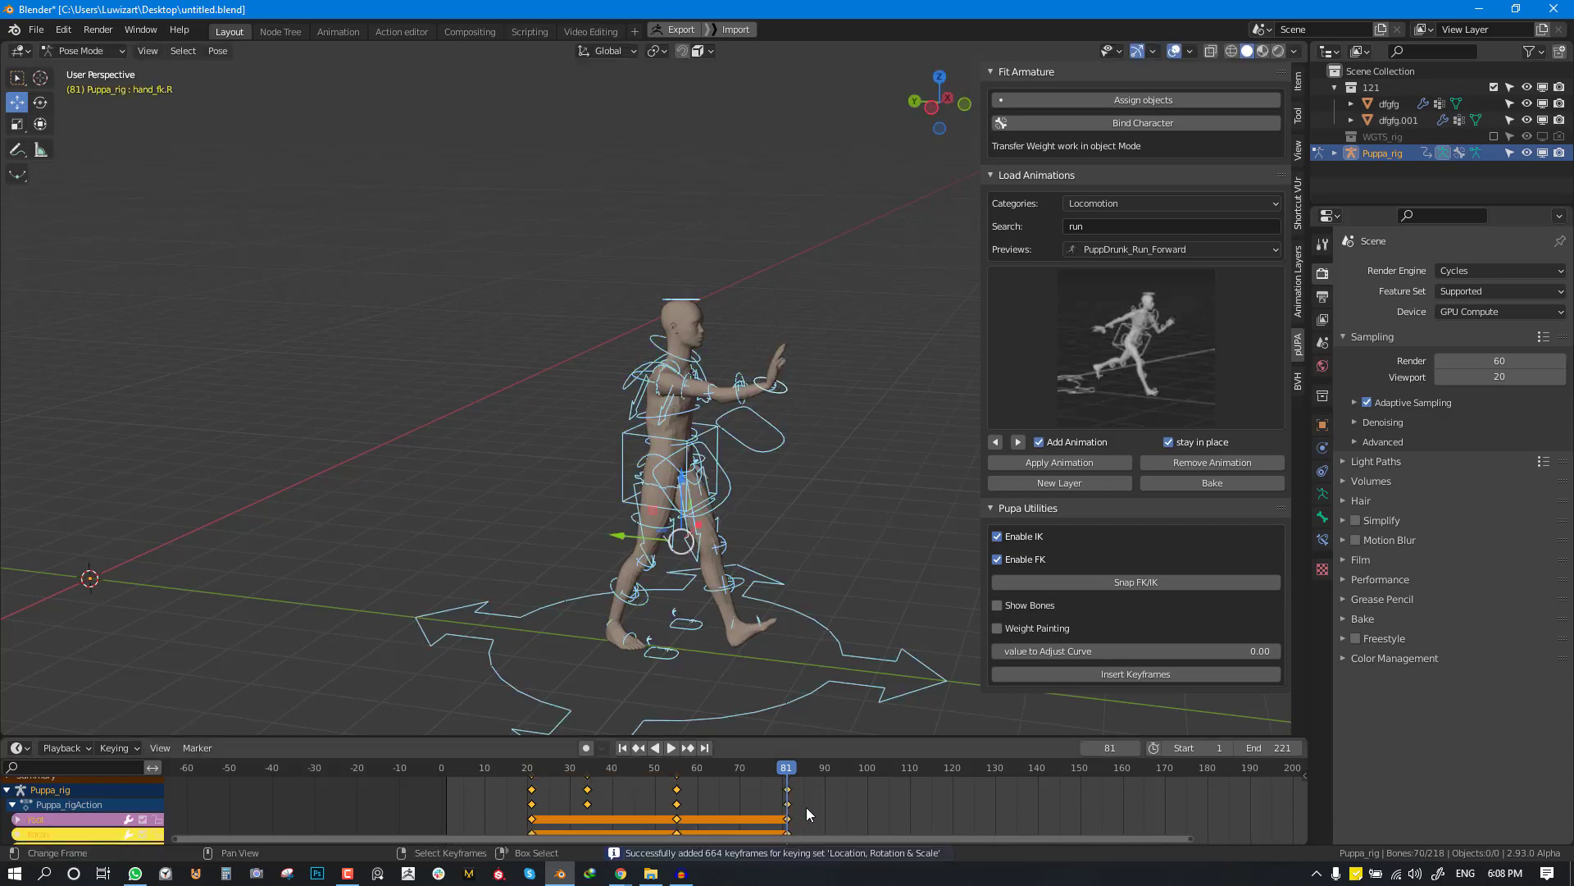
click(862, 766)
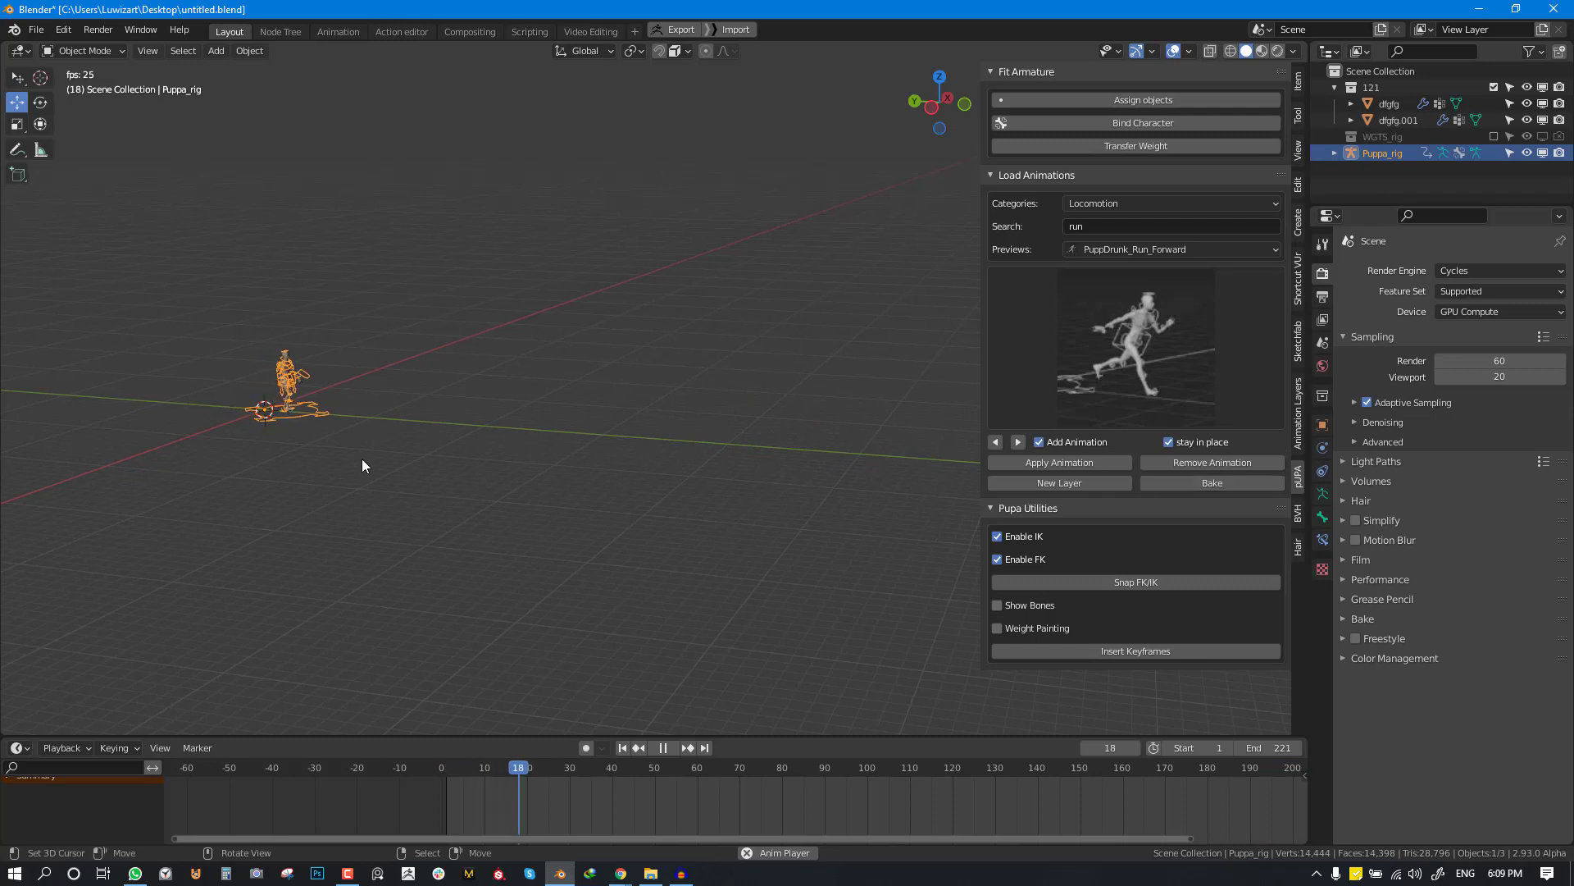
click(661, 747)
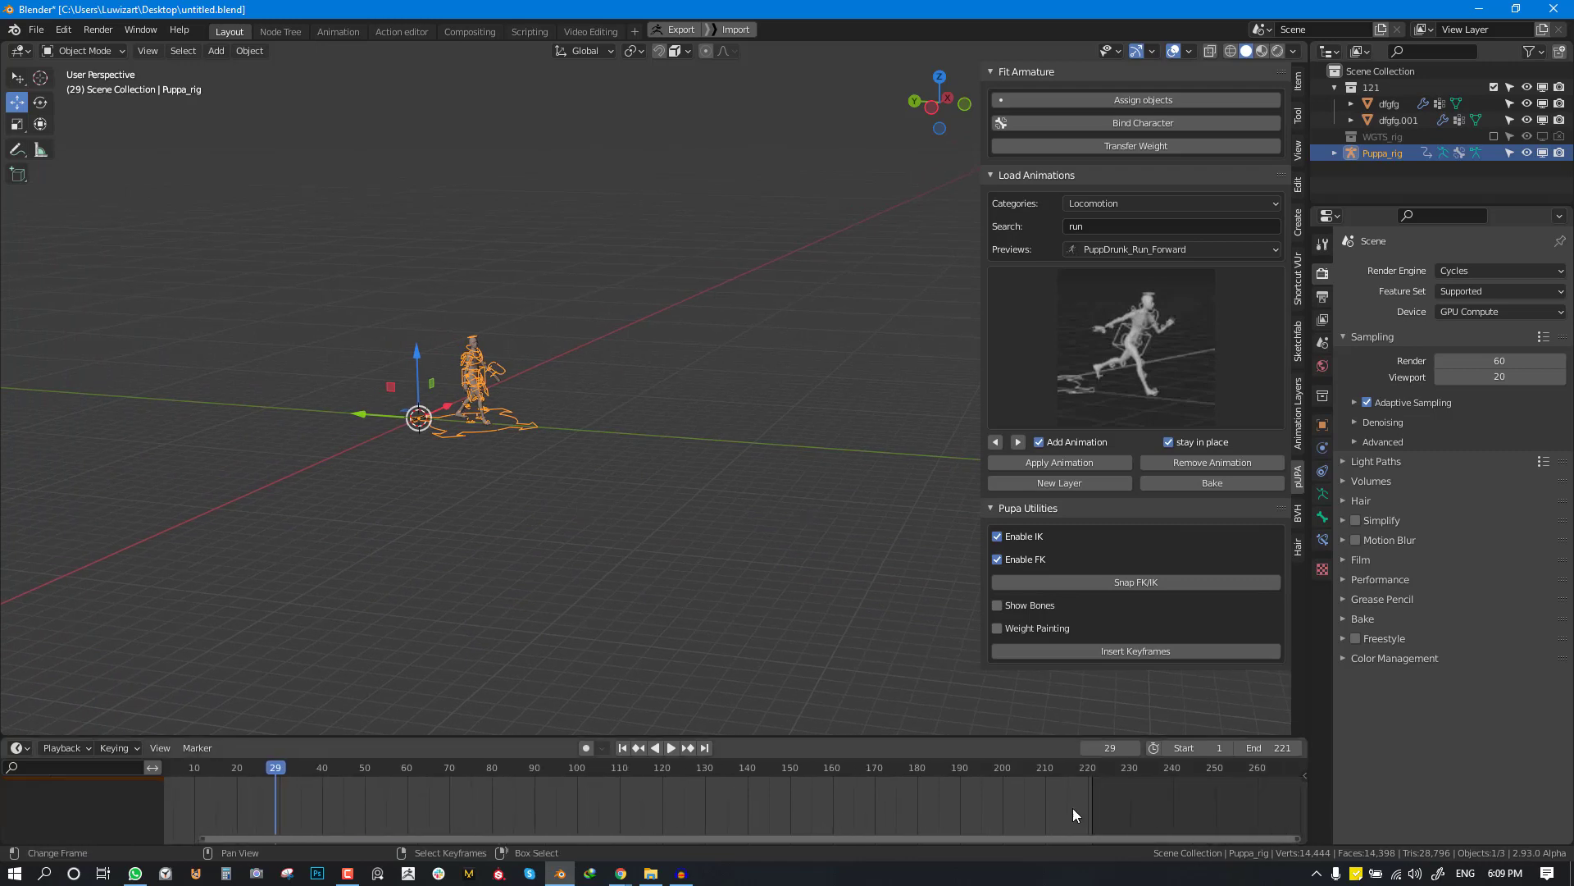
click(670, 747)
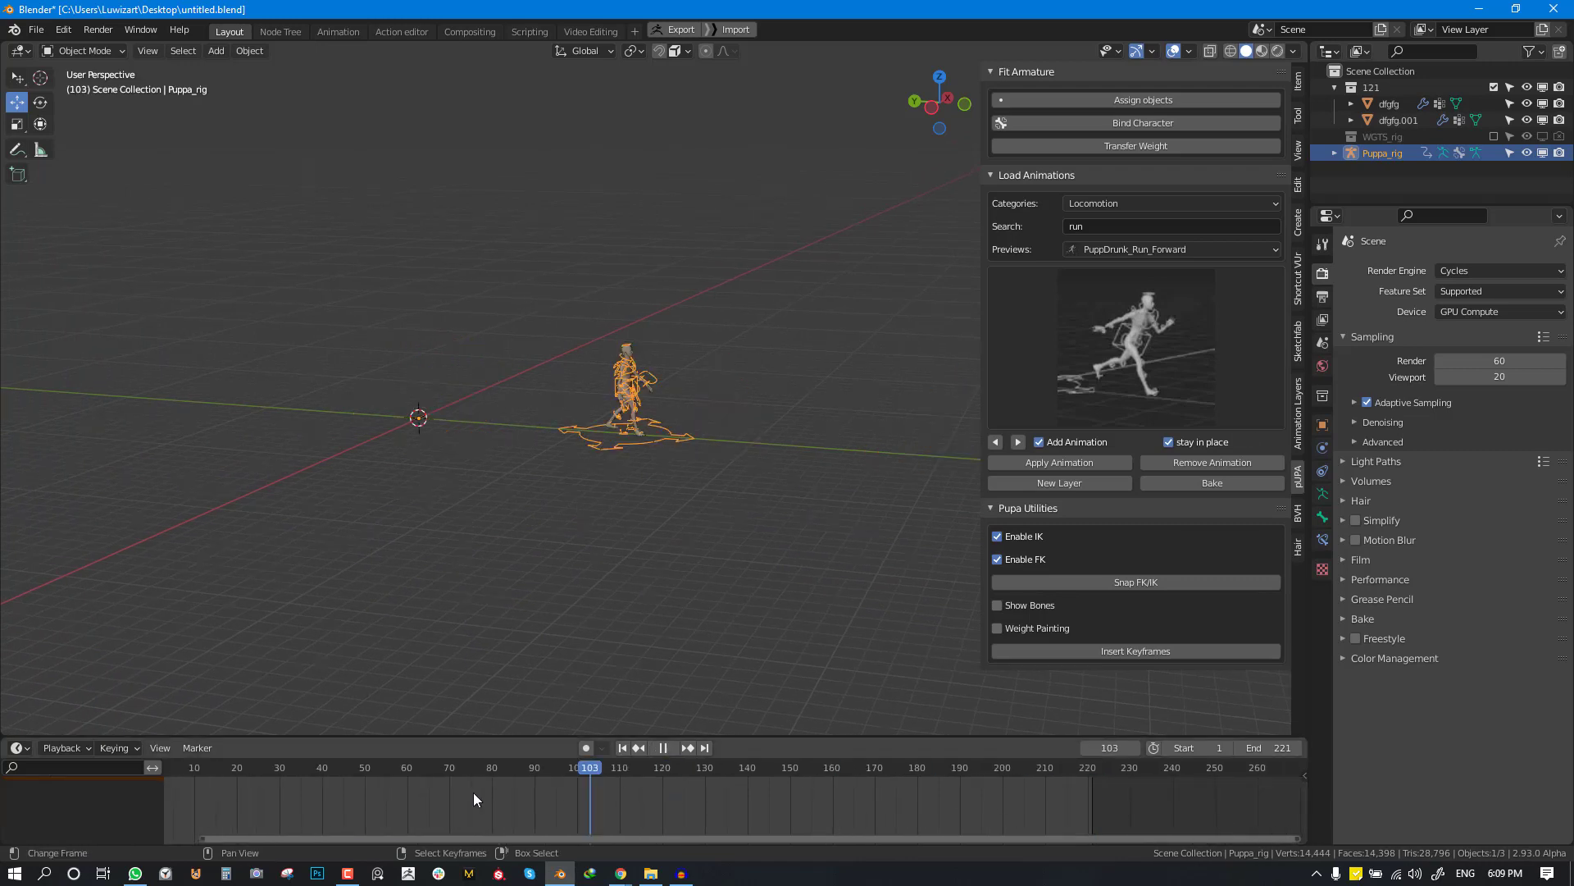
click(424, 768)
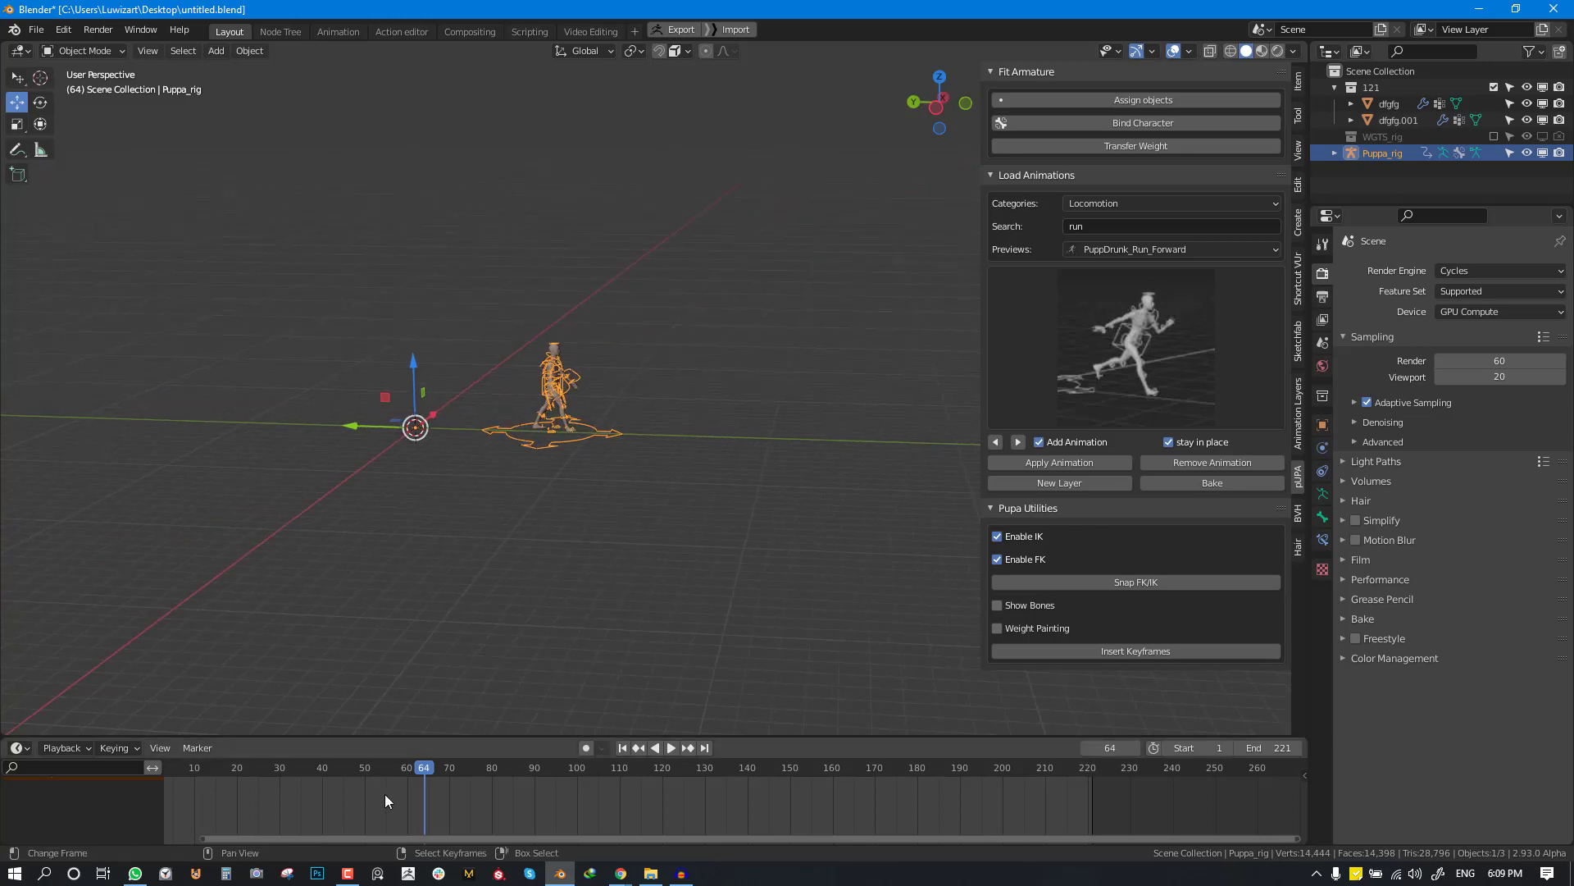
click(670, 747)
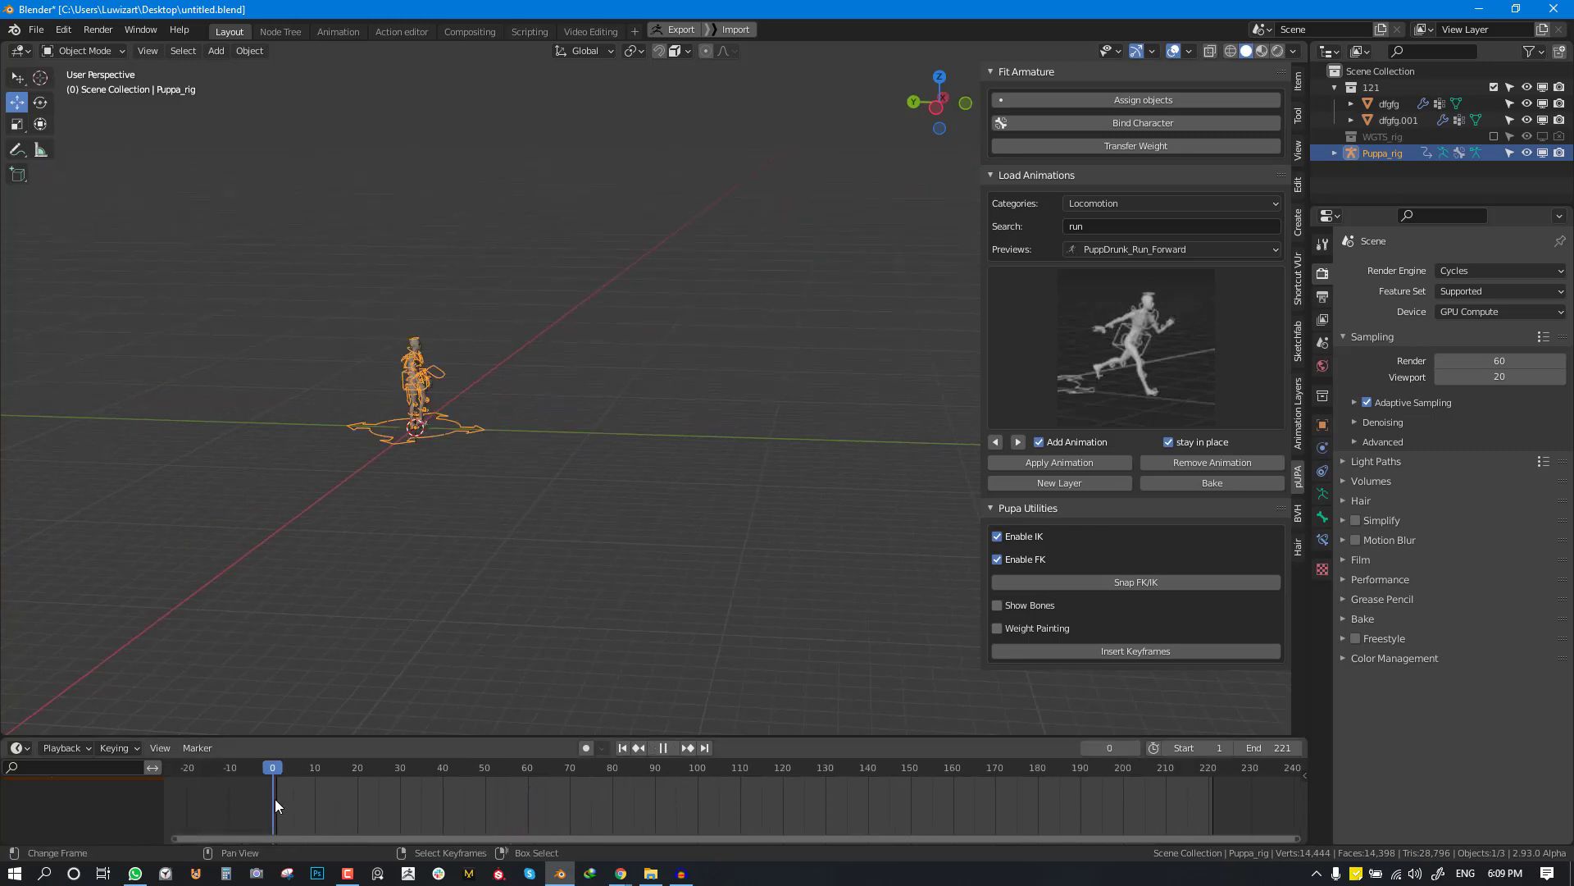
click(457, 767)
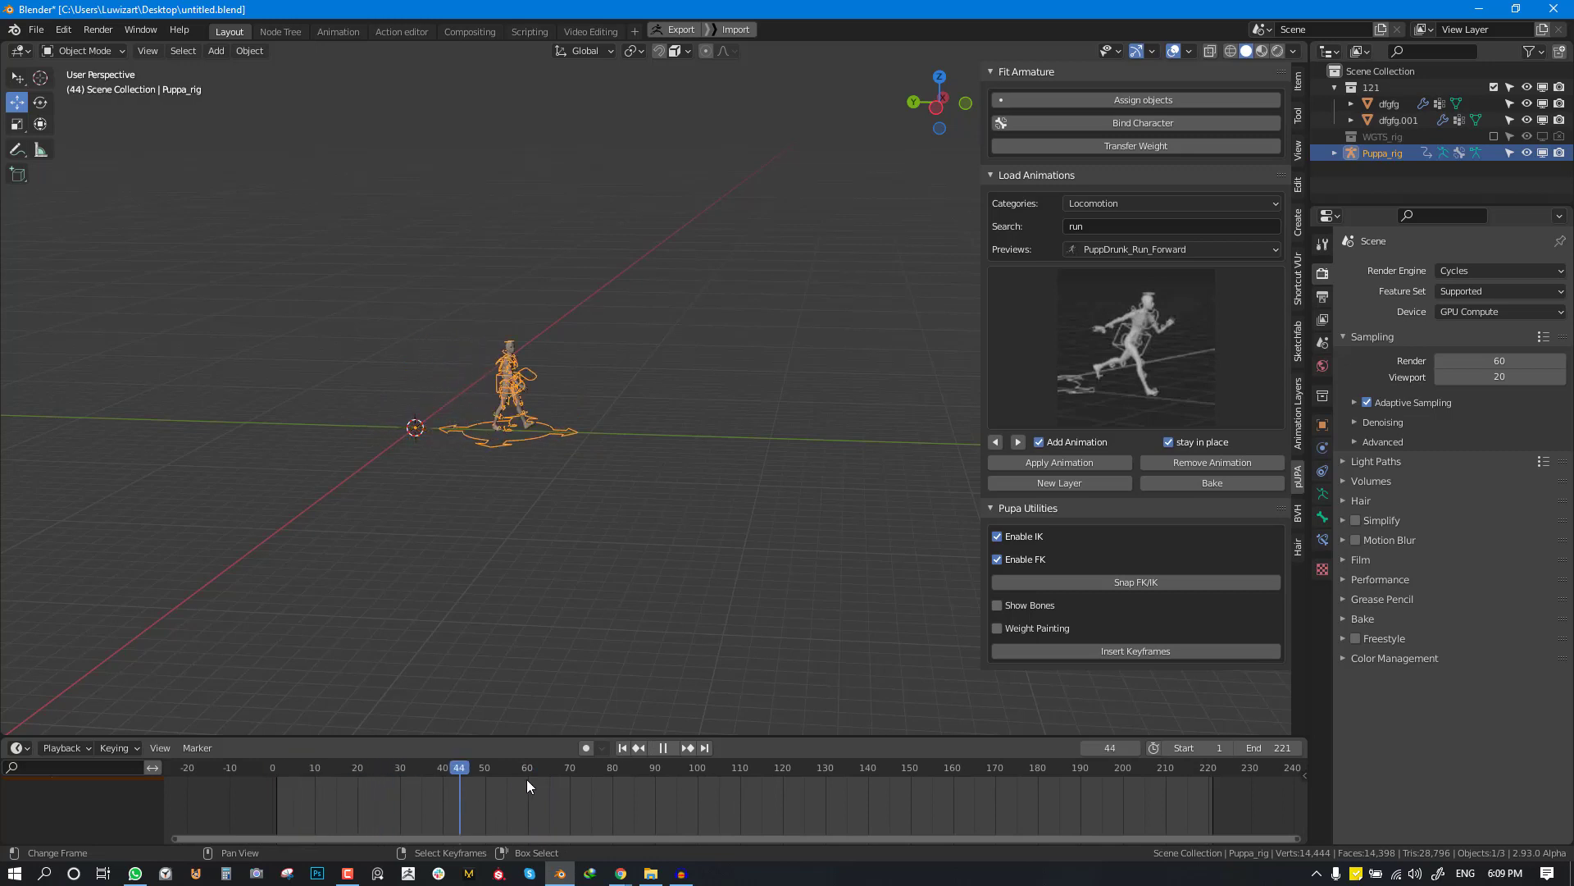